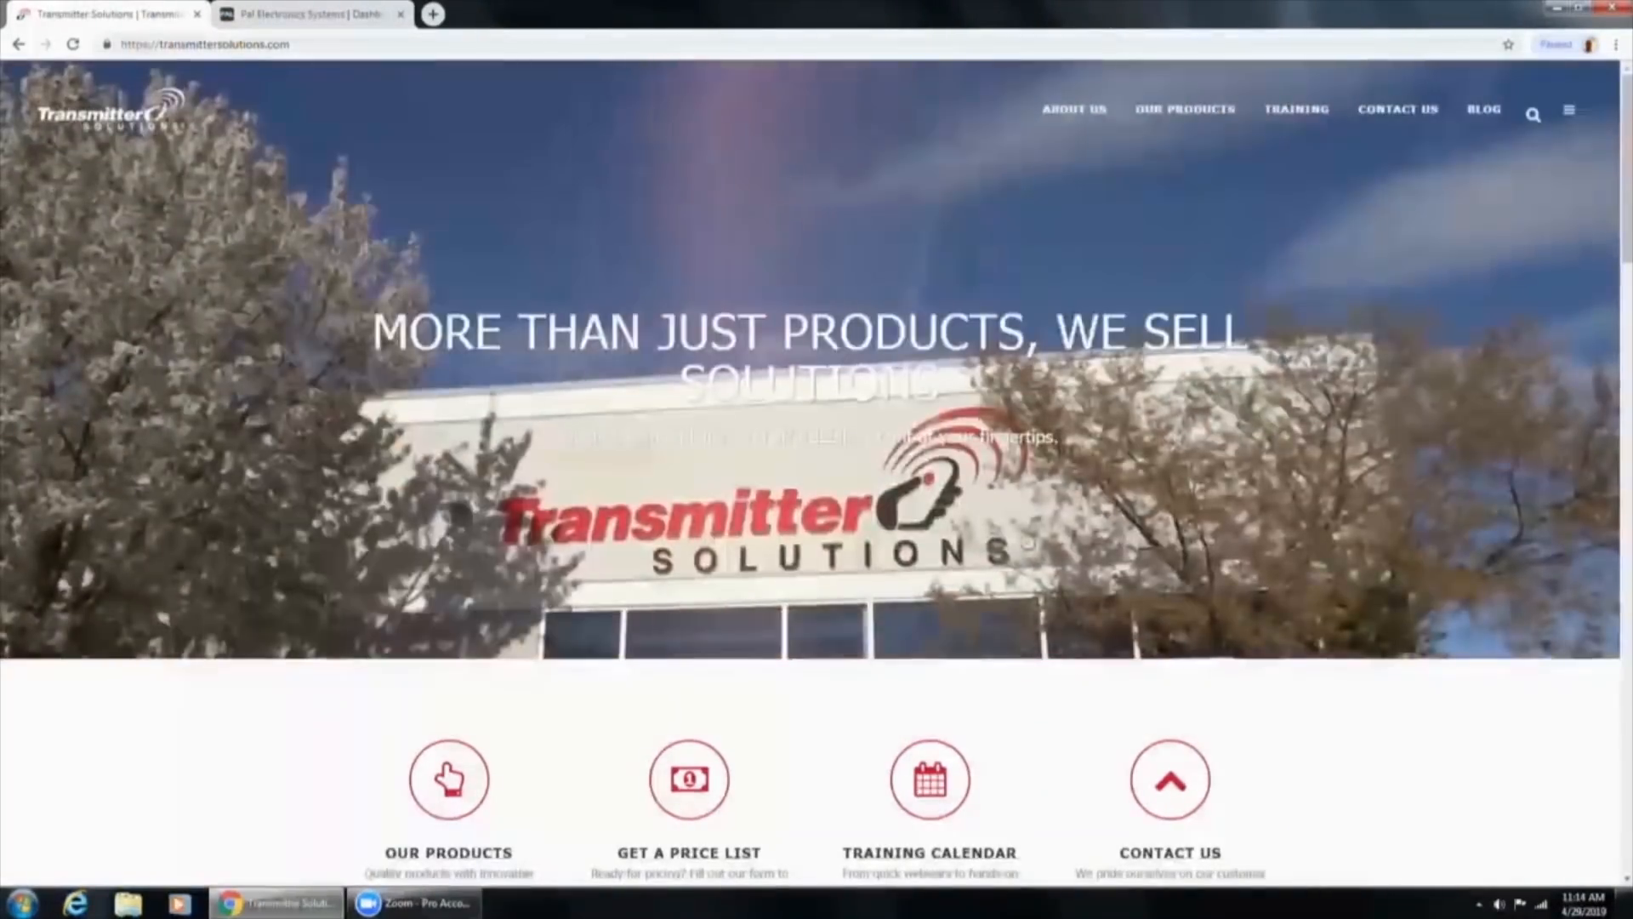
- Reach the PAL 26-bit Wiegand Controller page via Our Products and follow its Login Here link
{"action": "left_click", "coordinate": [1184, 109]}
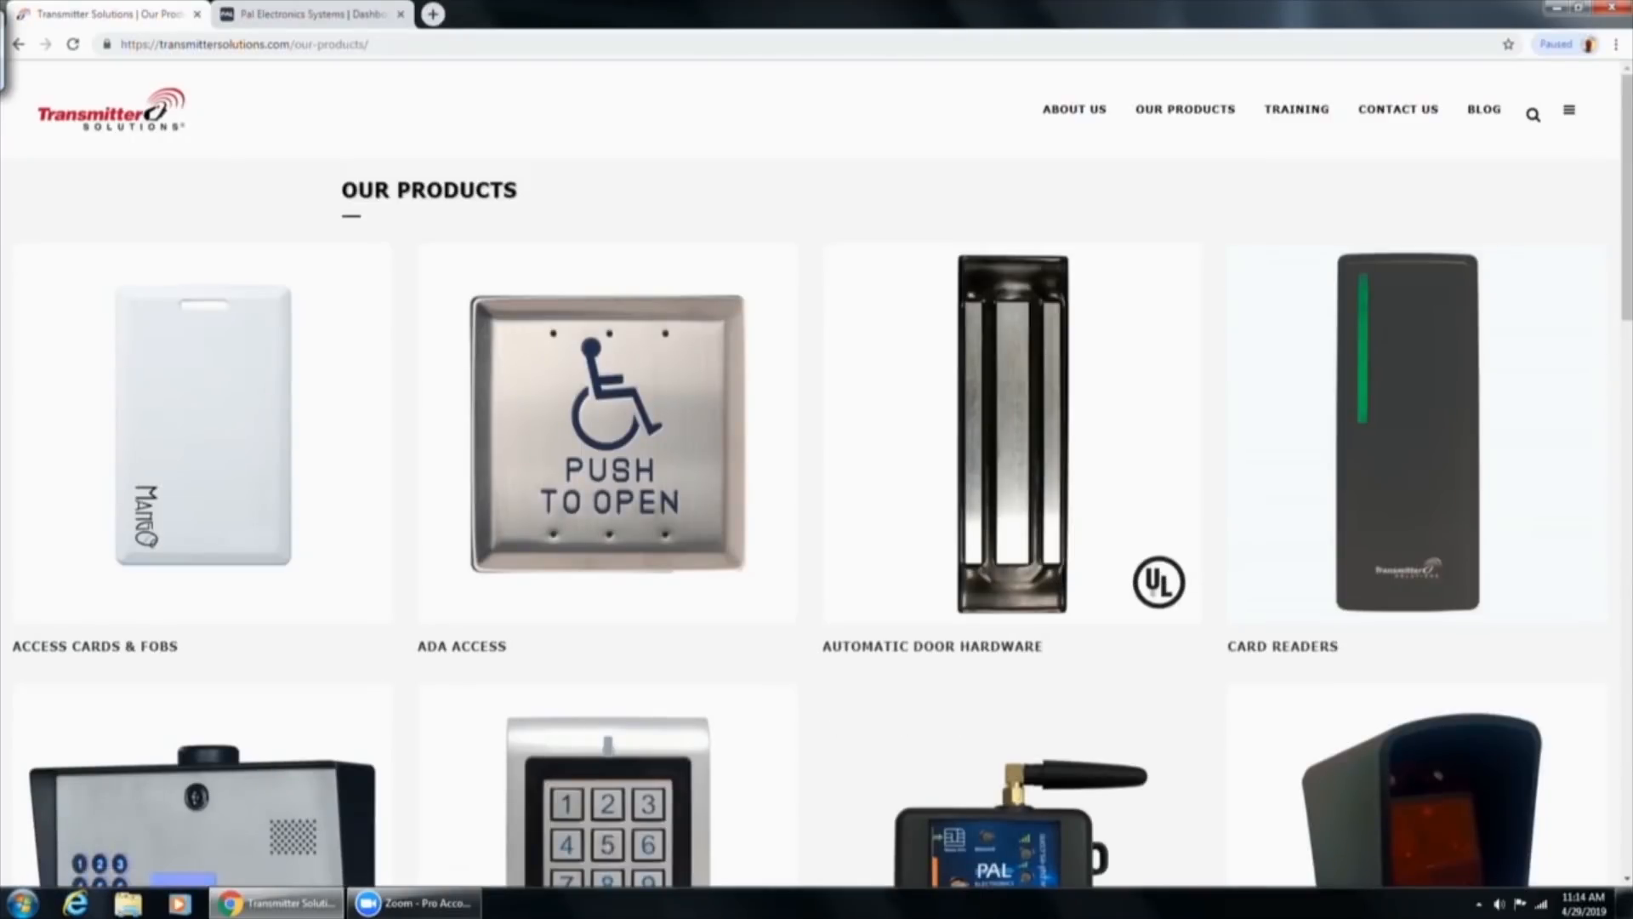
{"action": "scroll", "scroll_direction": "down", "scroll_amount": 3}
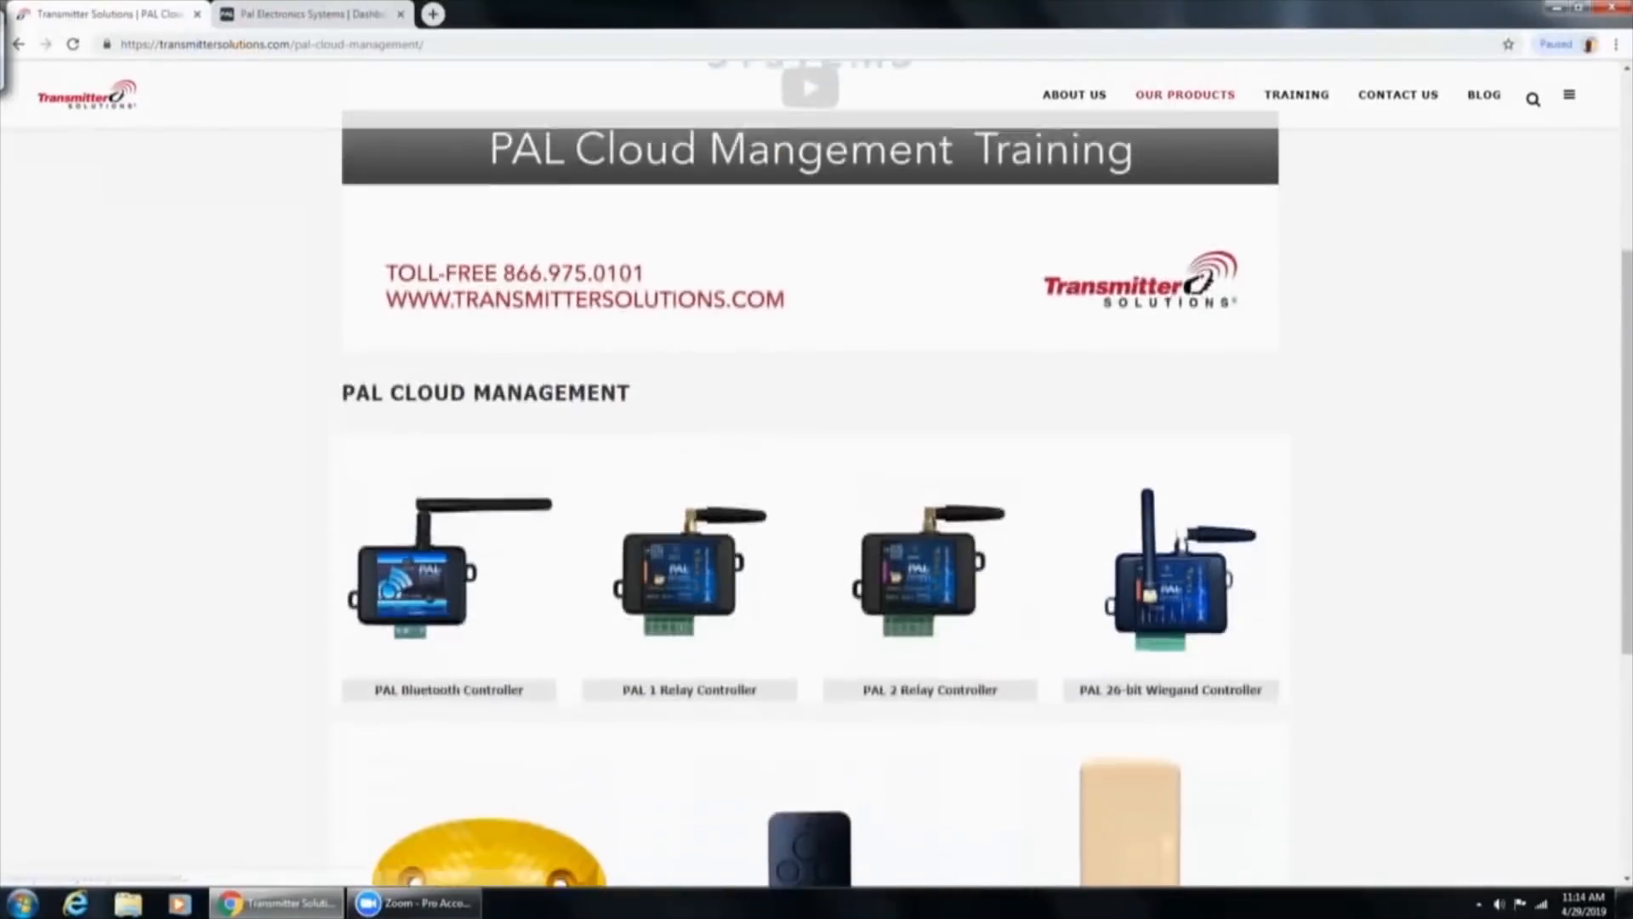
{"action": "scroll", "scroll_direction": "down", "scroll_amount": 3}
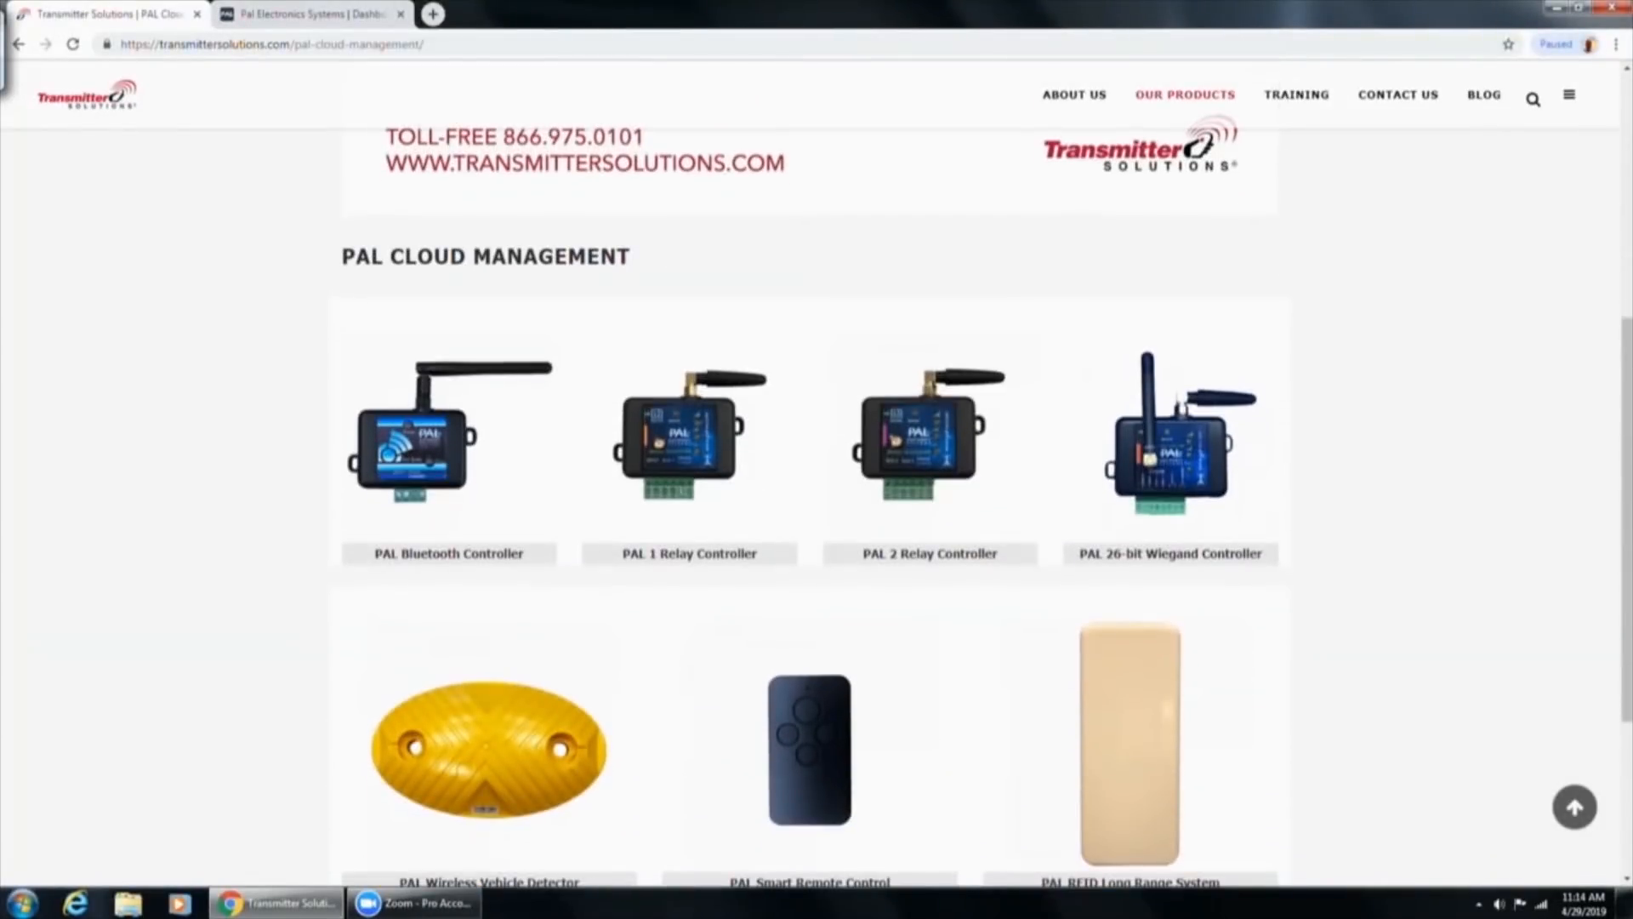
{"action": "left_click", "coordinate": [1170, 432]}
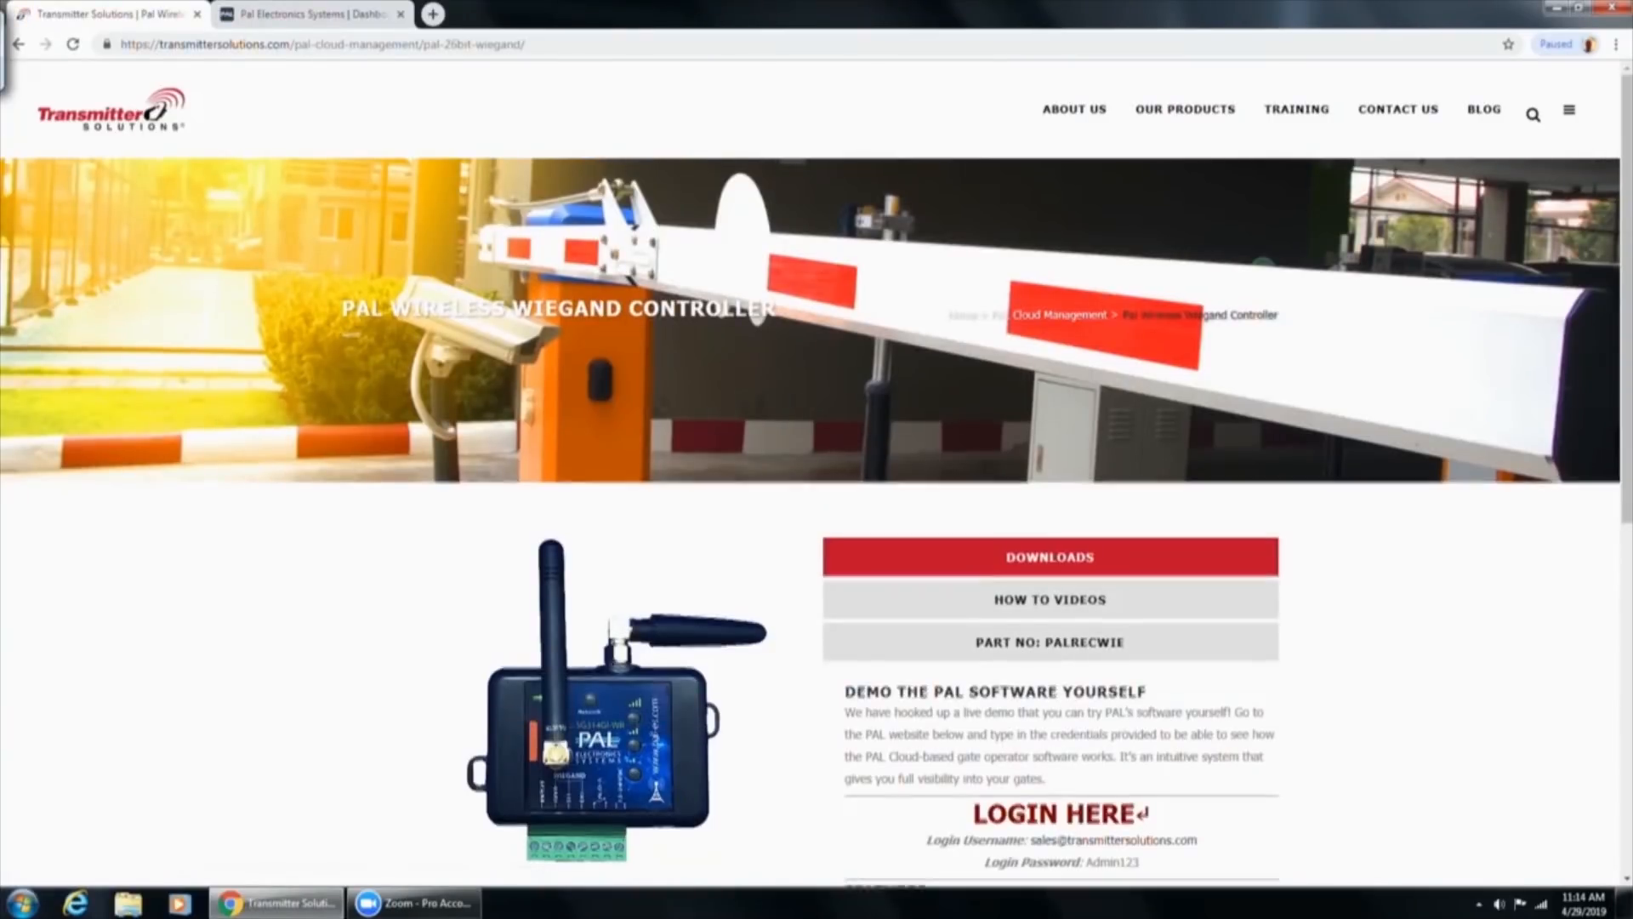
{"action": "scroll", "scroll_direction": "down", "scroll_amount": 3}
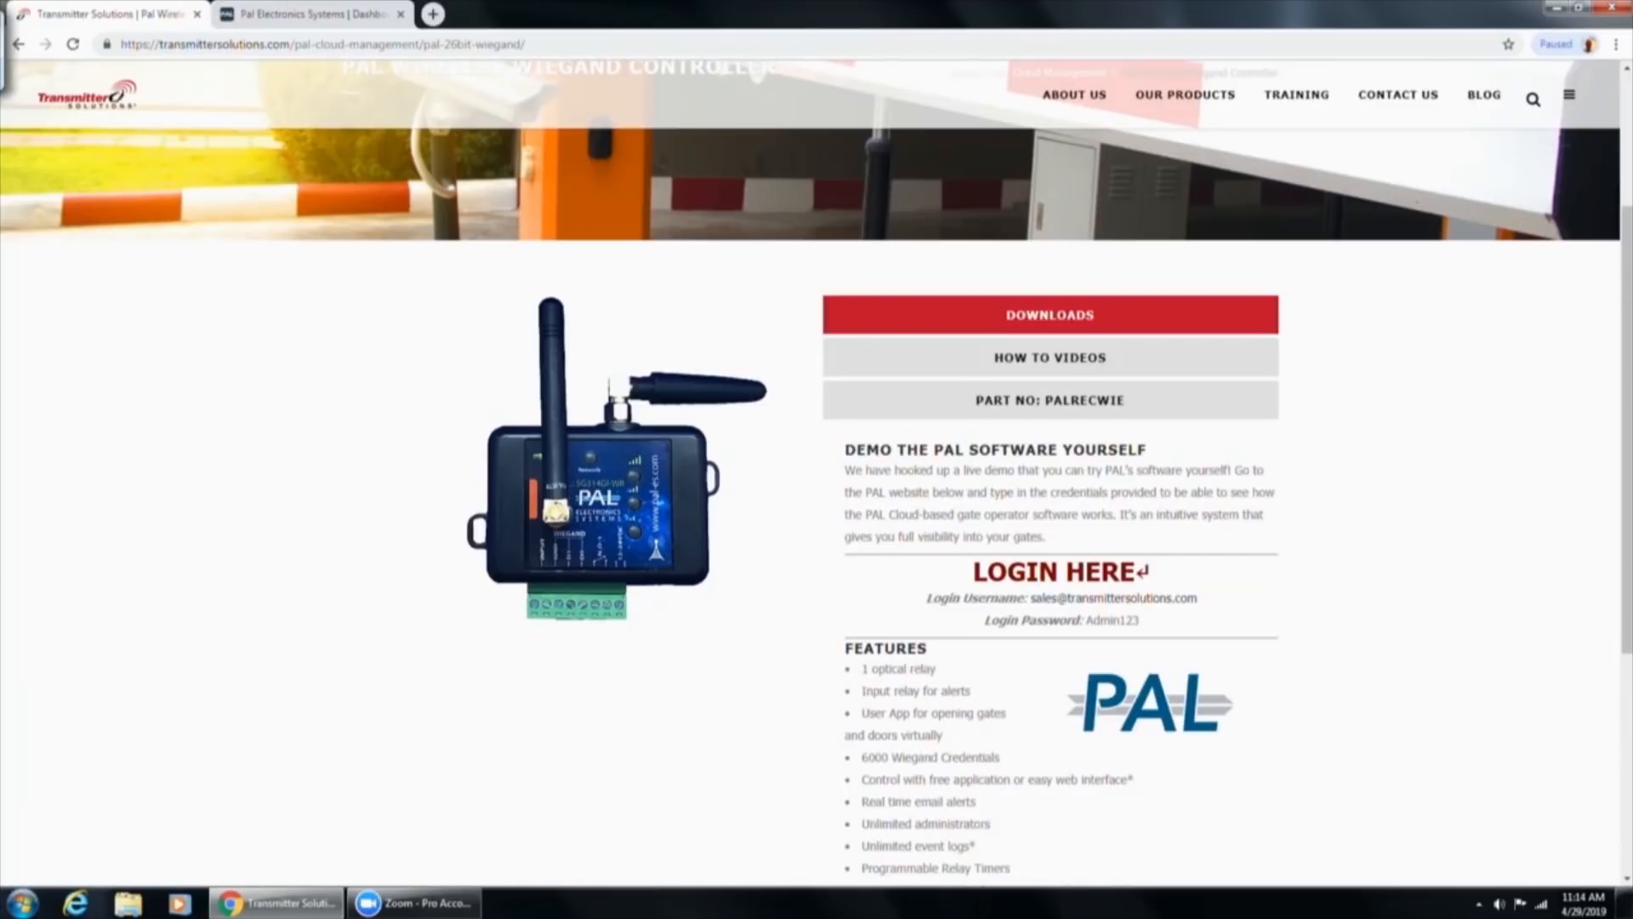
{"action": "left_click", "coordinate": [1055, 571]}
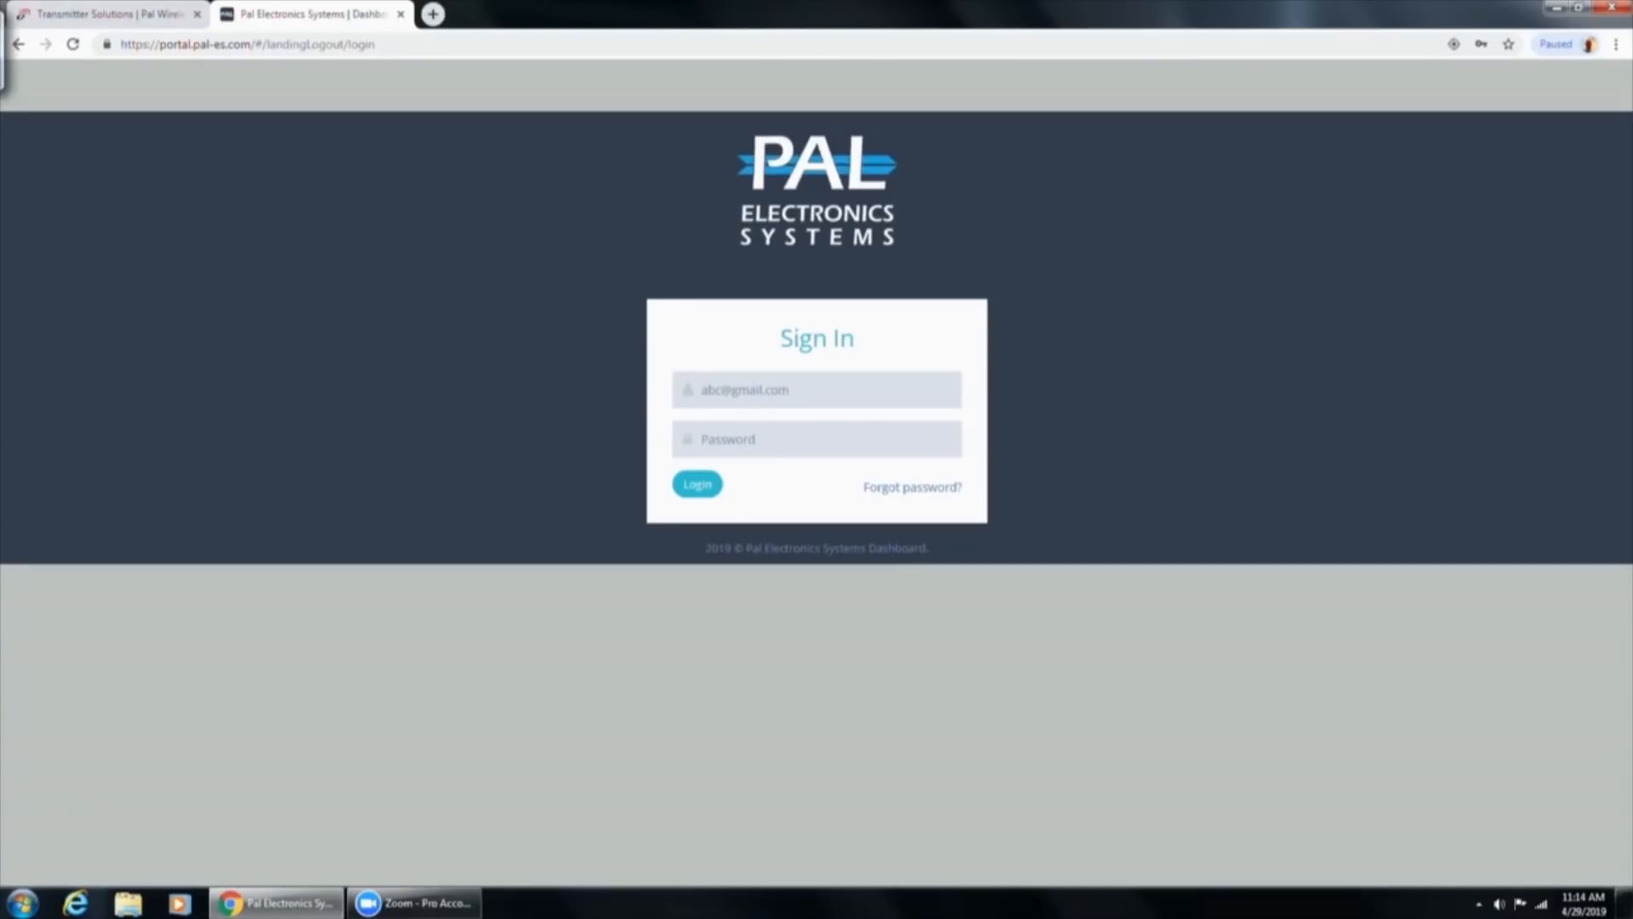
{"action": "mouse_move", "coordinate": [313, 13]}
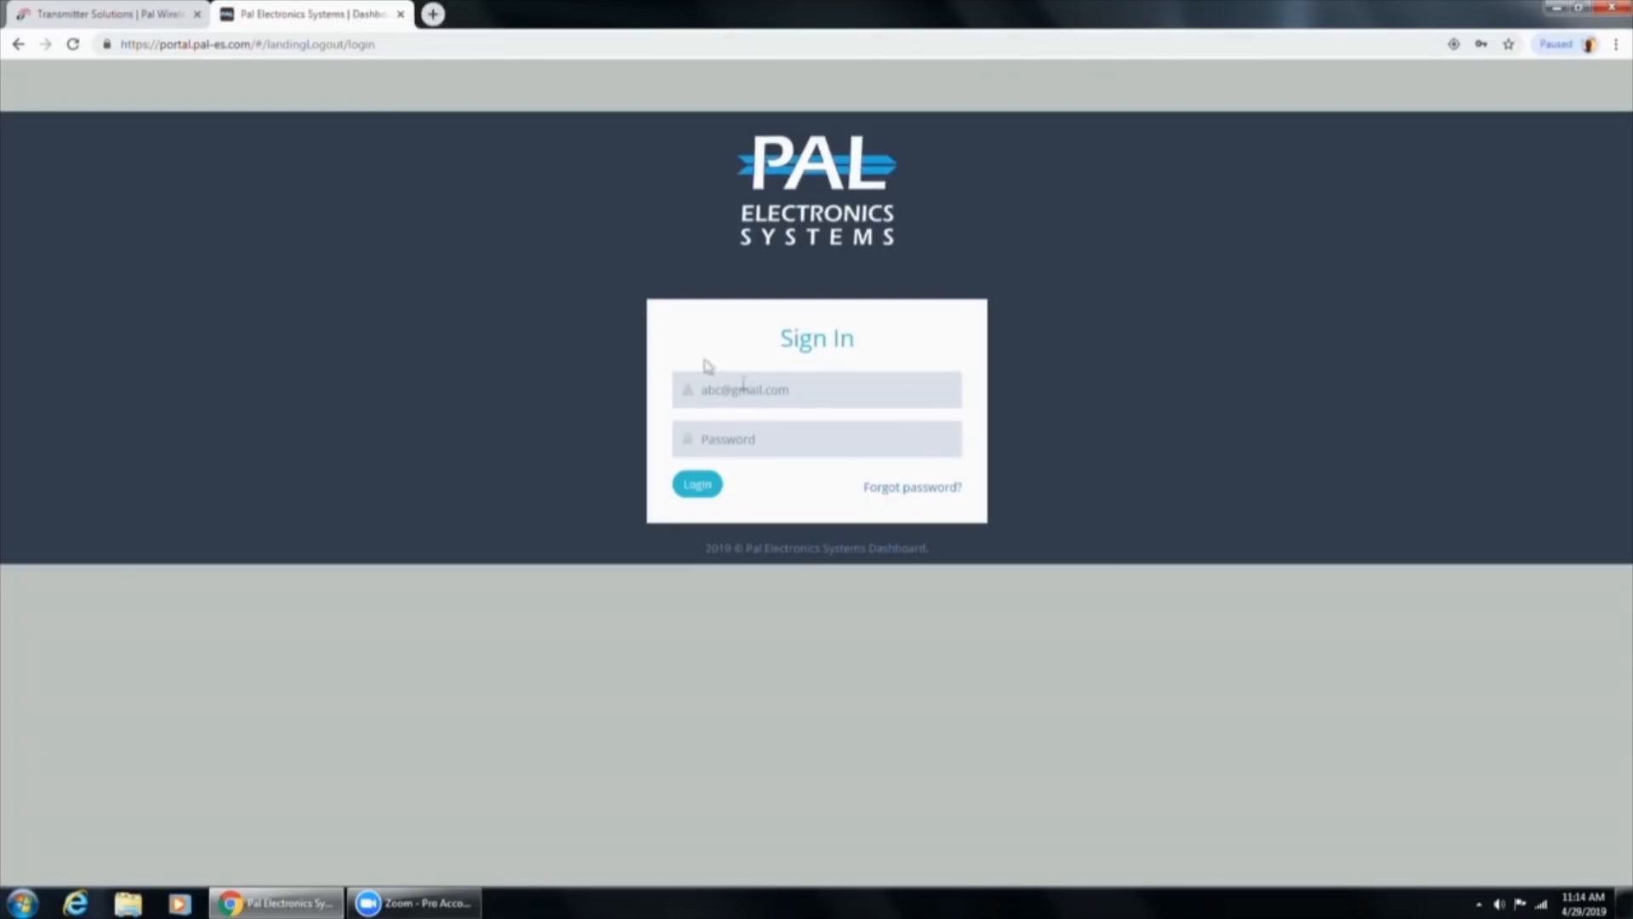
- Enter the demo sales email and password and log in to the portal dashboard
{"action": "left_click", "coordinate": [696, 483]}
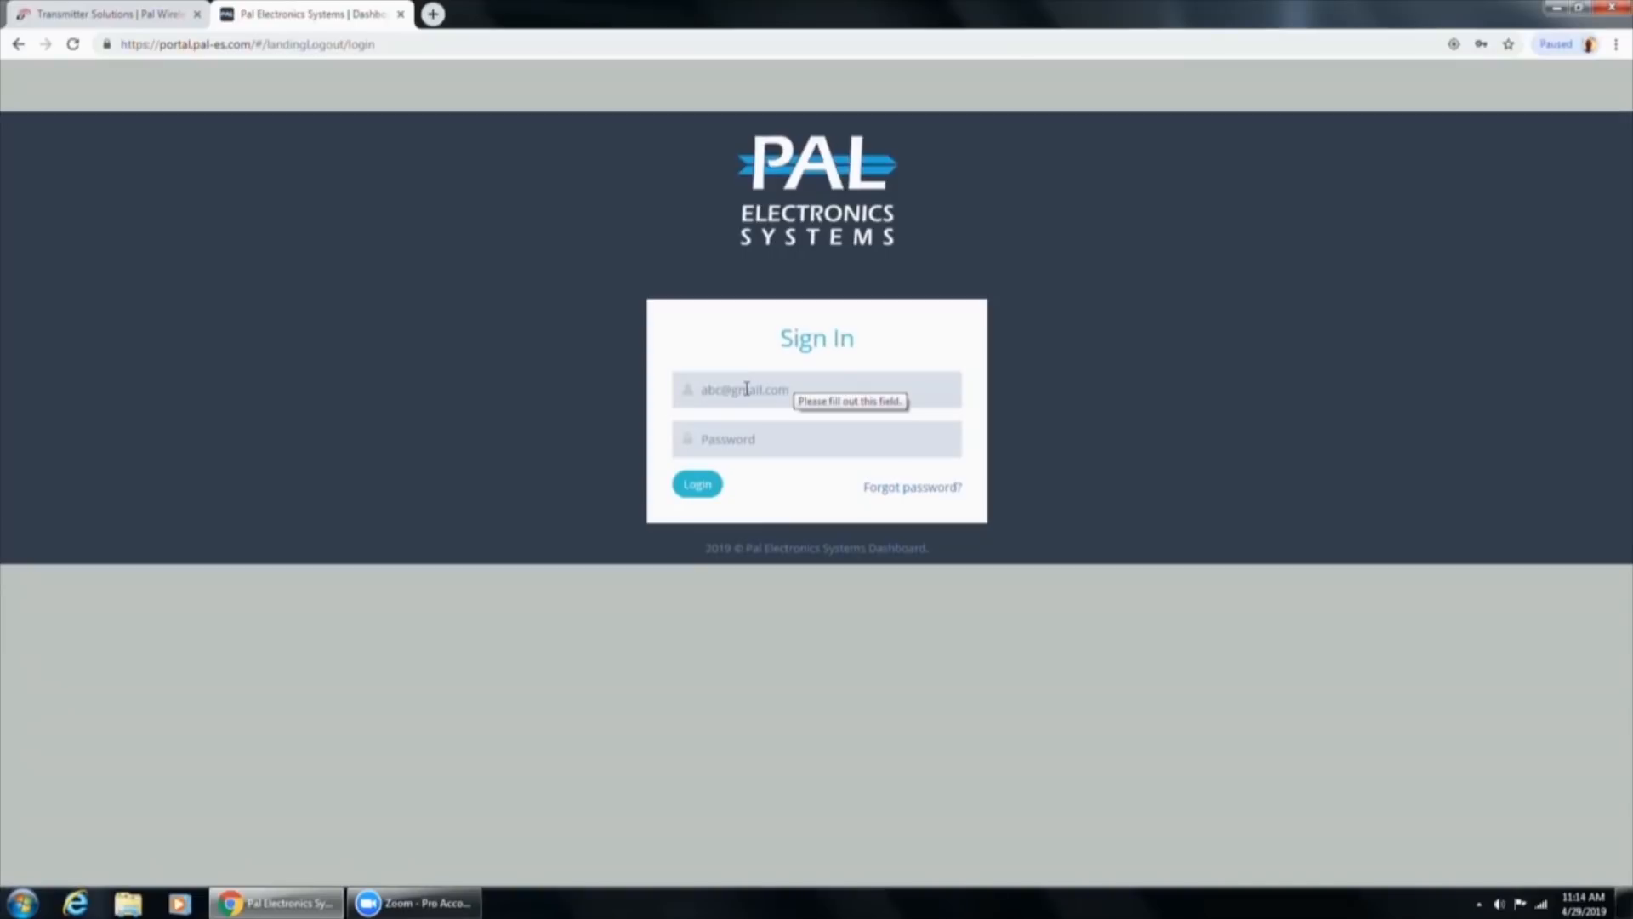
{"action": "left_click", "coordinate": [745, 390]}
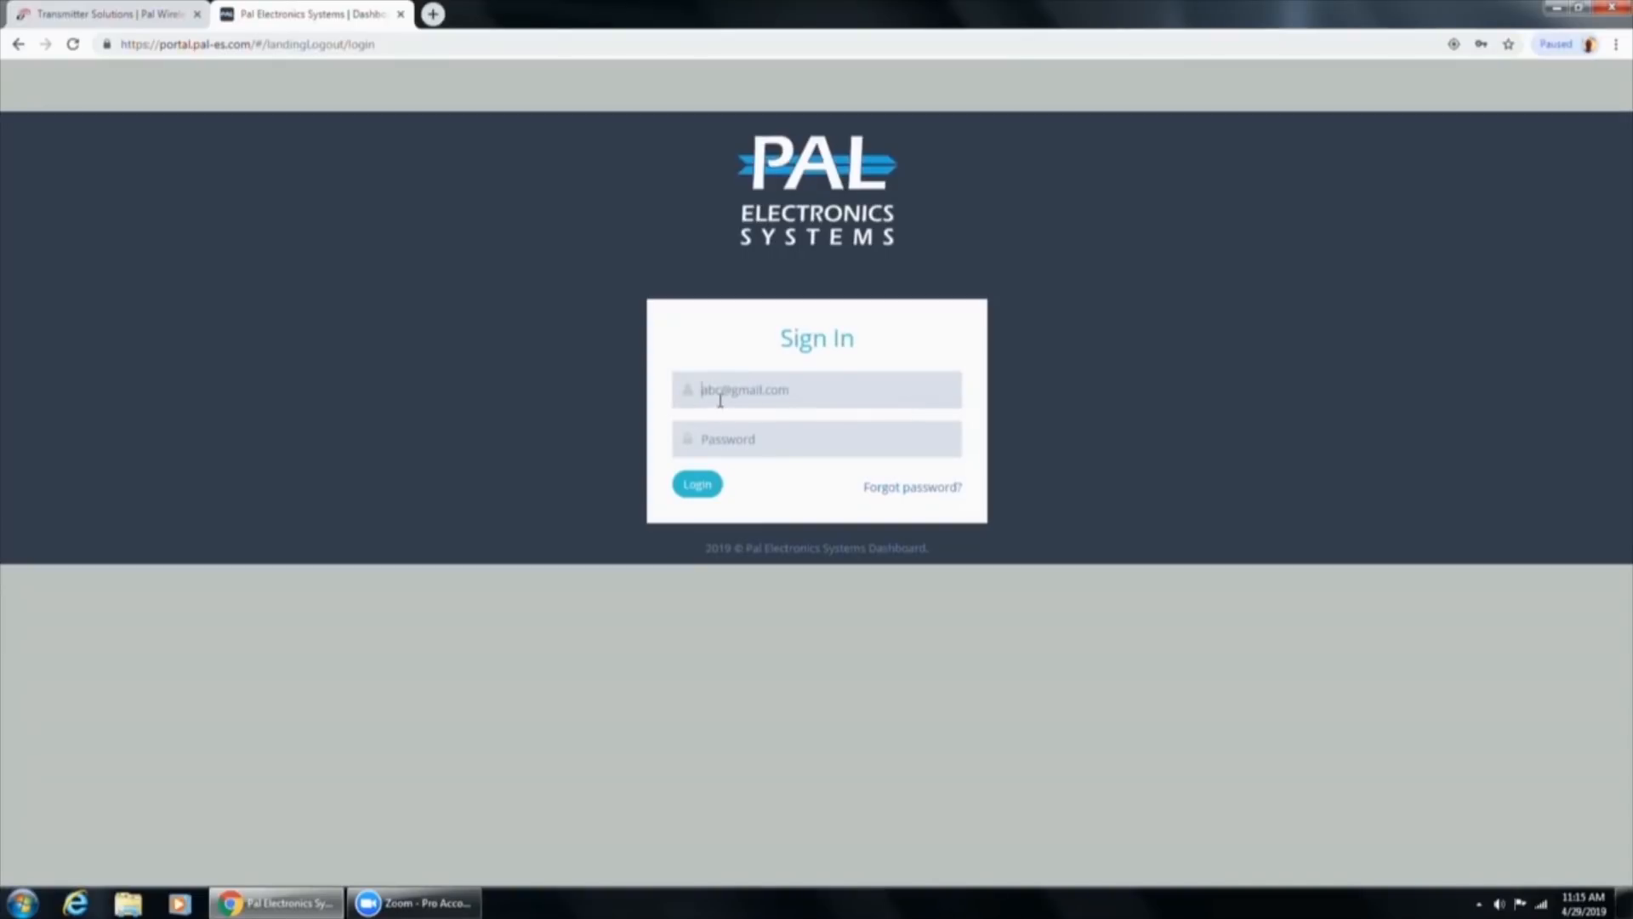
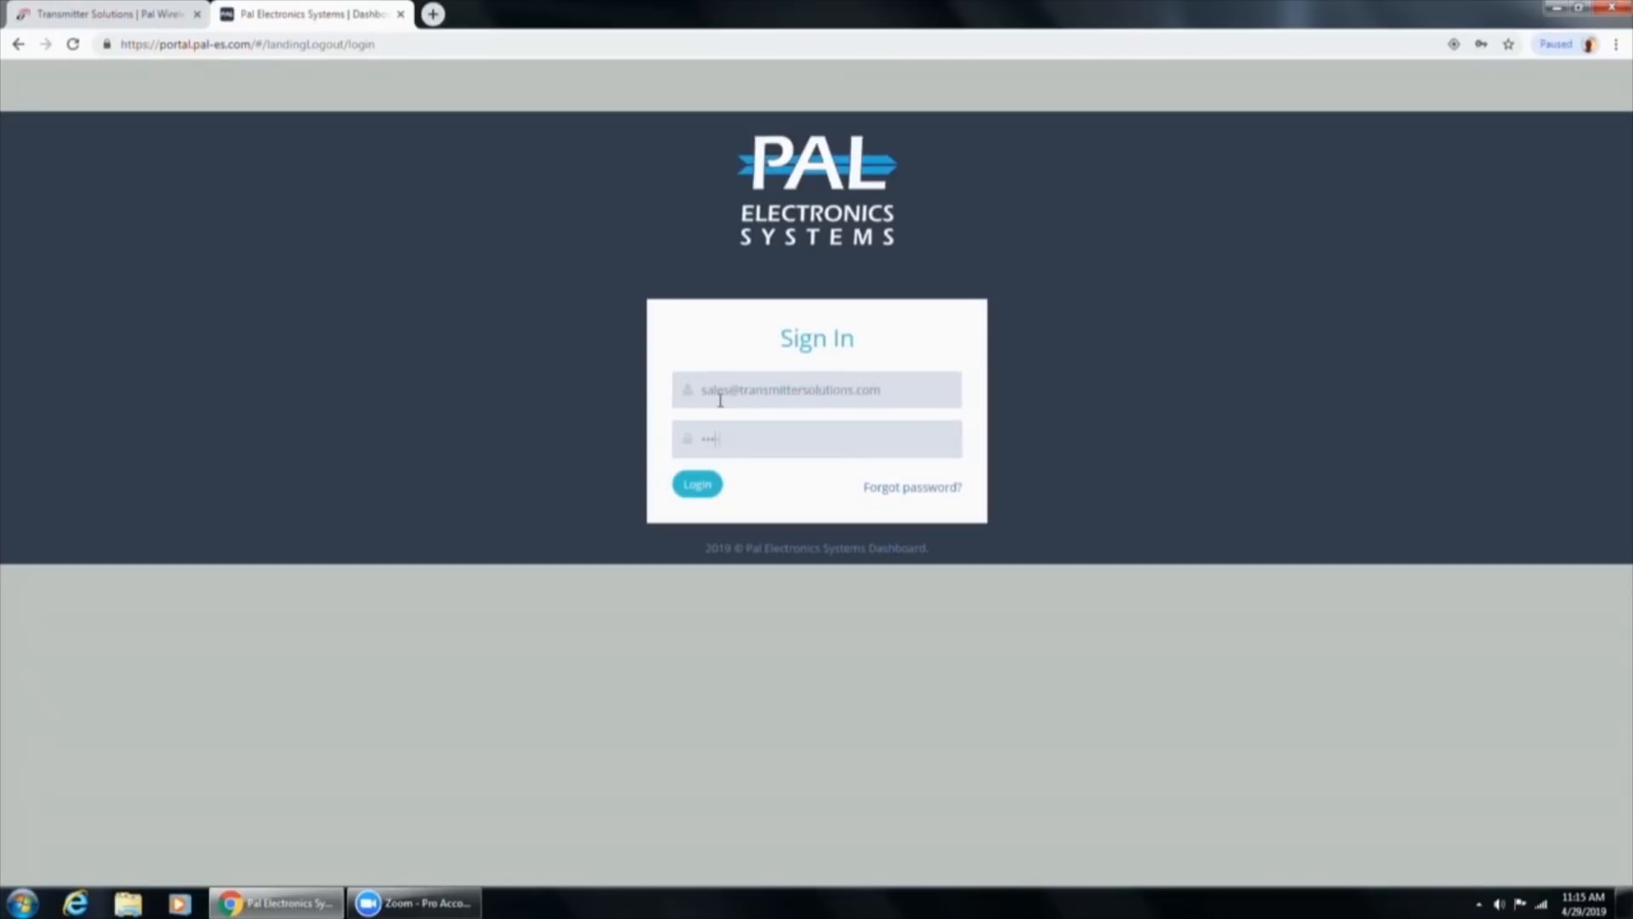
{"action": "left_click", "coordinate": [696, 484]}
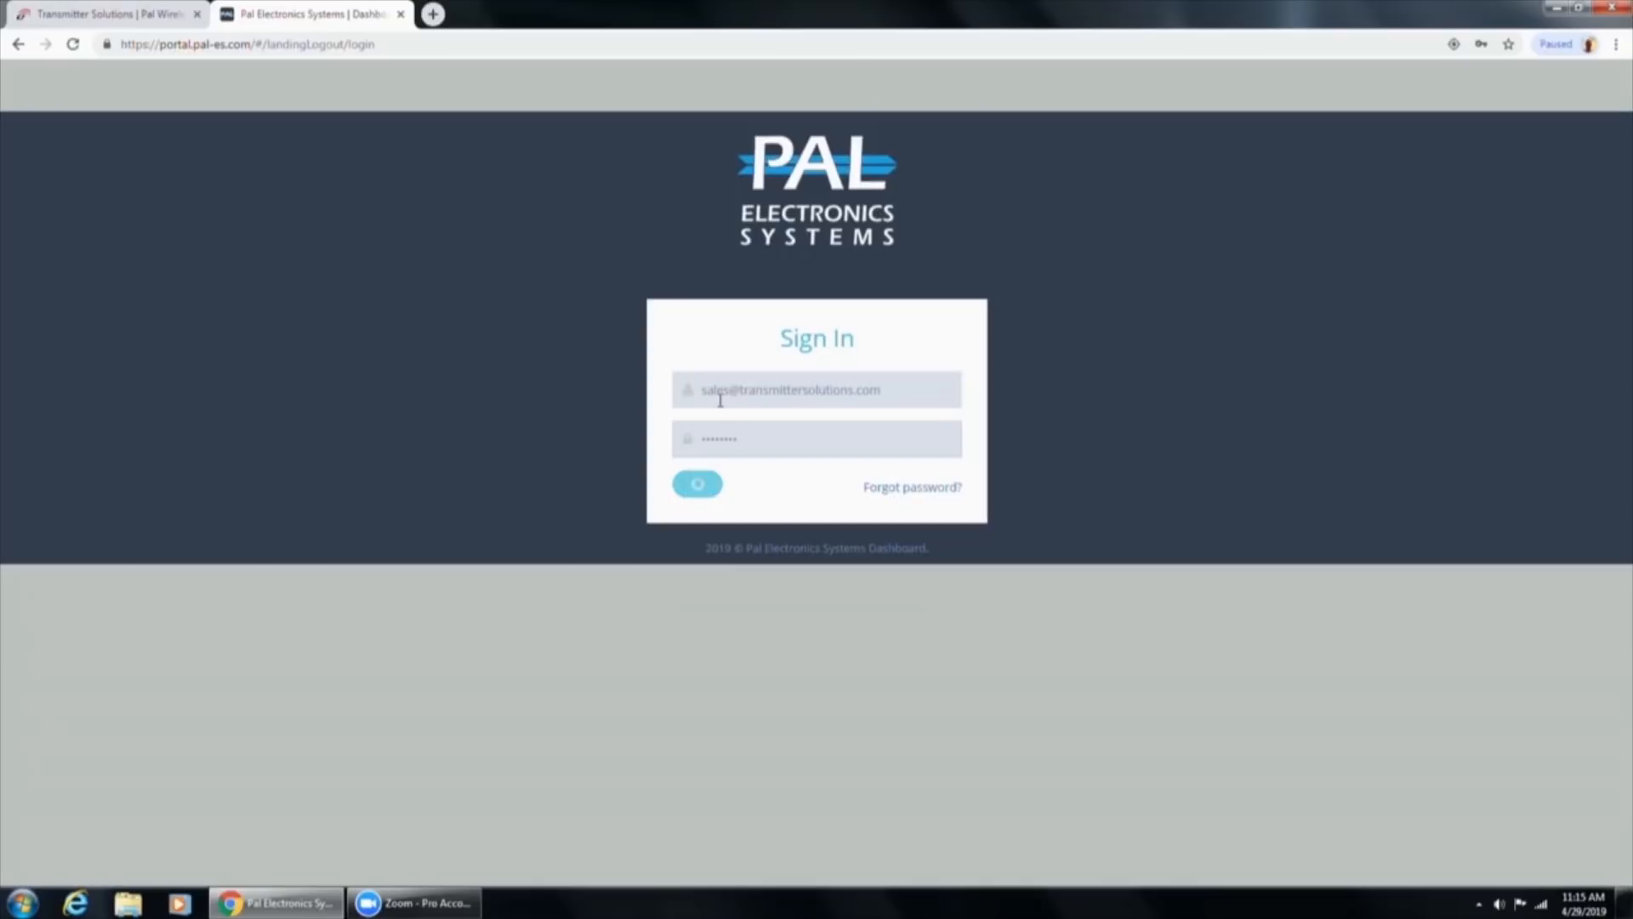
{"action": "left_click", "coordinate": [697, 483]}
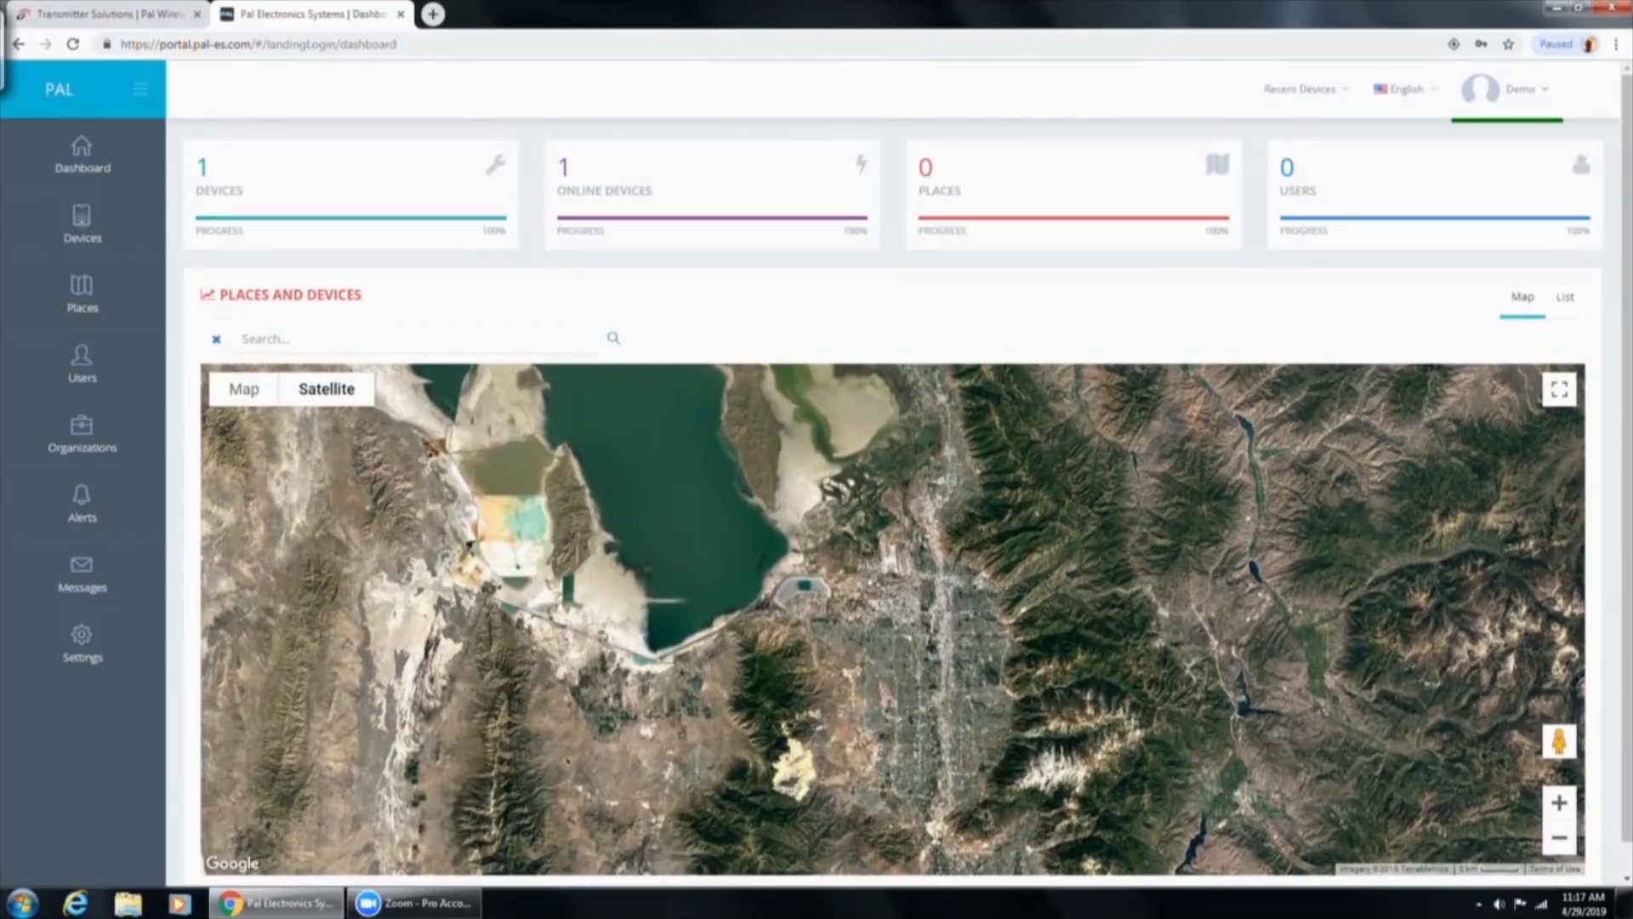
- Show the Devices list with the connected Wiegand Test Unit
{"action": "left_click", "coordinate": [82, 224]}
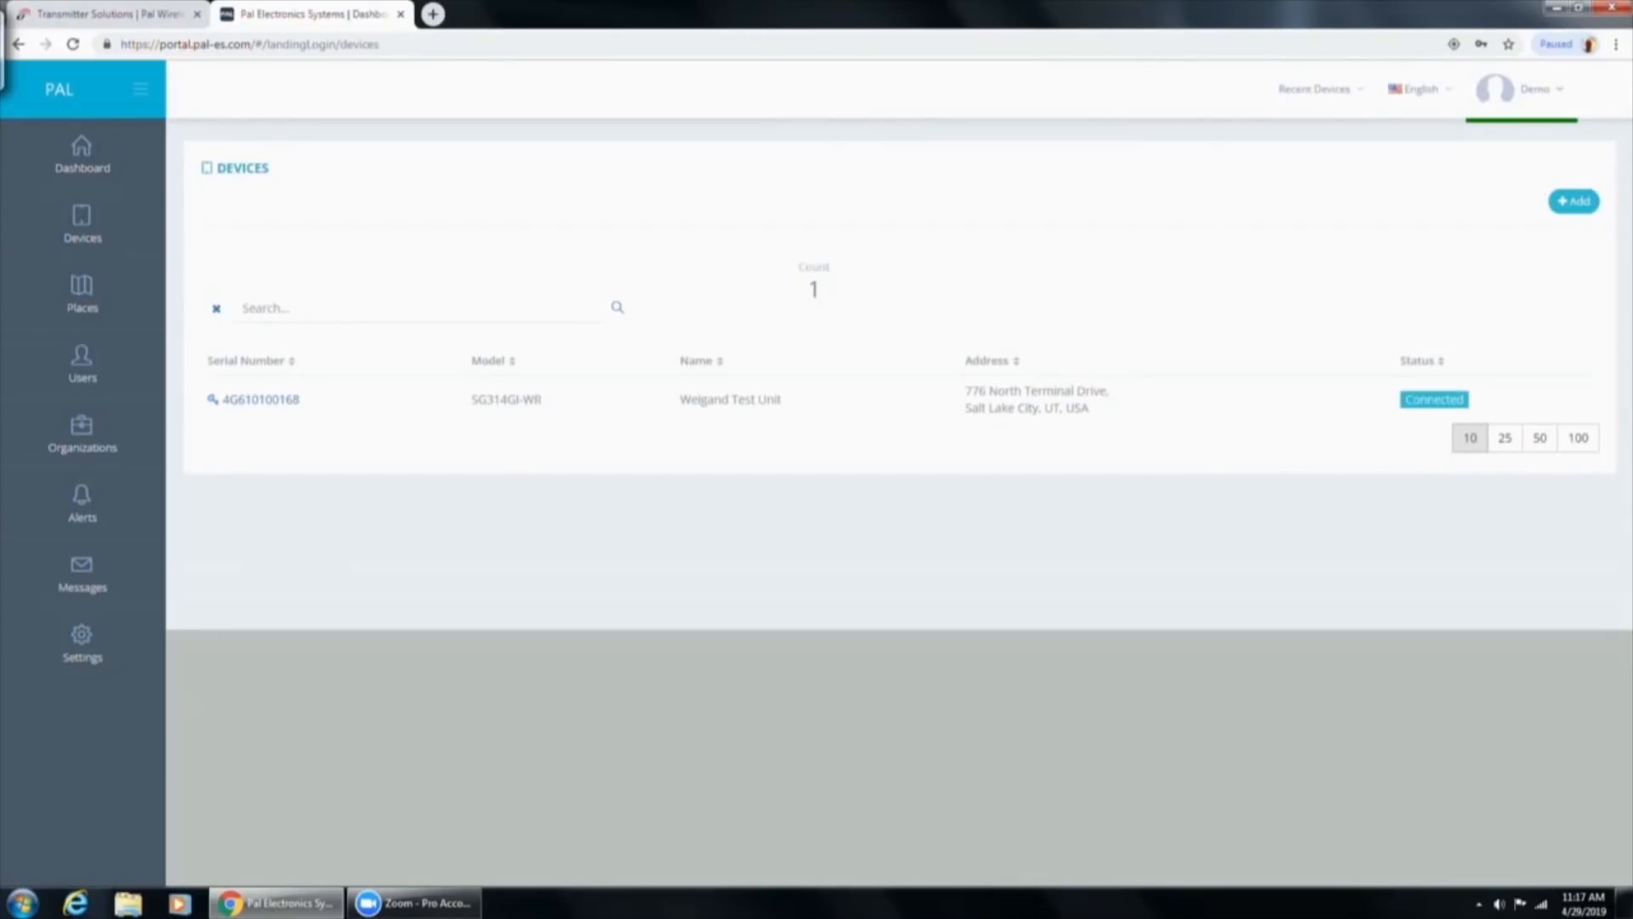
- Open device 4G610100168 (Wiegand Test Unit) and view its operation log
{"action": "left_click", "coordinate": [259, 398]}
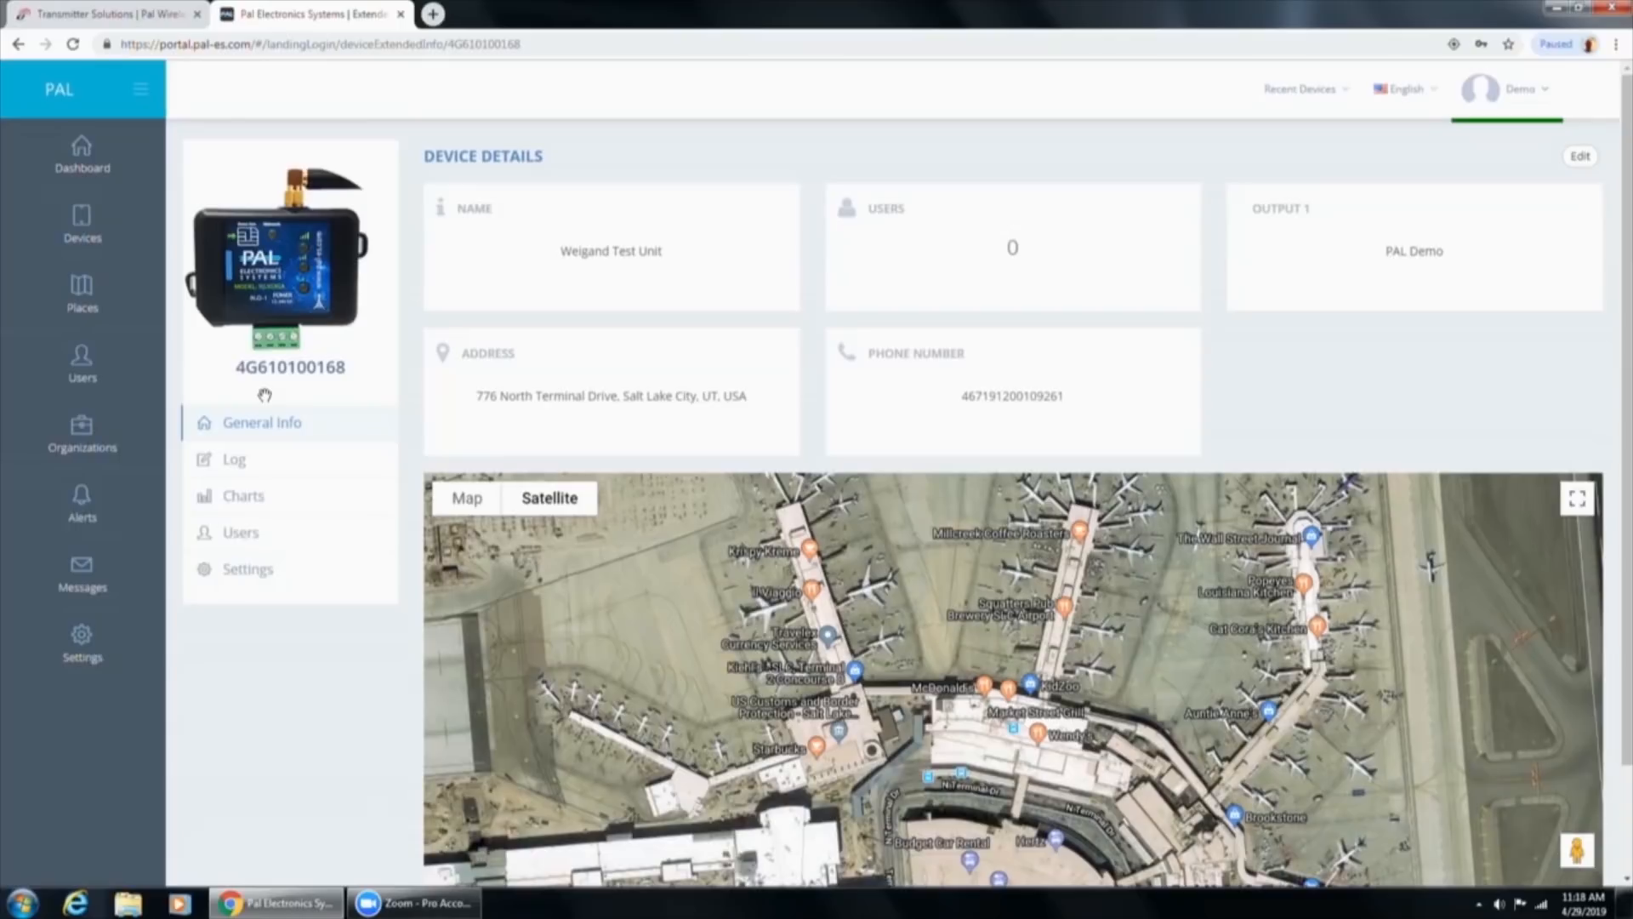
{"action": "left_click", "coordinate": [234, 459]}
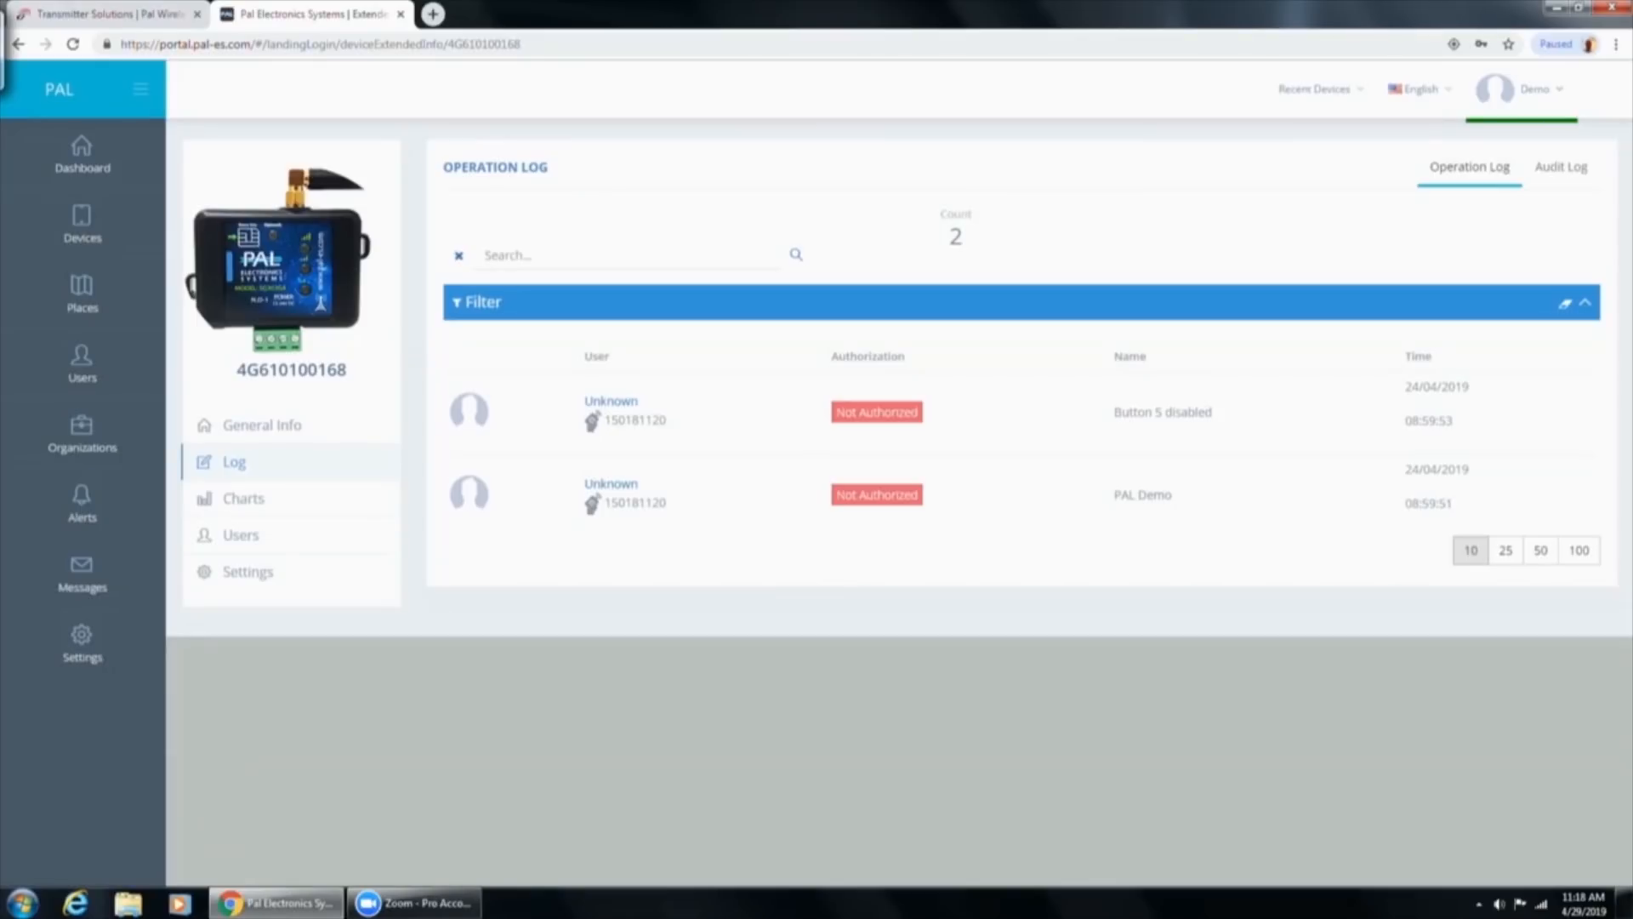
{"action": "mouse_move", "coordinate": [238, 461]}
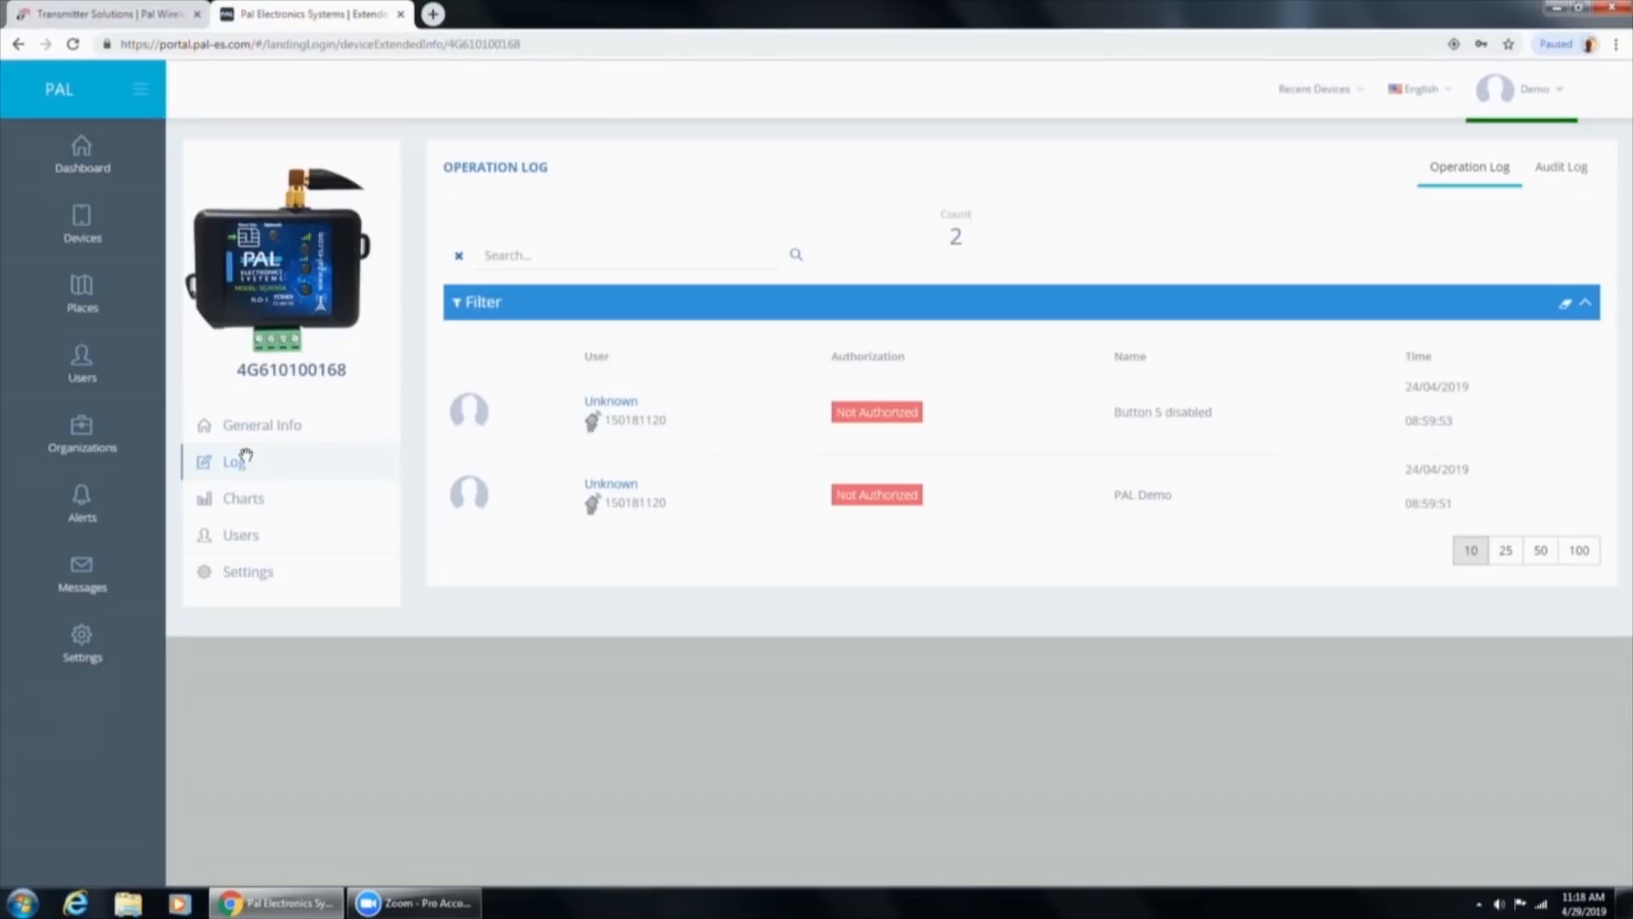
- Review the Audit Log, return to the Operation Log, then go to the device's Users page
{"action": "left_click", "coordinate": [1560, 165]}
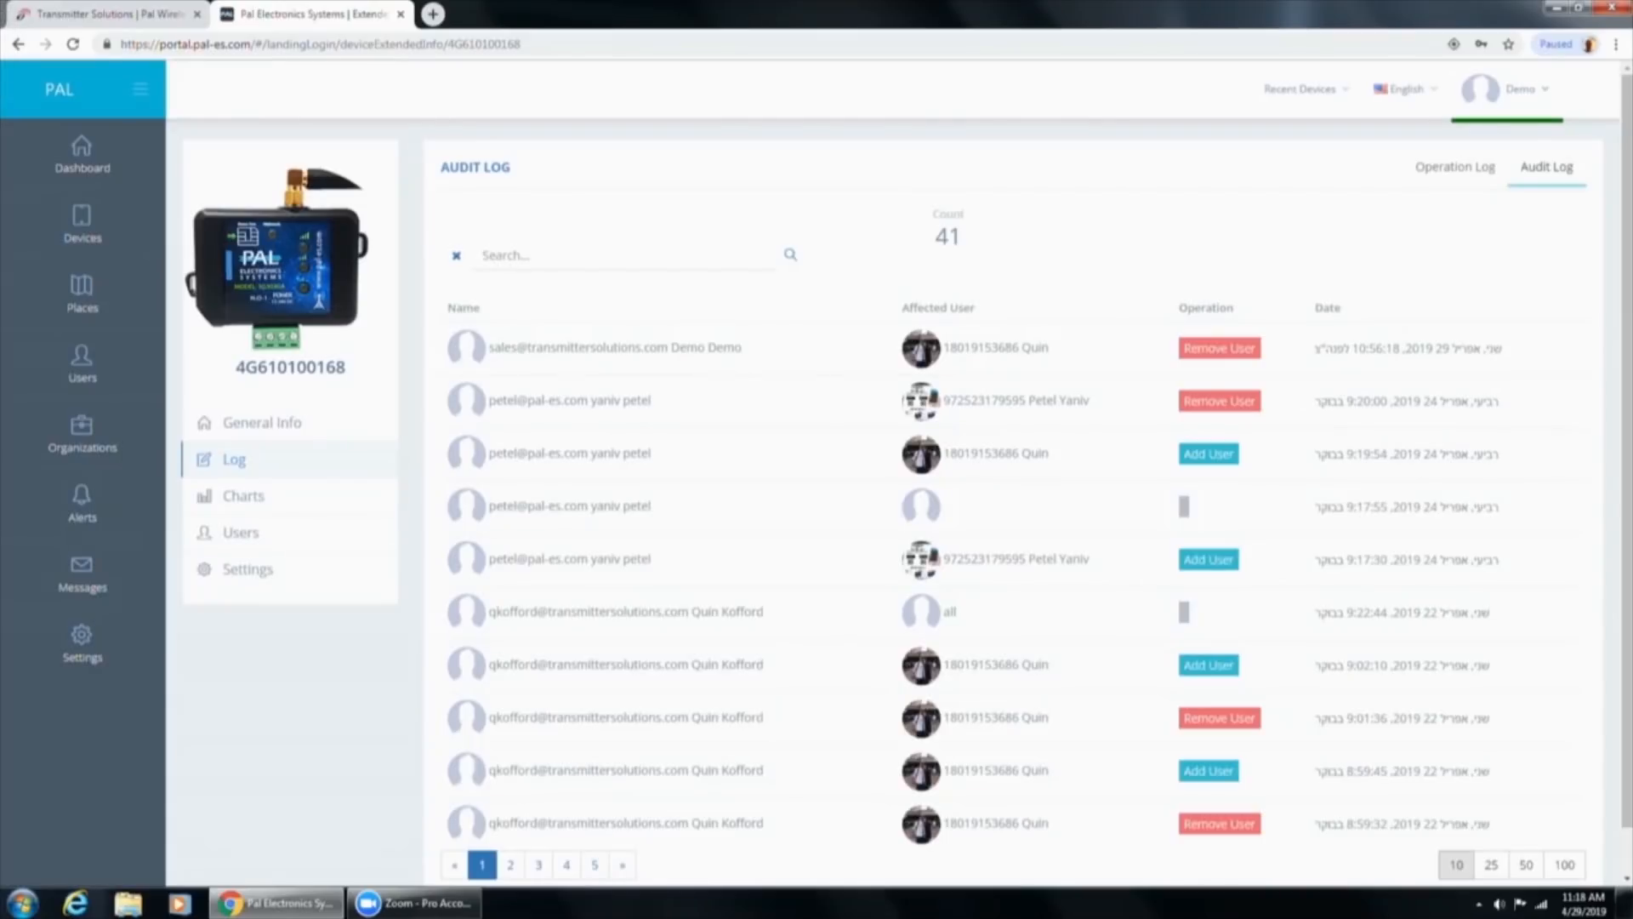
{"action": "left_click", "coordinate": [1466, 165]}
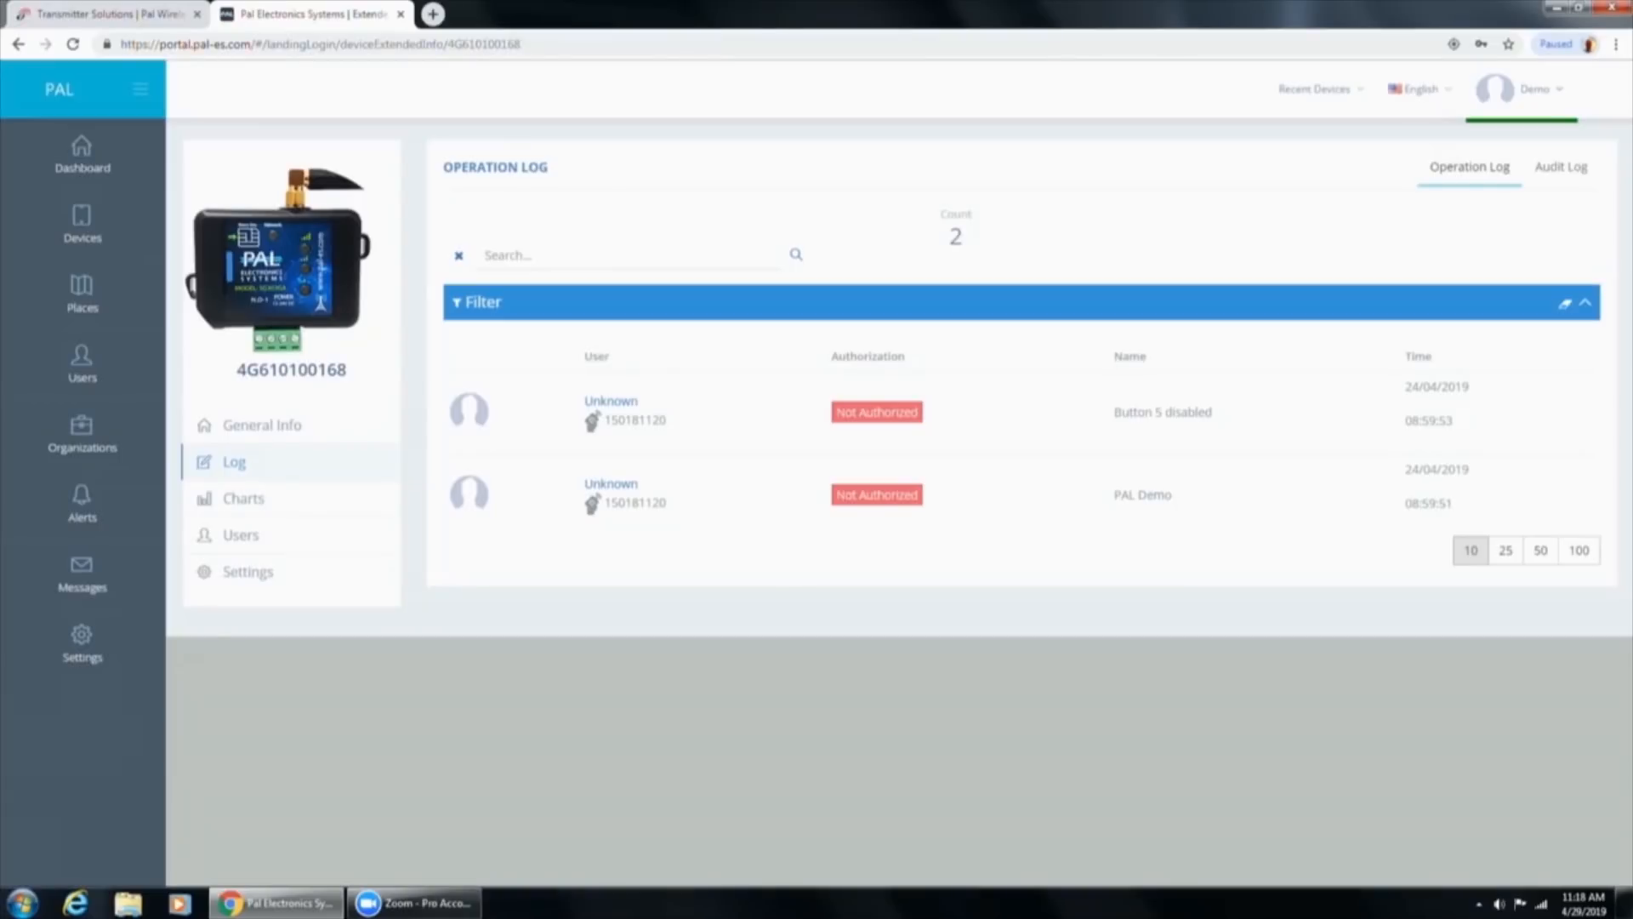
{"action": "left_click", "coordinate": [240, 534]}
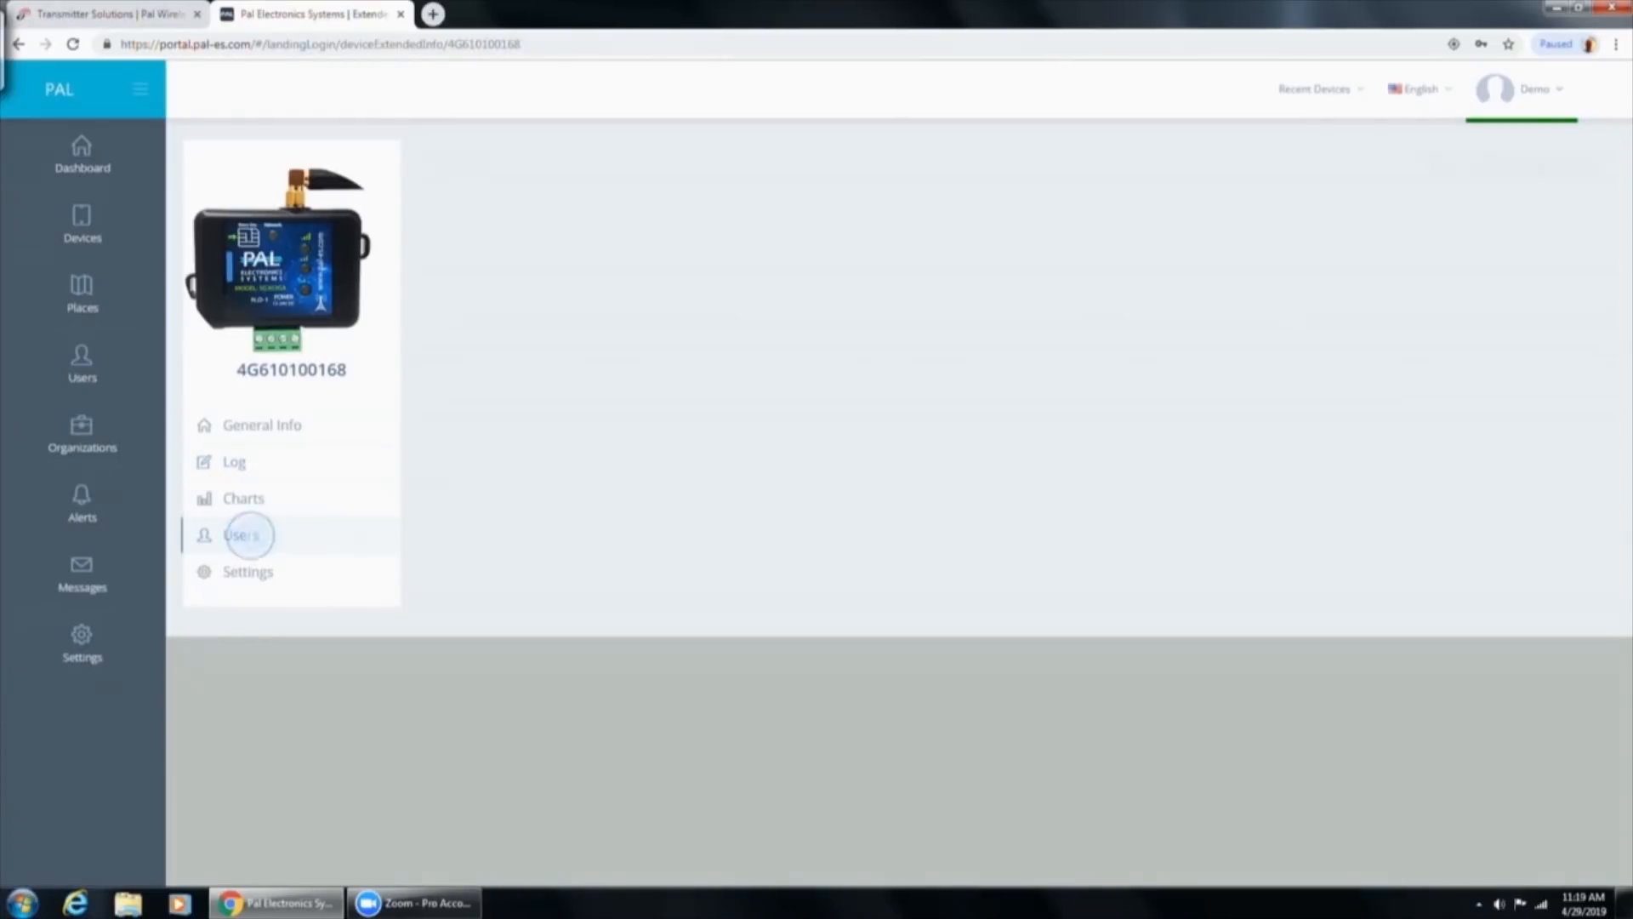
- From the empty users list, start a new user with +Add
{"action": "left_click", "coordinate": [240, 534]}
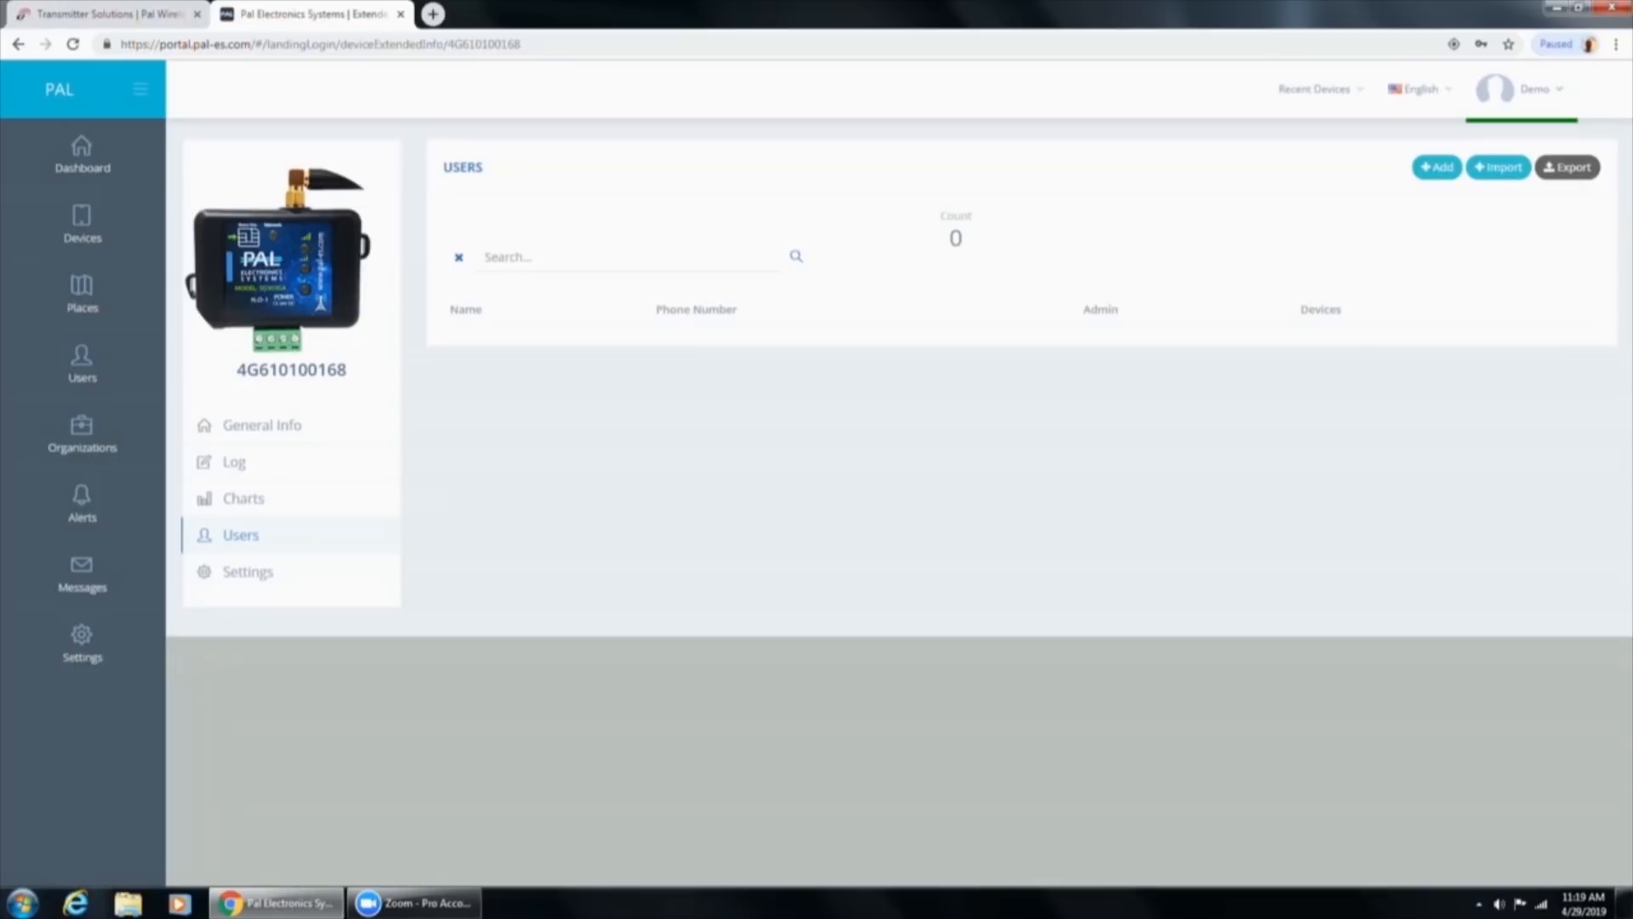
{"action": "left_click", "coordinate": [1435, 167]}
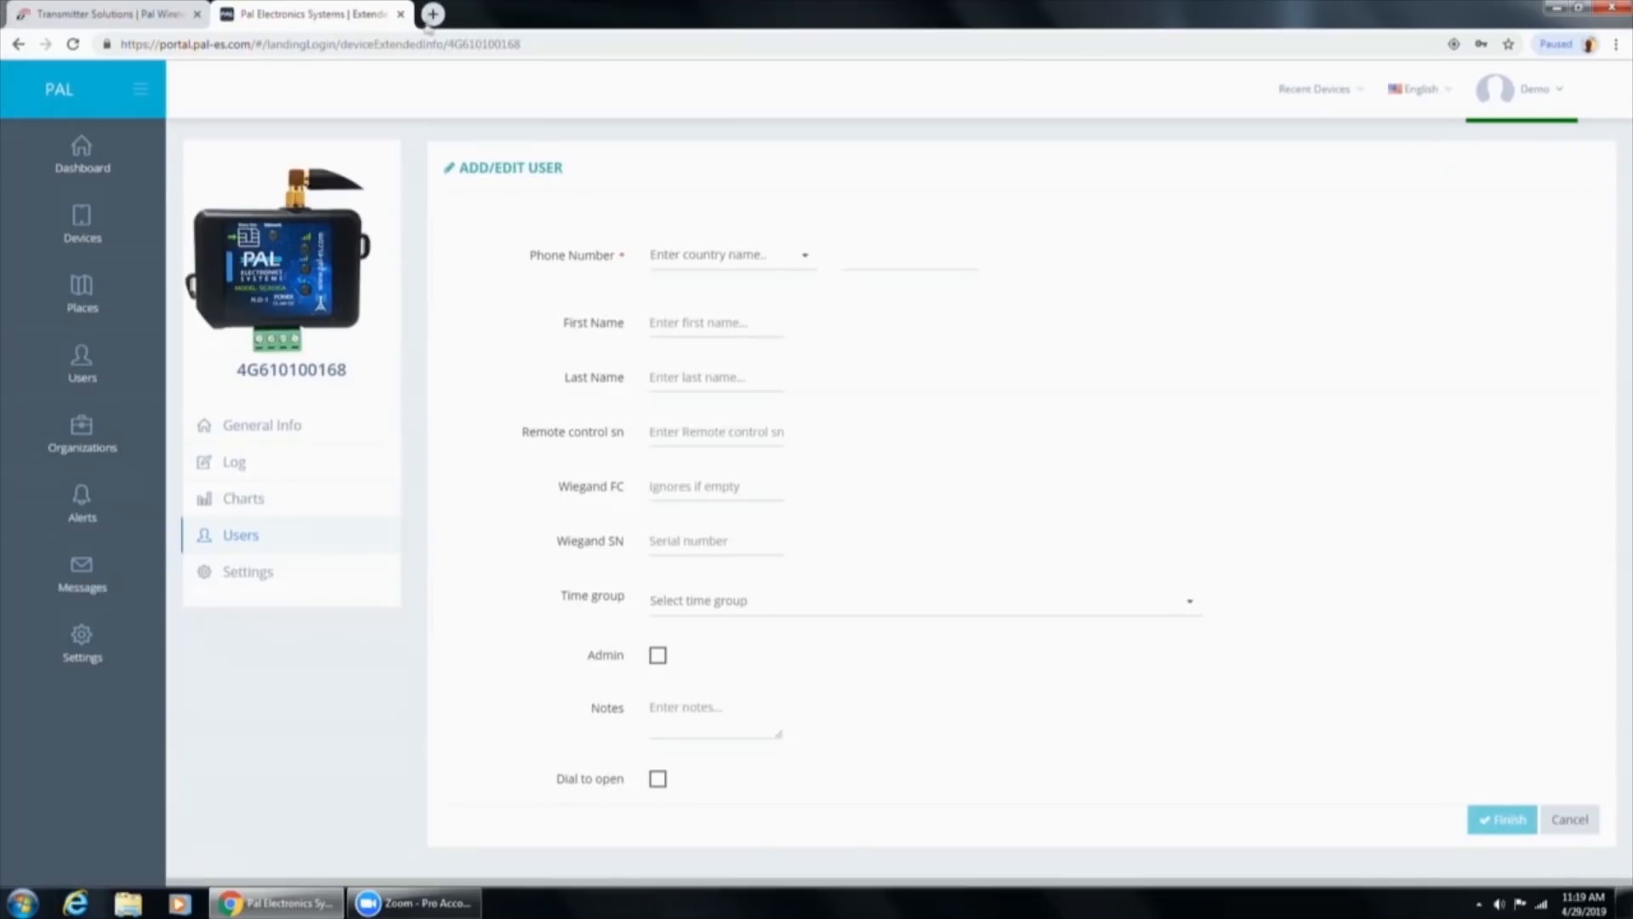
{"action": "mouse_move", "coordinate": [828, 305]}
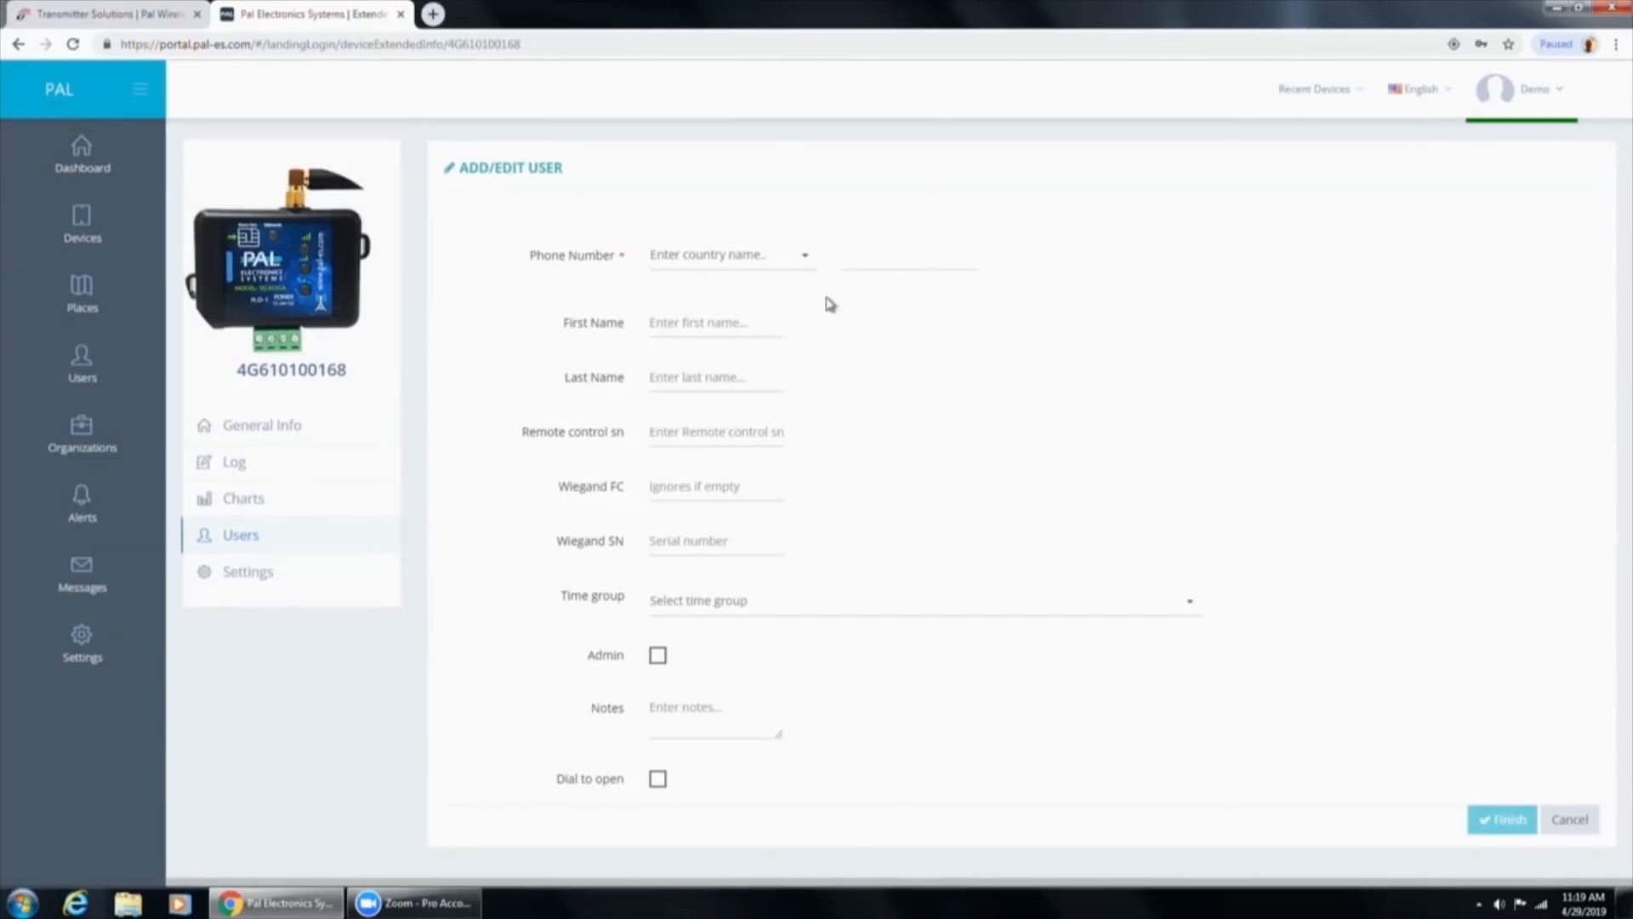
{"action": "mouse_move", "coordinate": [512, 347]}
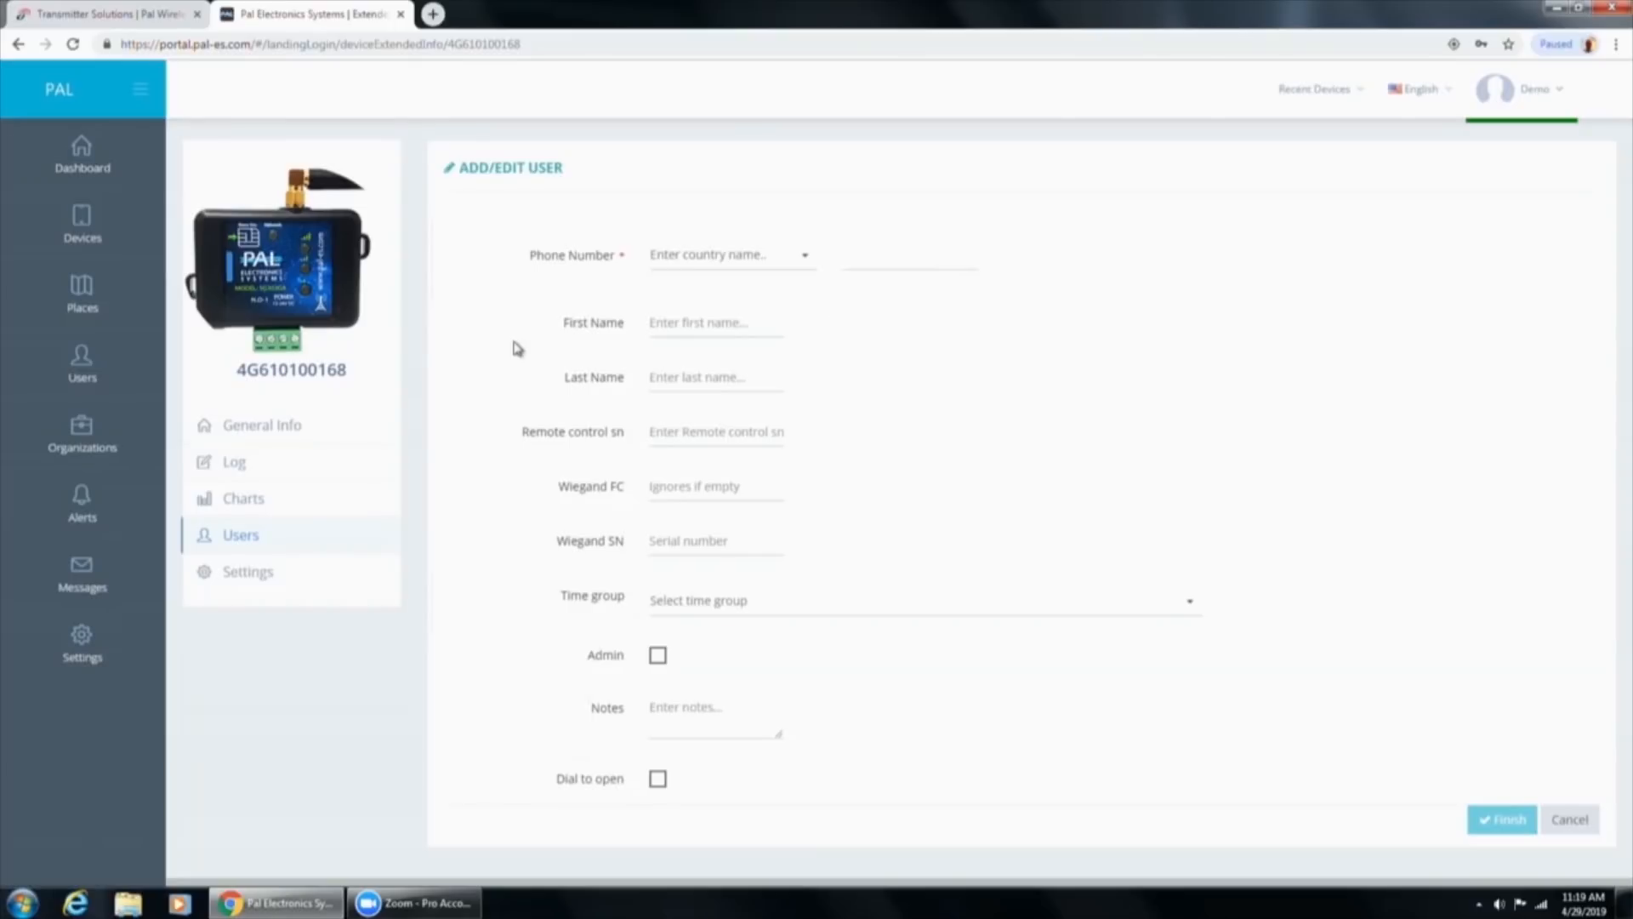
{"action": "left_click", "coordinate": [716, 322]}
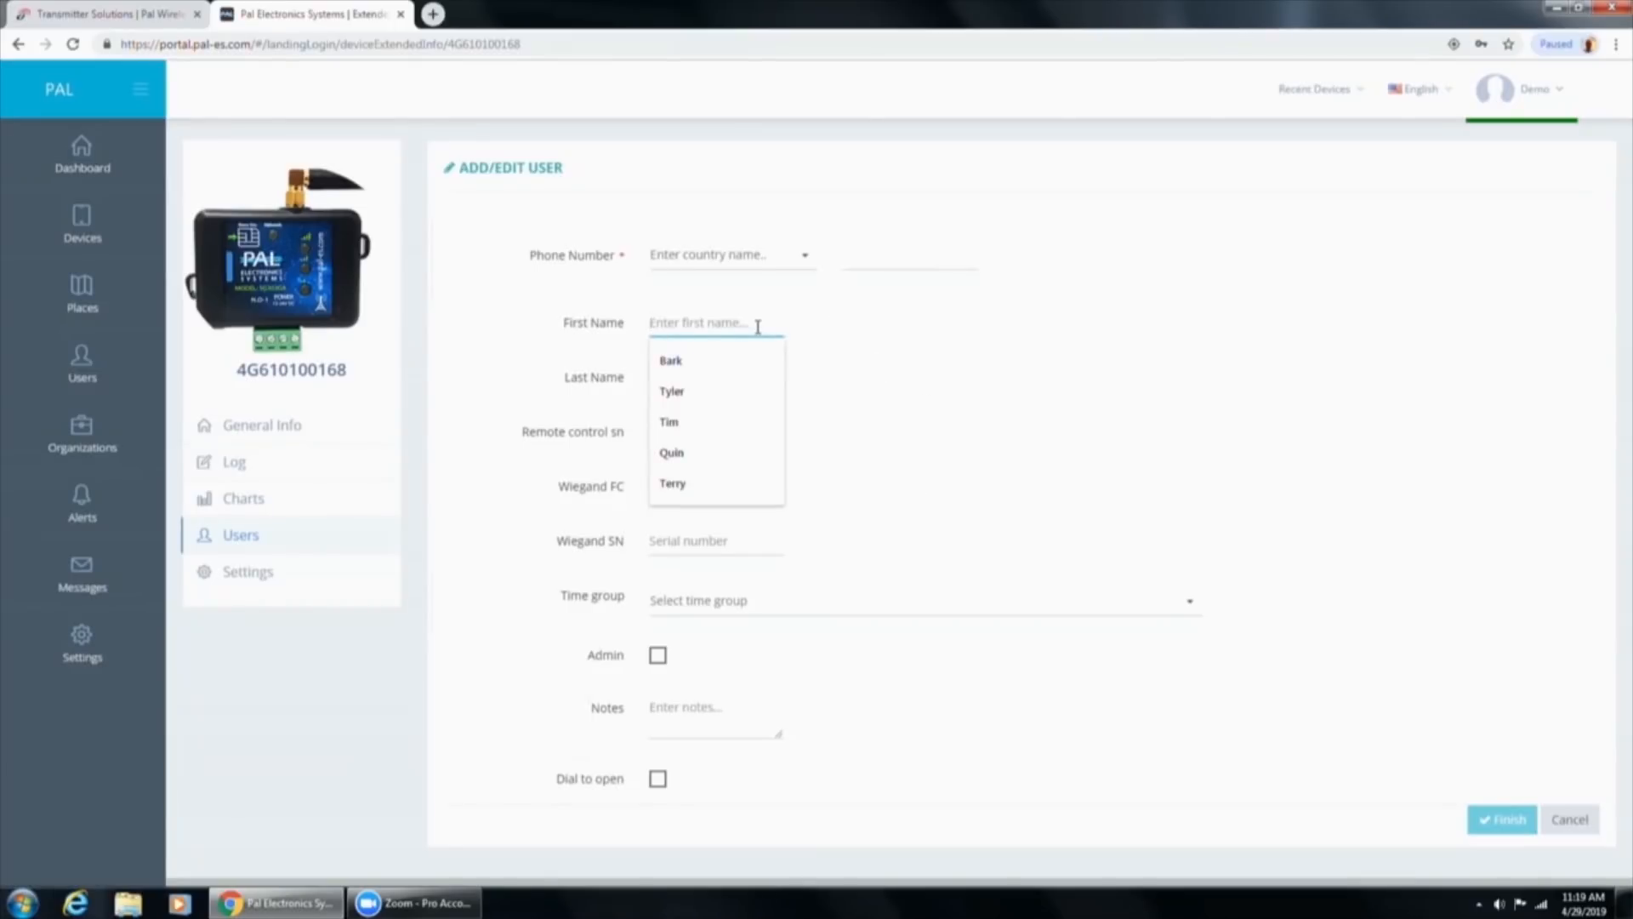
{"action": "left_click", "coordinate": [671, 452]}
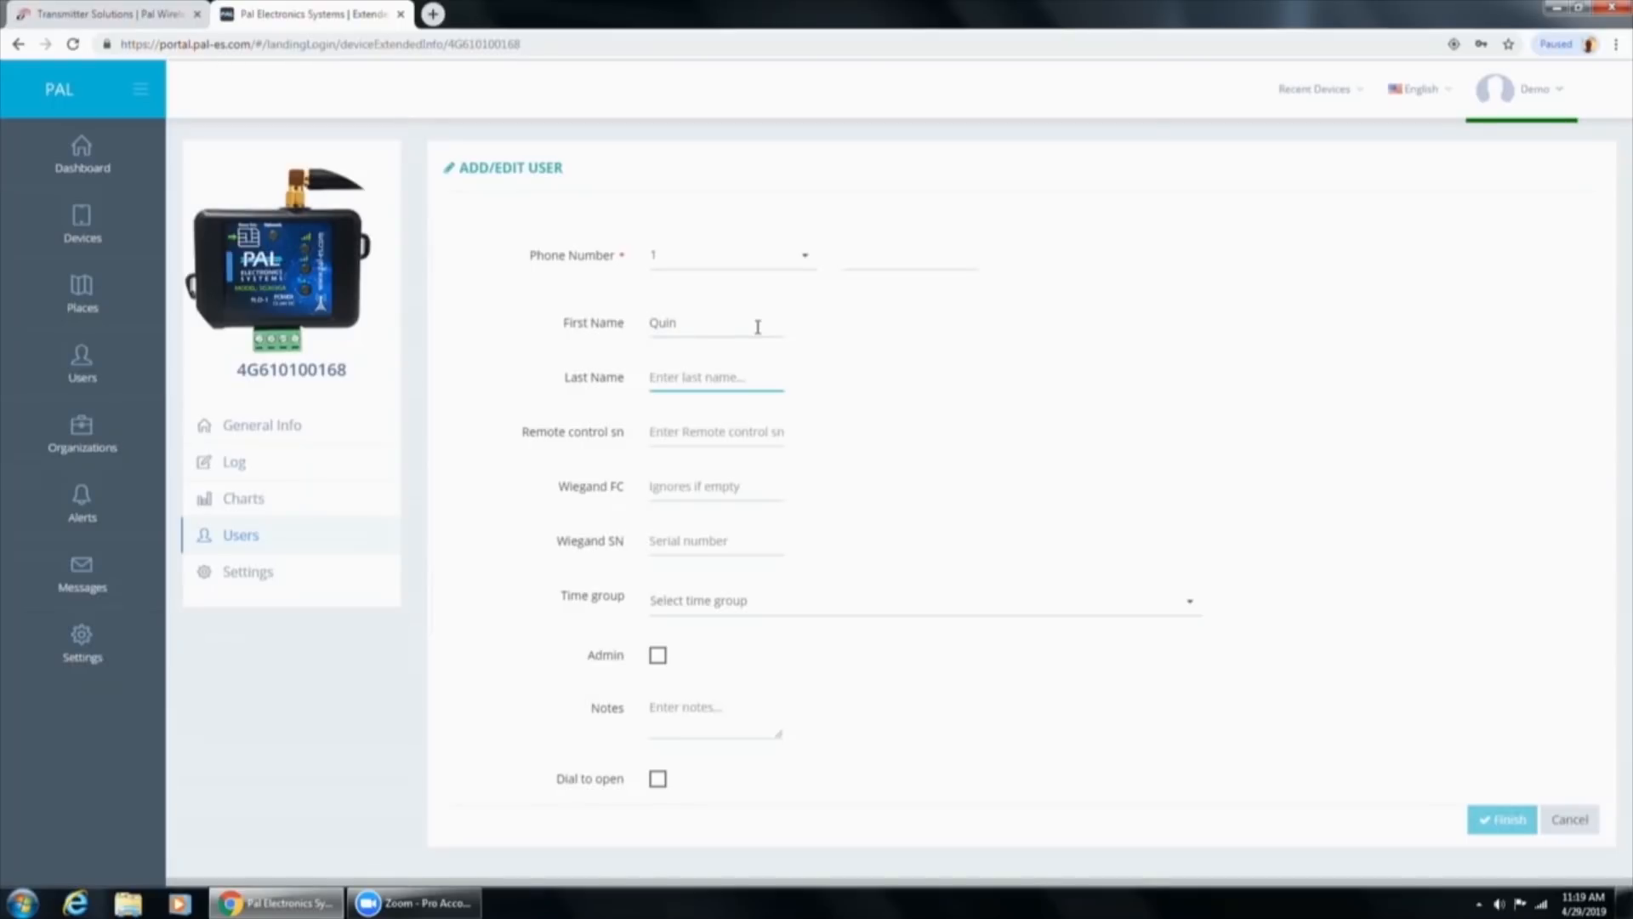
{"action": "type", "text": "Kofford"}
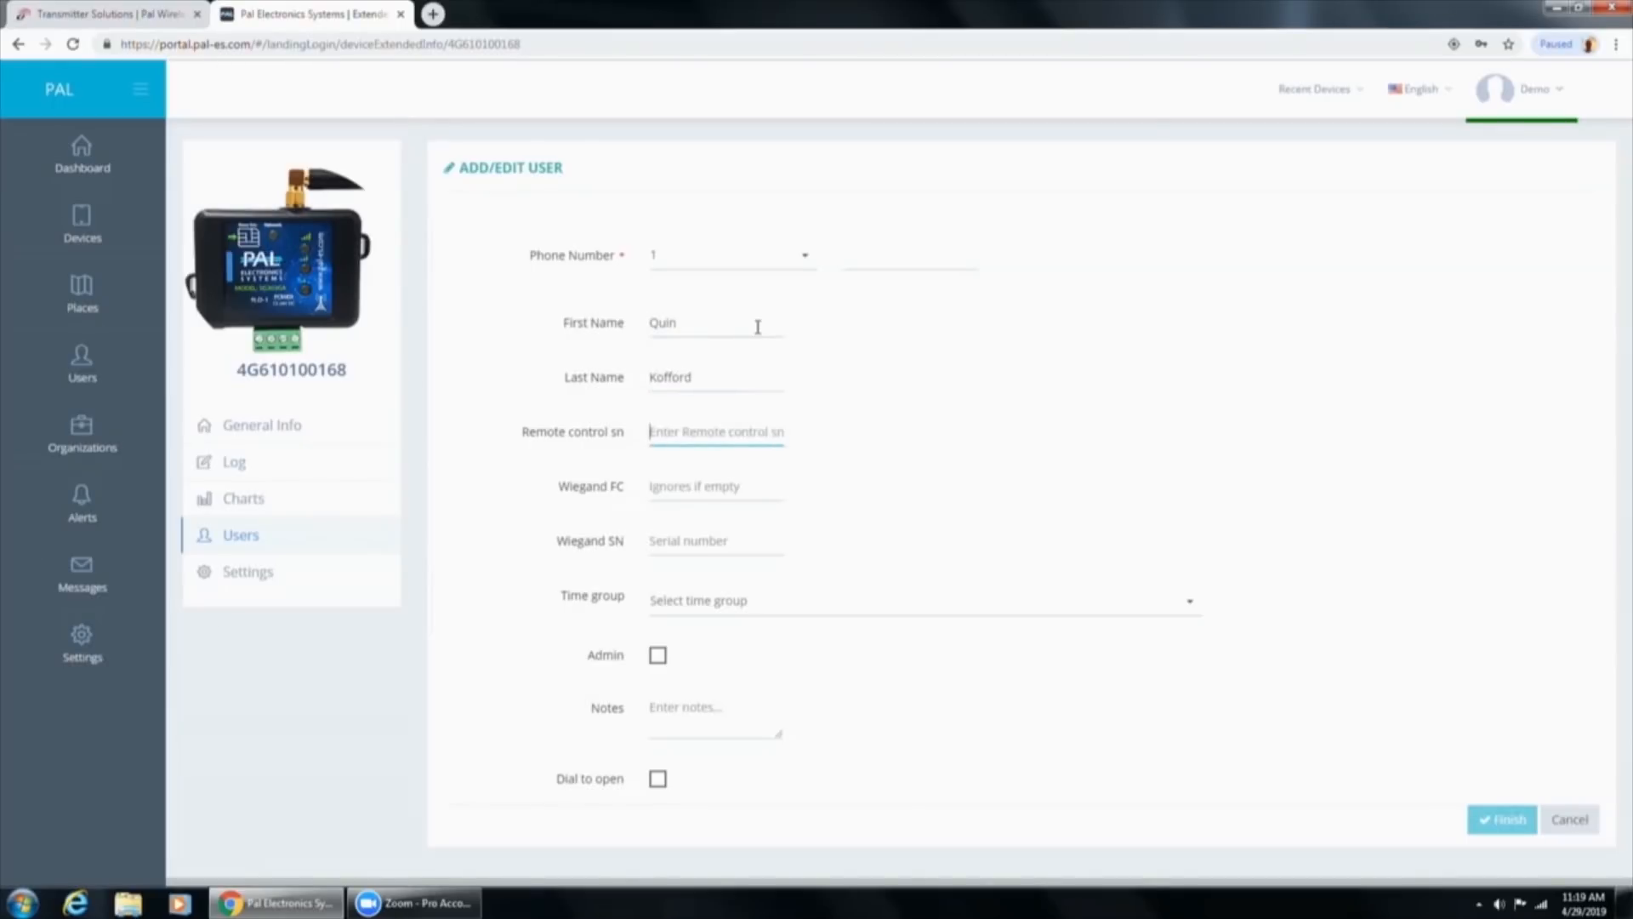
{"action": "mouse_move", "coordinate": [802, 439]}
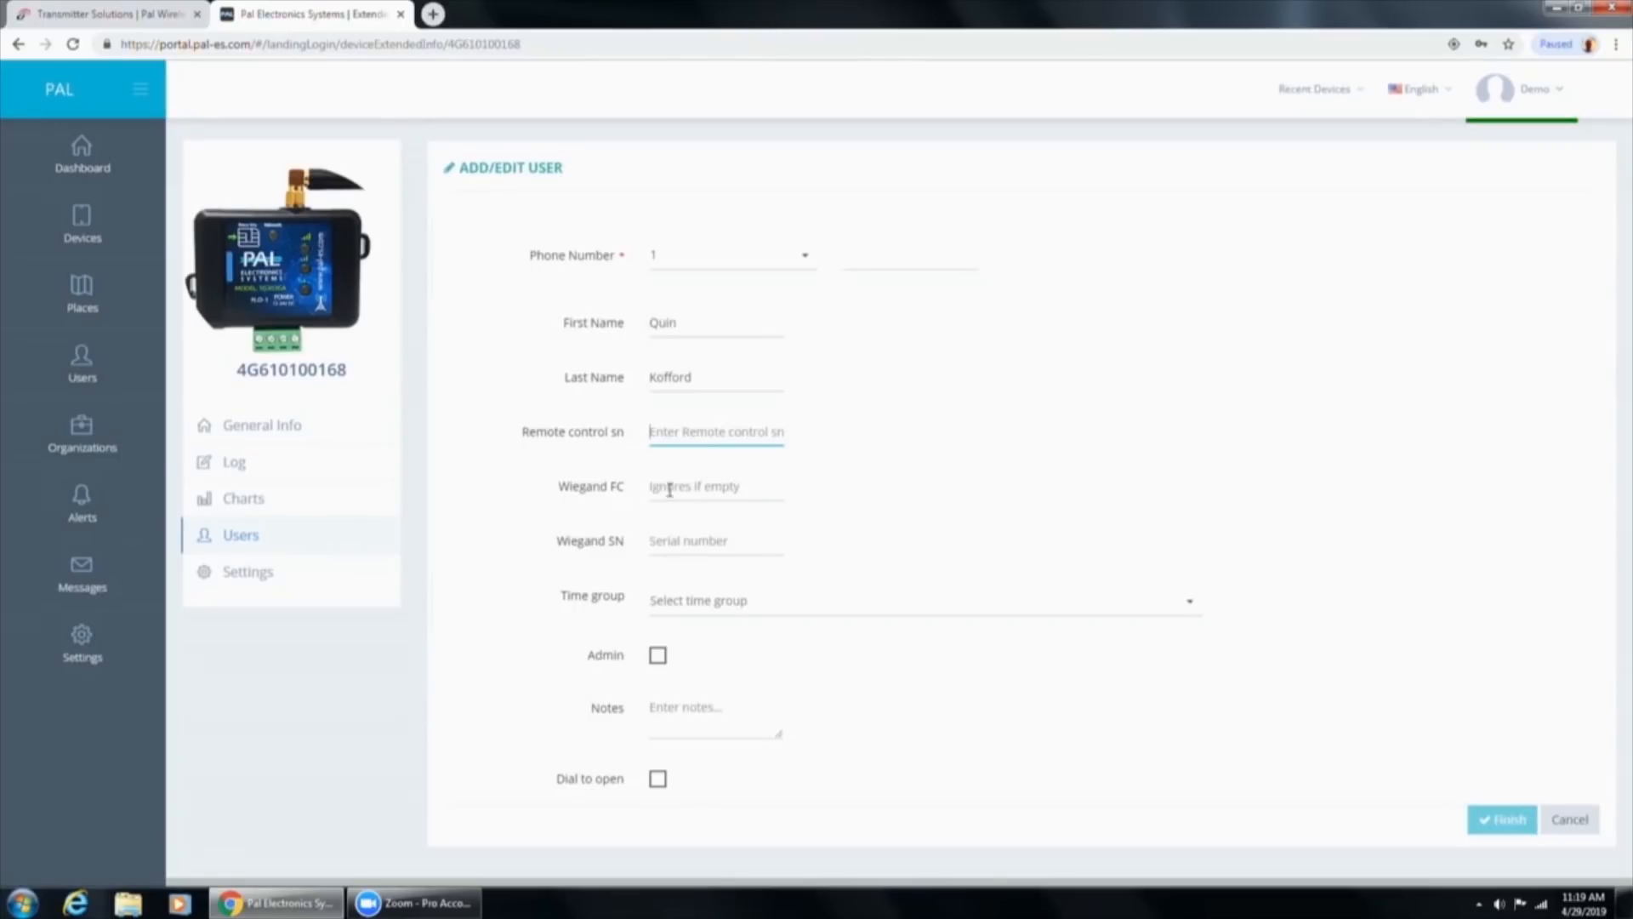
{"action": "mouse_move", "coordinate": [682, 539]}
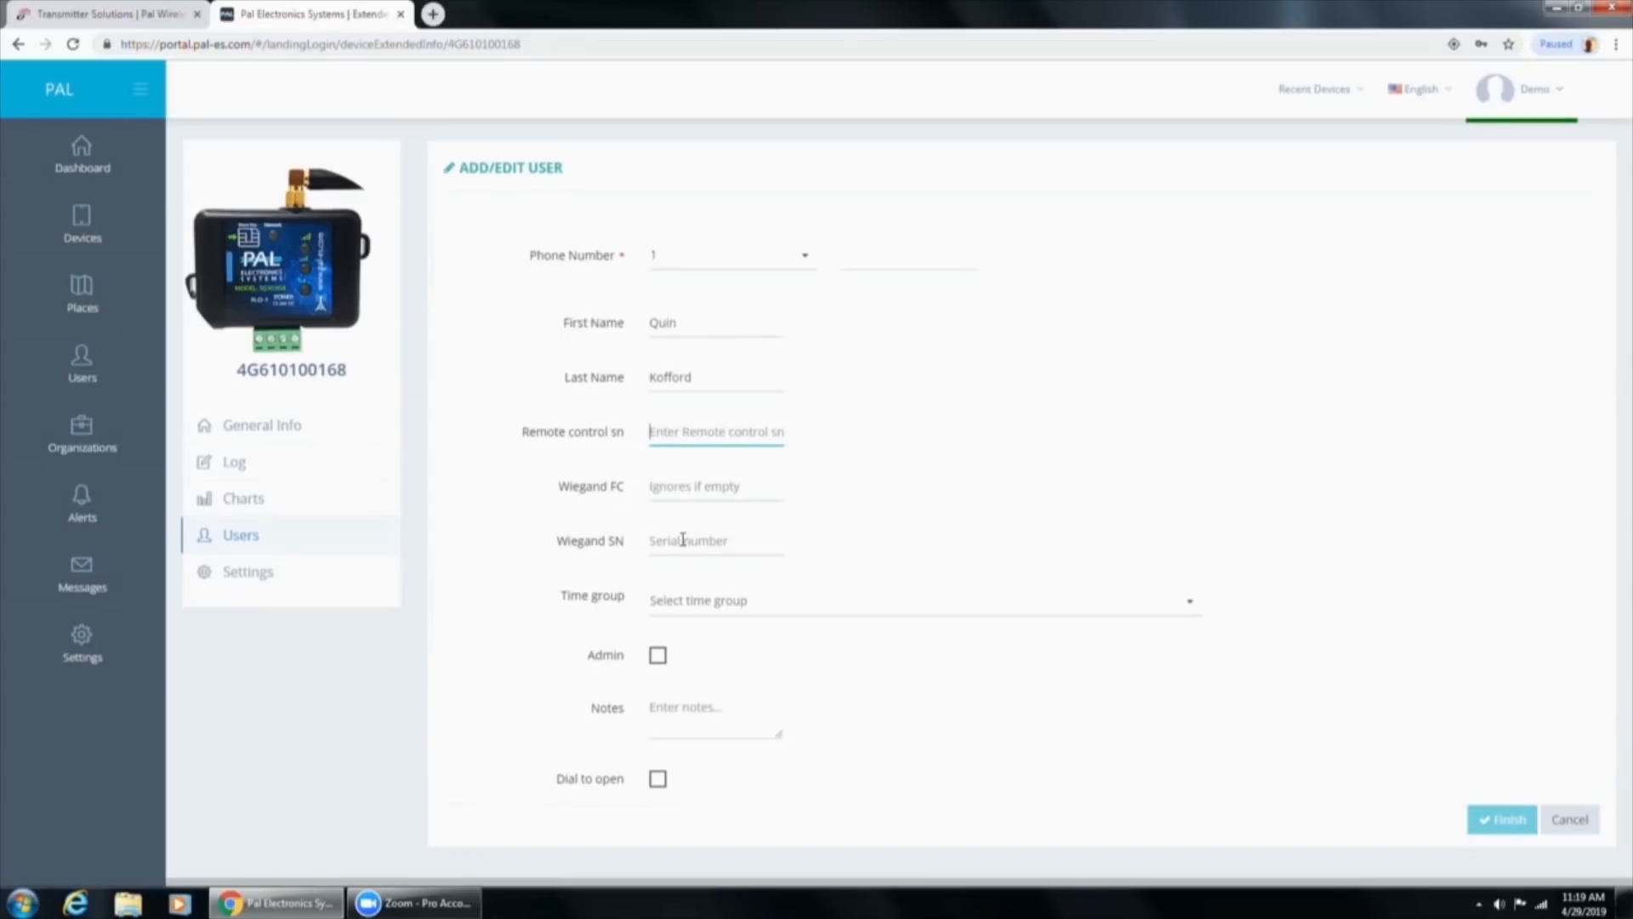
{"action": "mouse_move", "coordinate": [745, 590]}
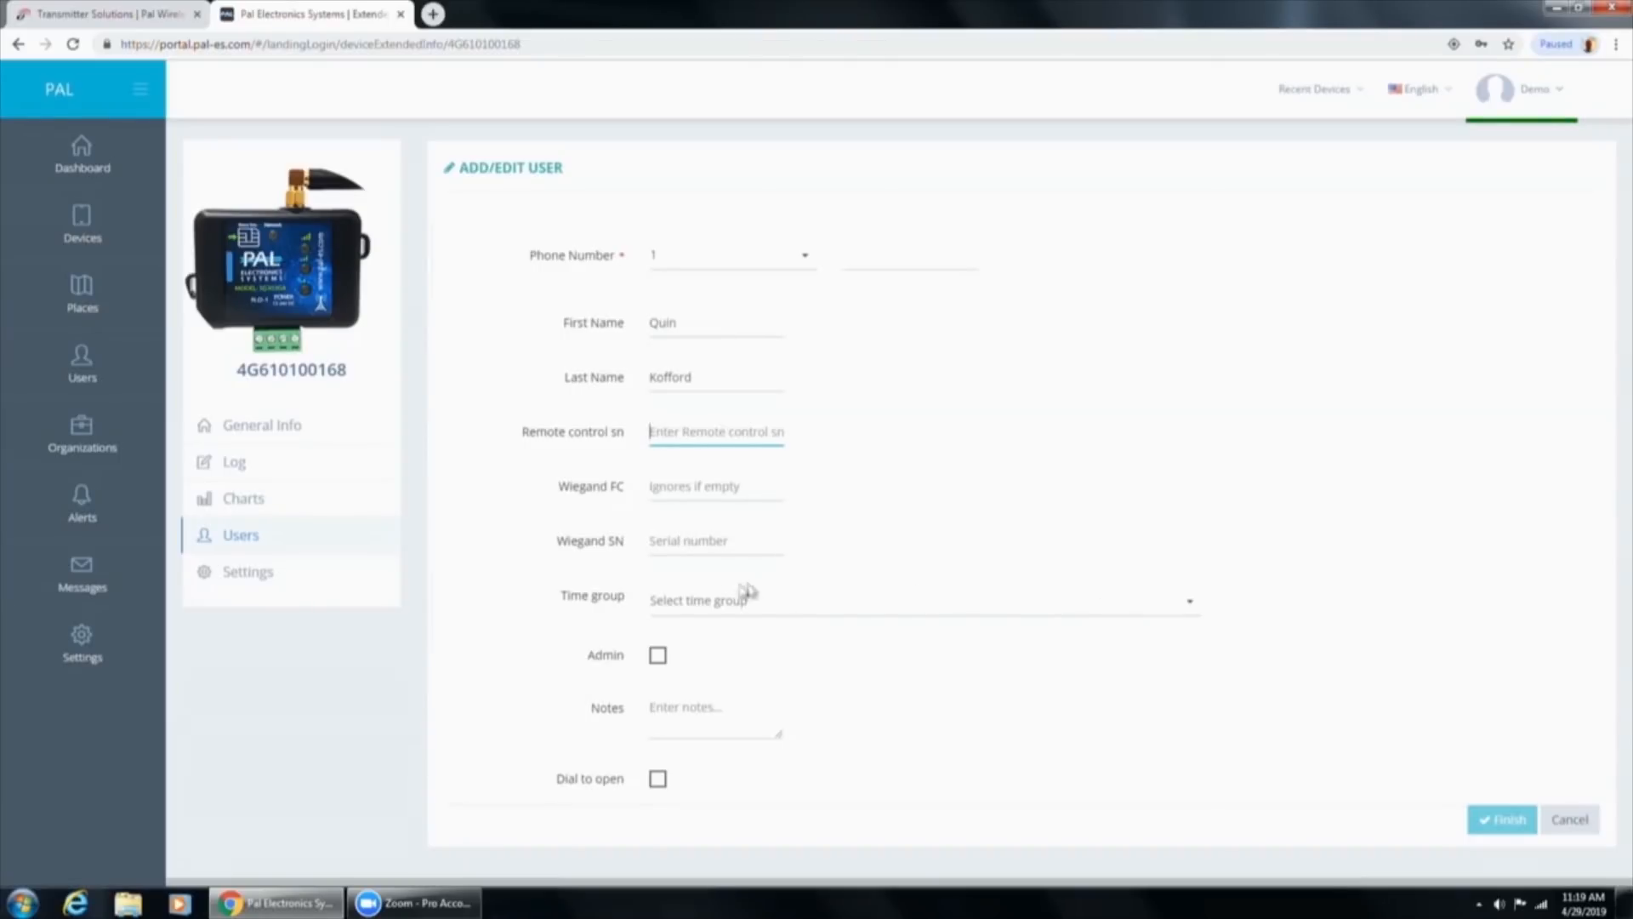
{"action": "mouse_move", "coordinate": [686, 618]}
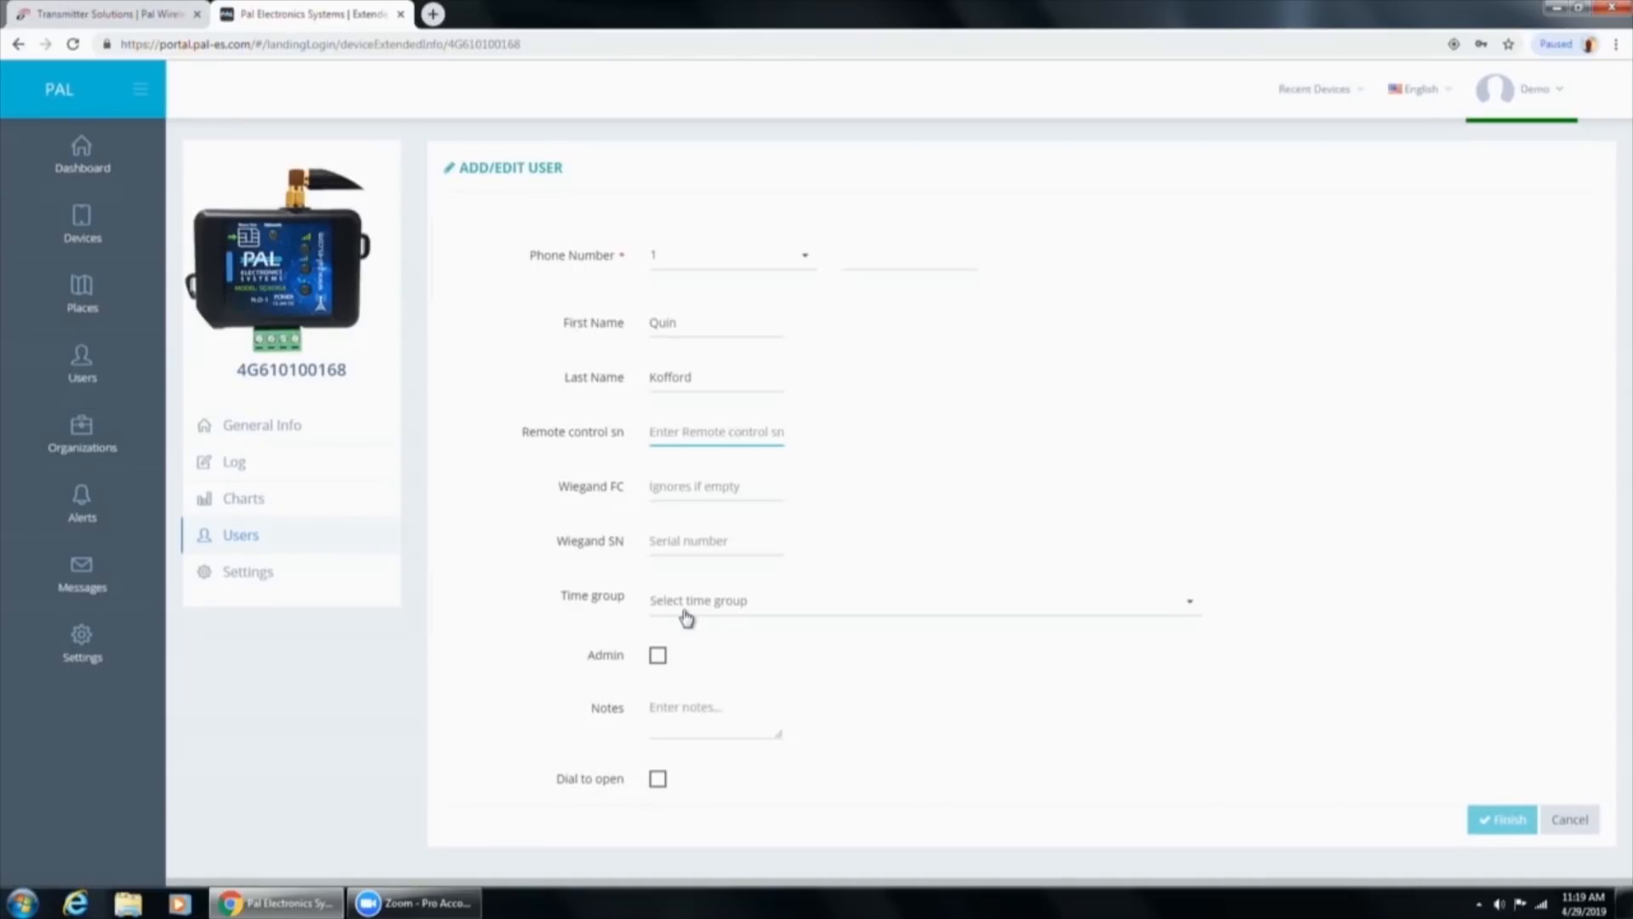
{"action": "mouse_move", "coordinate": [696, 615]}
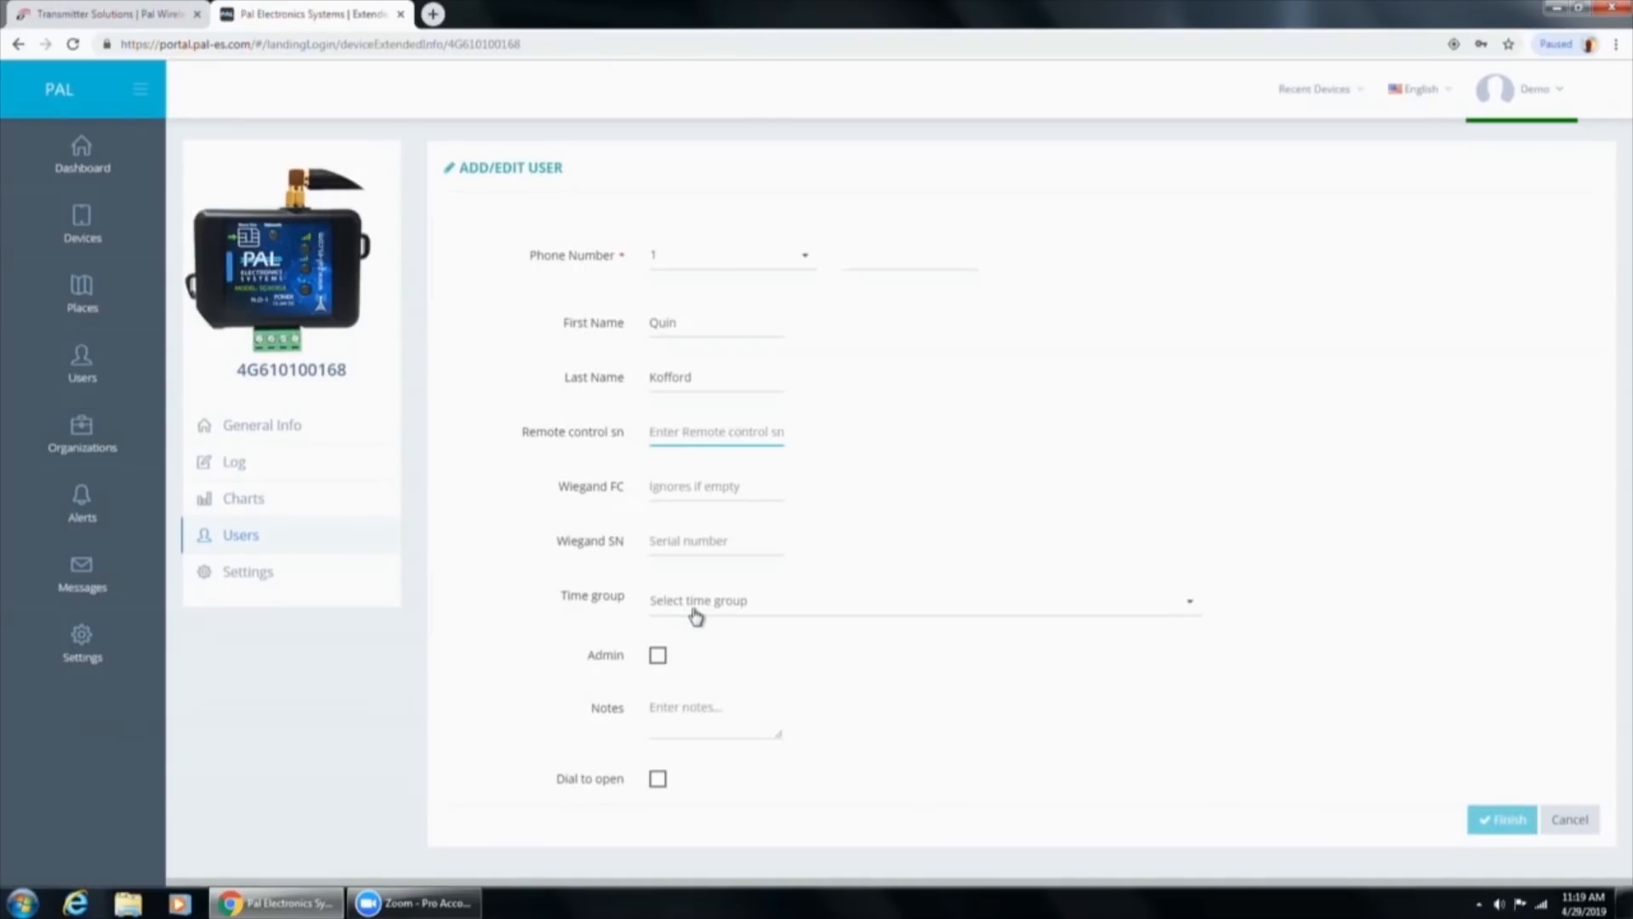
{"action": "mouse_move", "coordinate": [696, 611]}
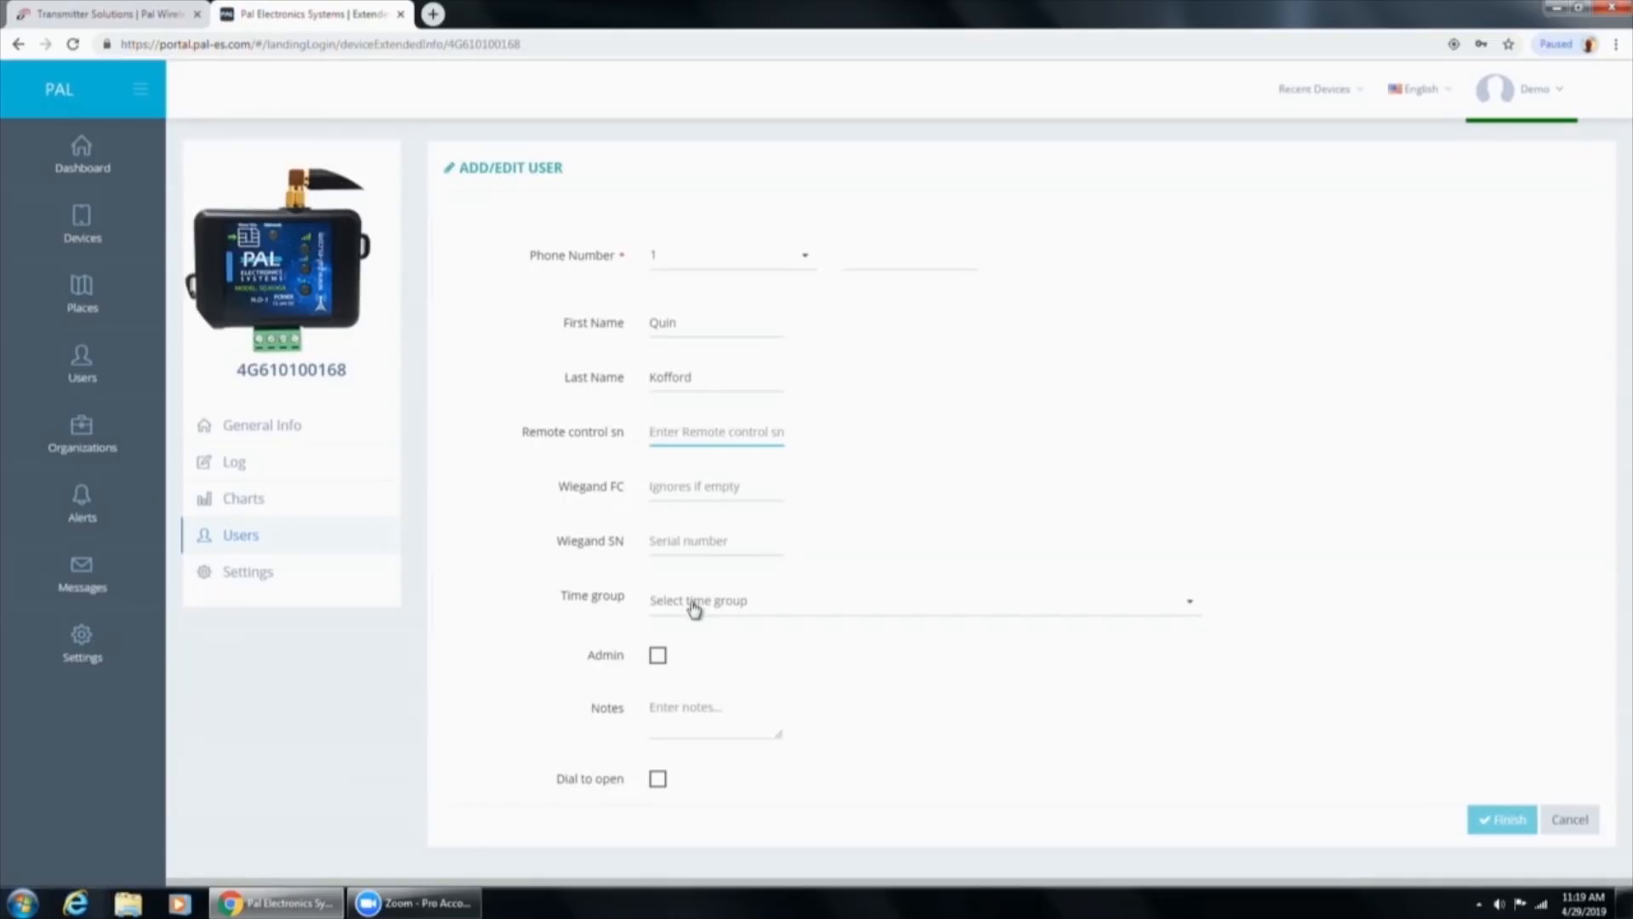
{"action": "mouse_move", "coordinate": [726, 641]}
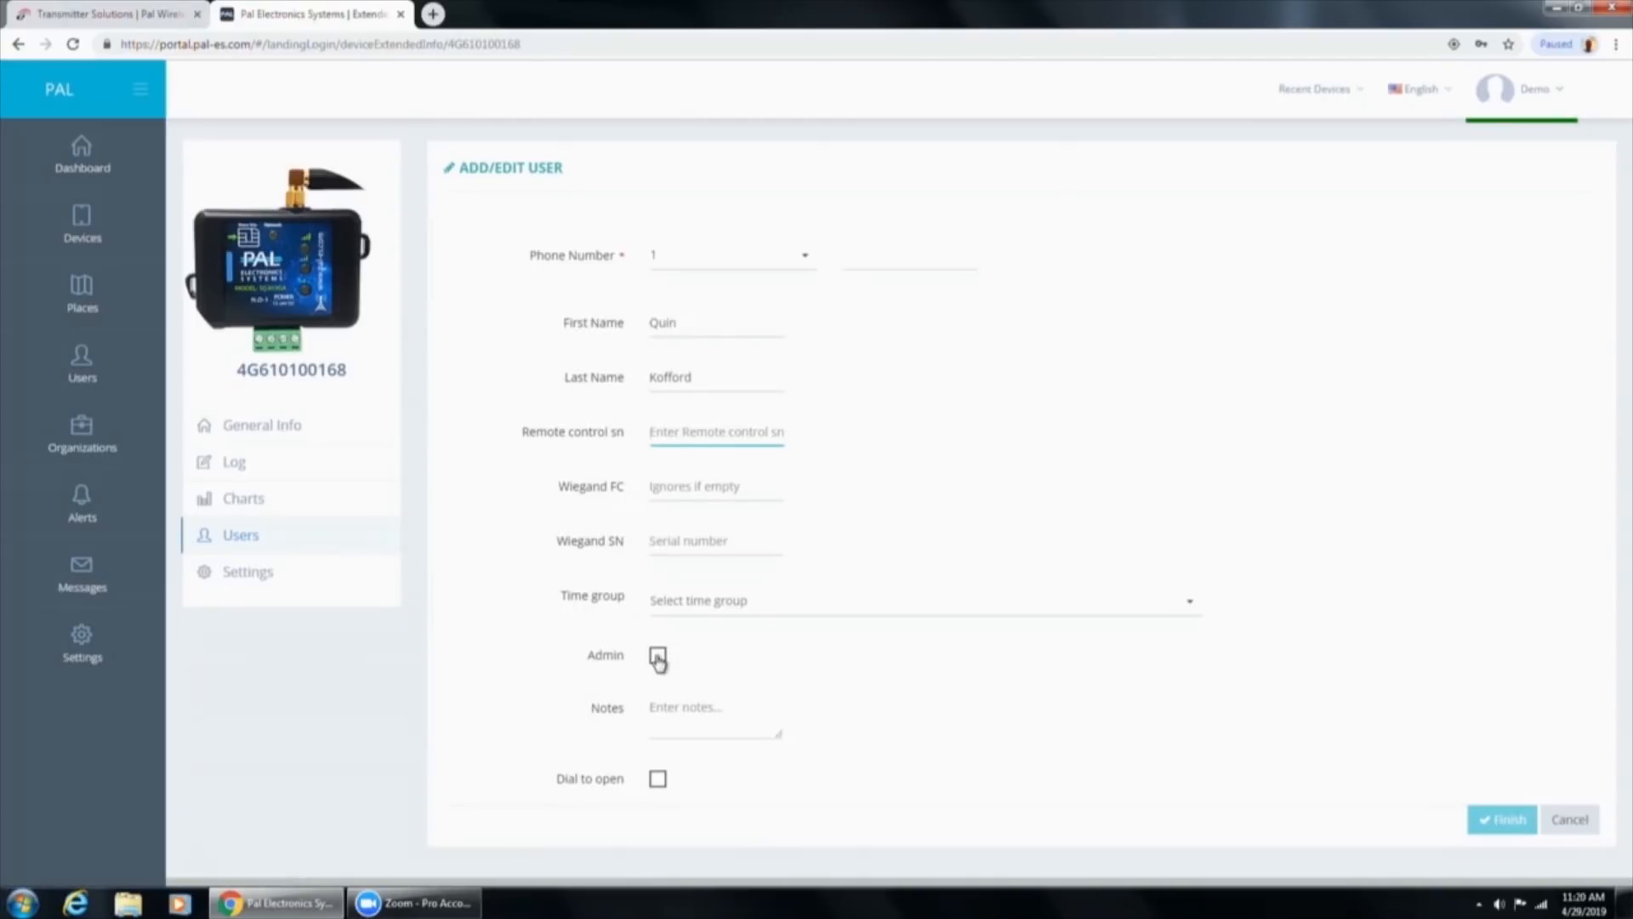
{"action": "left_click", "coordinate": [657, 655]}
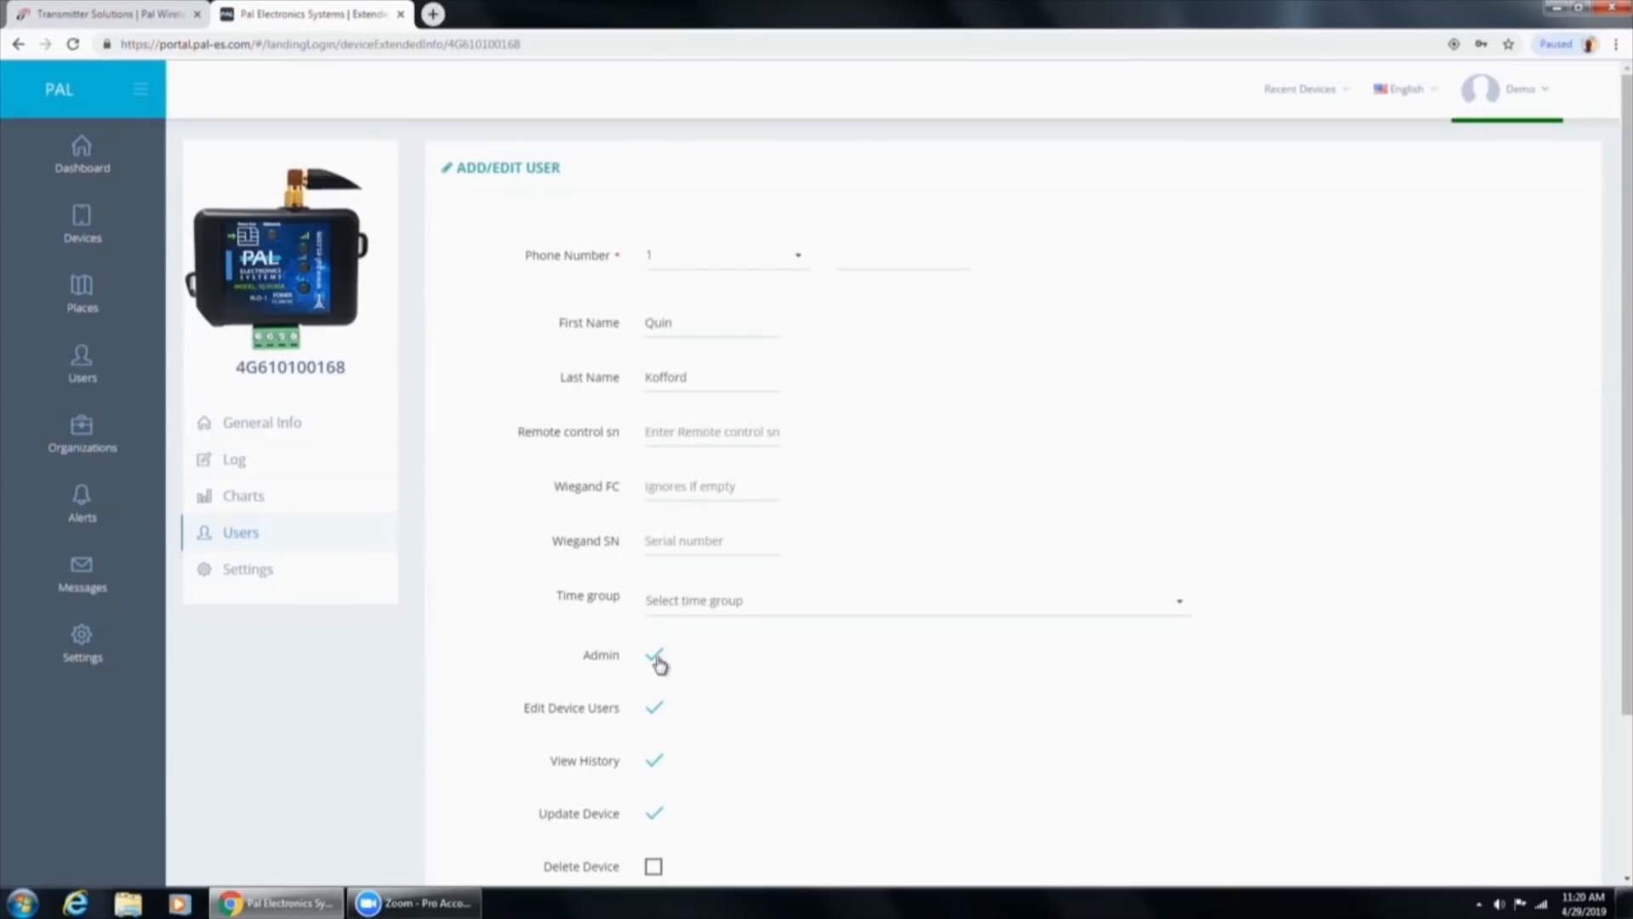
{"action": "left_click", "coordinate": [656, 653]}
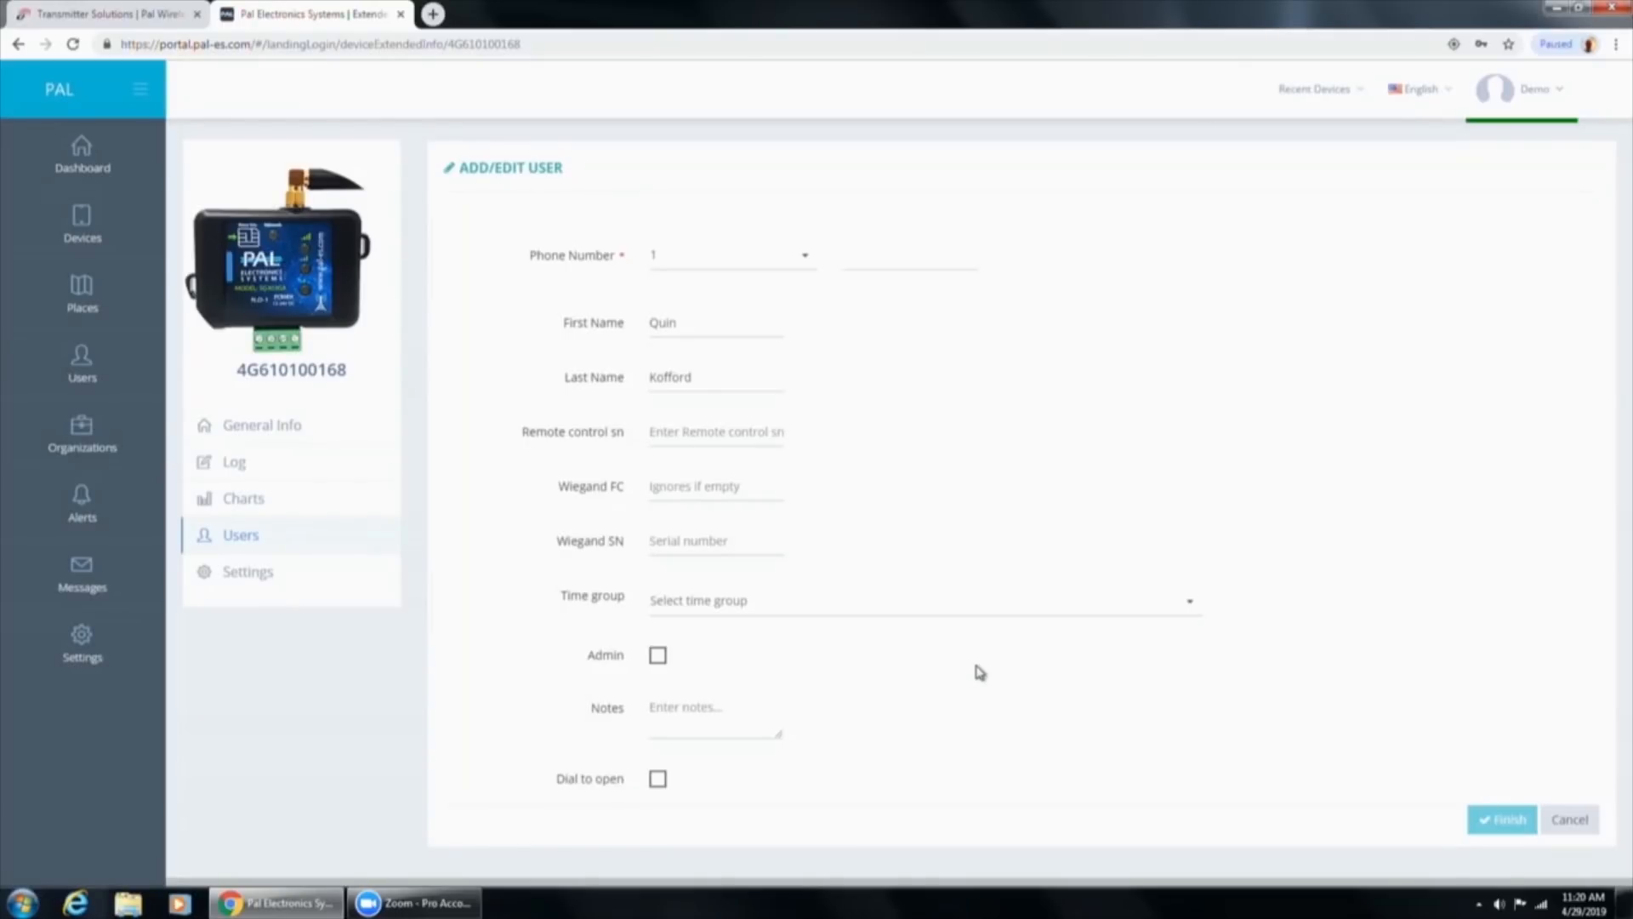
{"action": "mouse_move", "coordinate": [963, 607]}
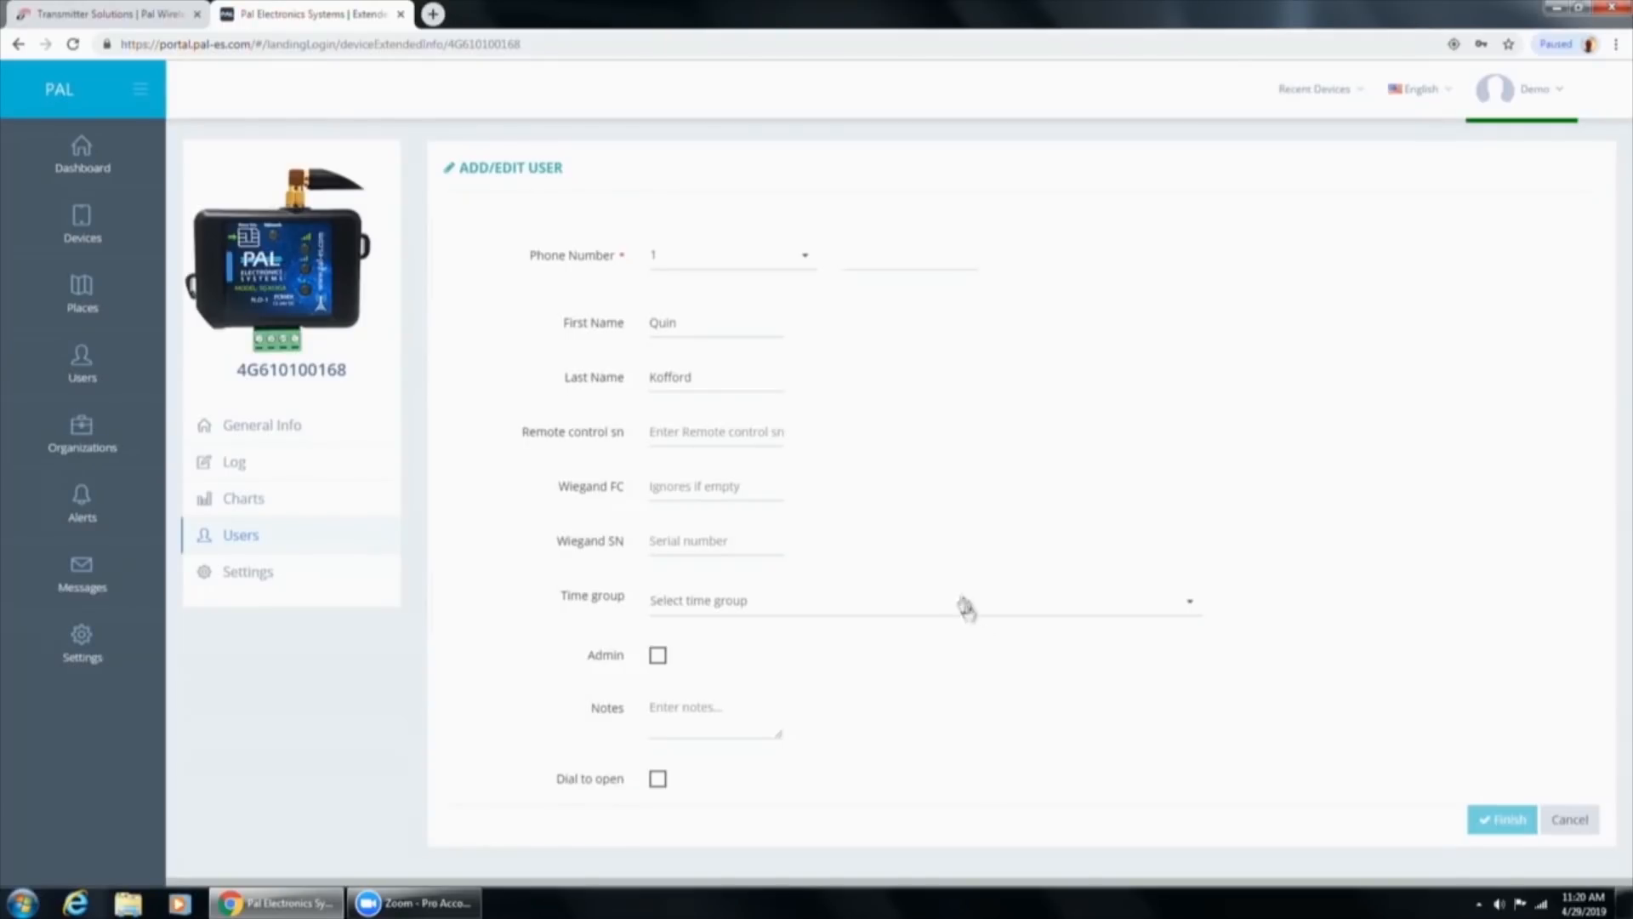
{"action": "mouse_move", "coordinate": [571, 510]}
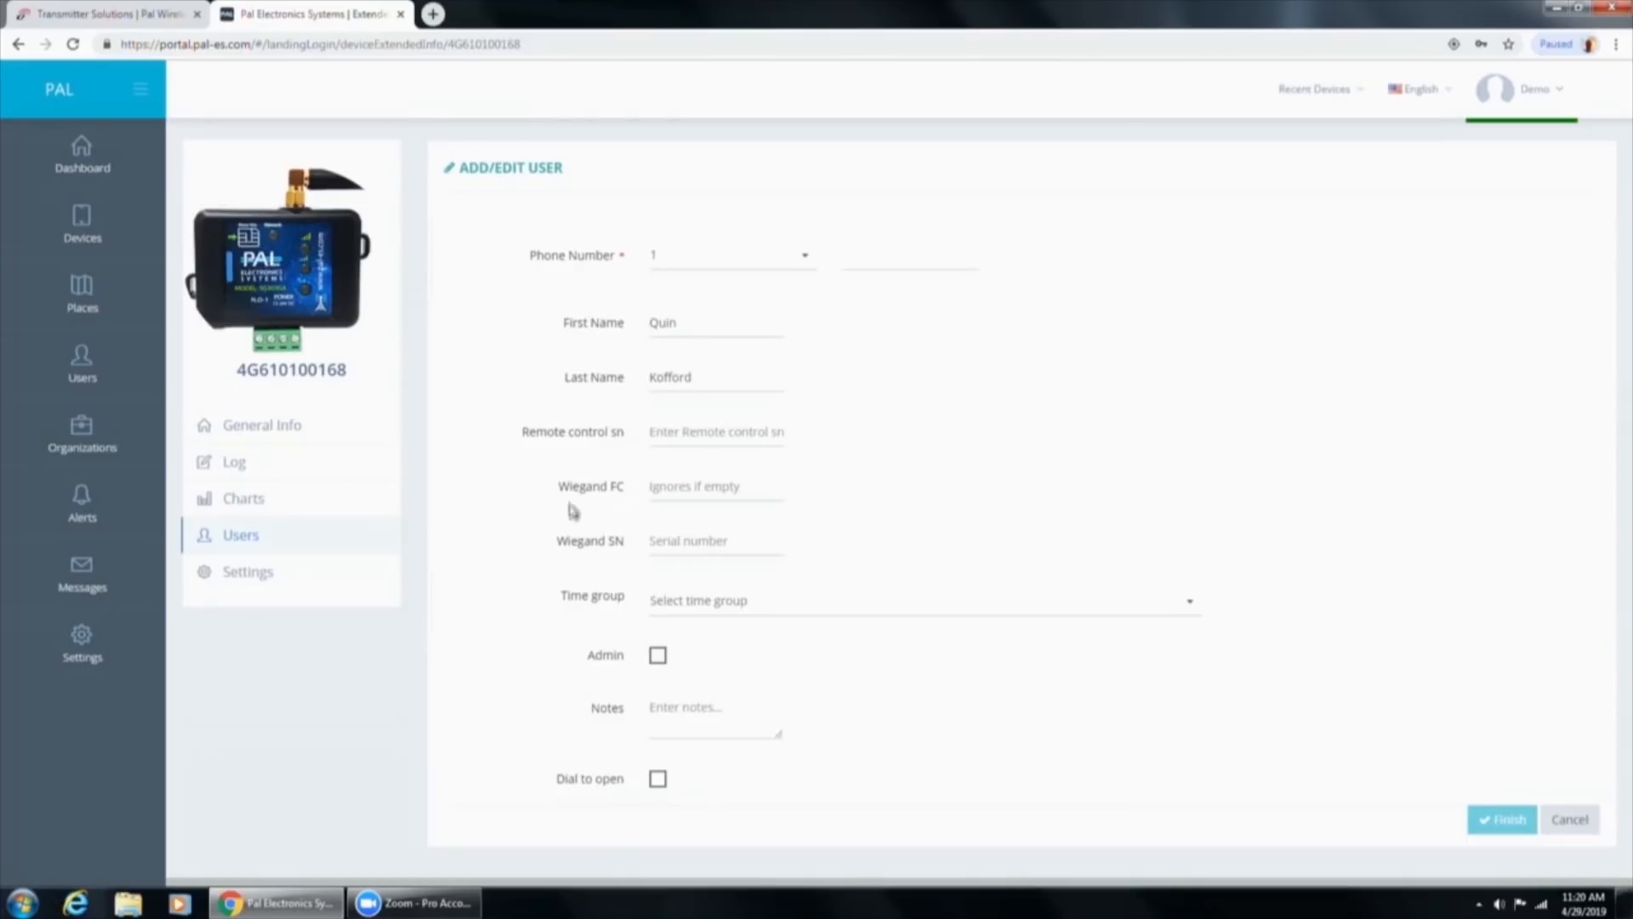
{"action": "mouse_move", "coordinate": [546, 505]}
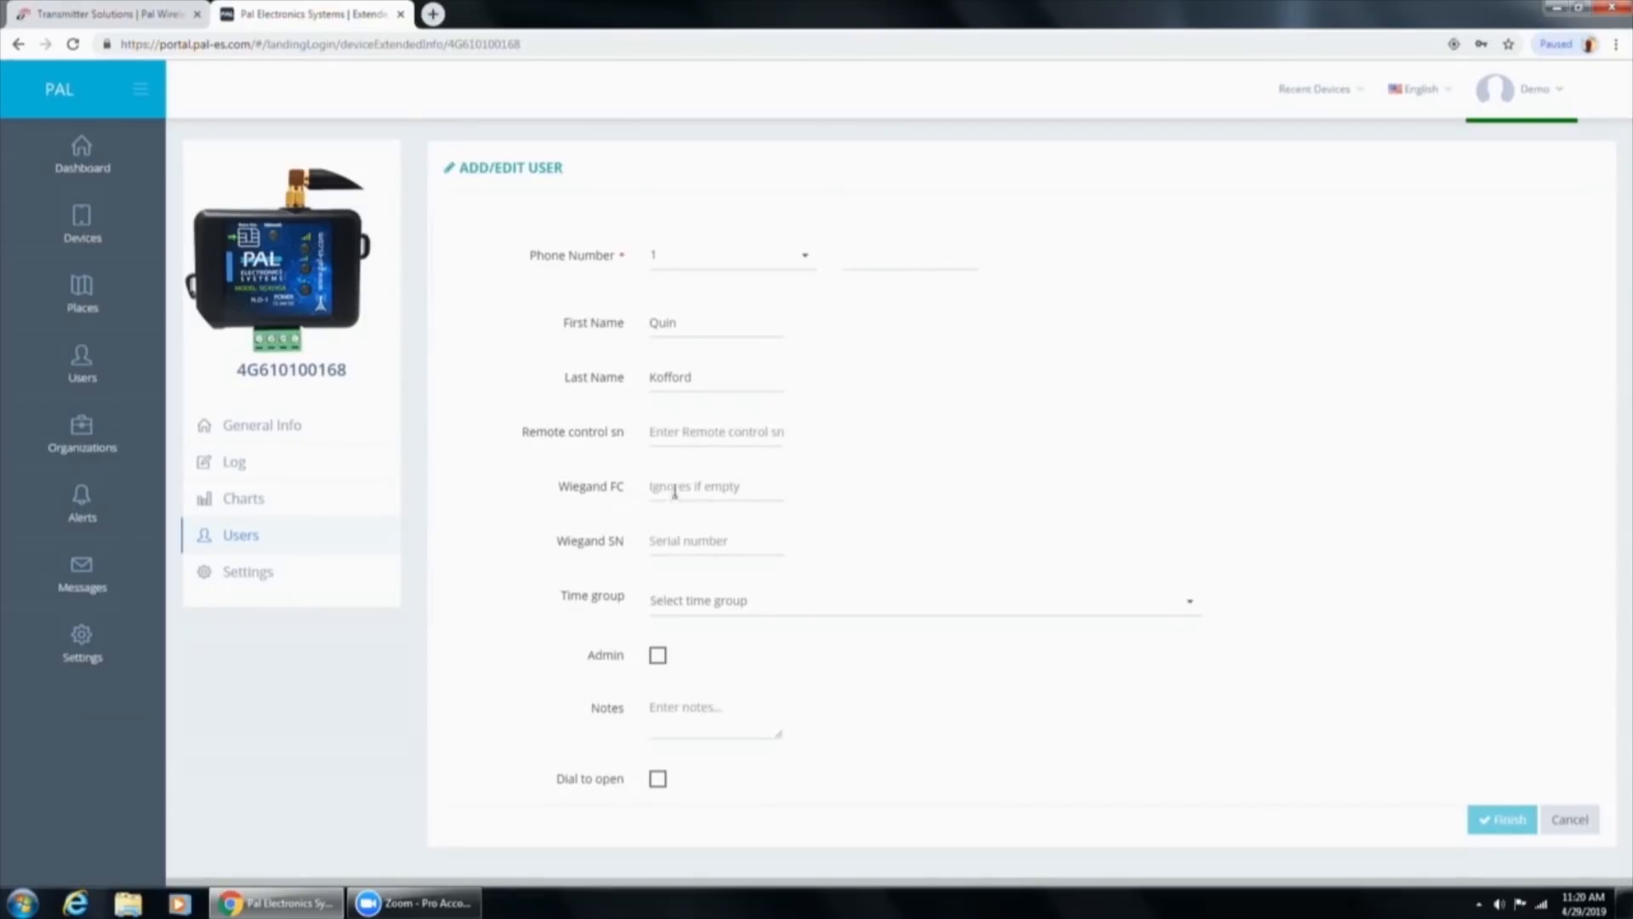
{"action": "mouse_move", "coordinate": [675, 511]}
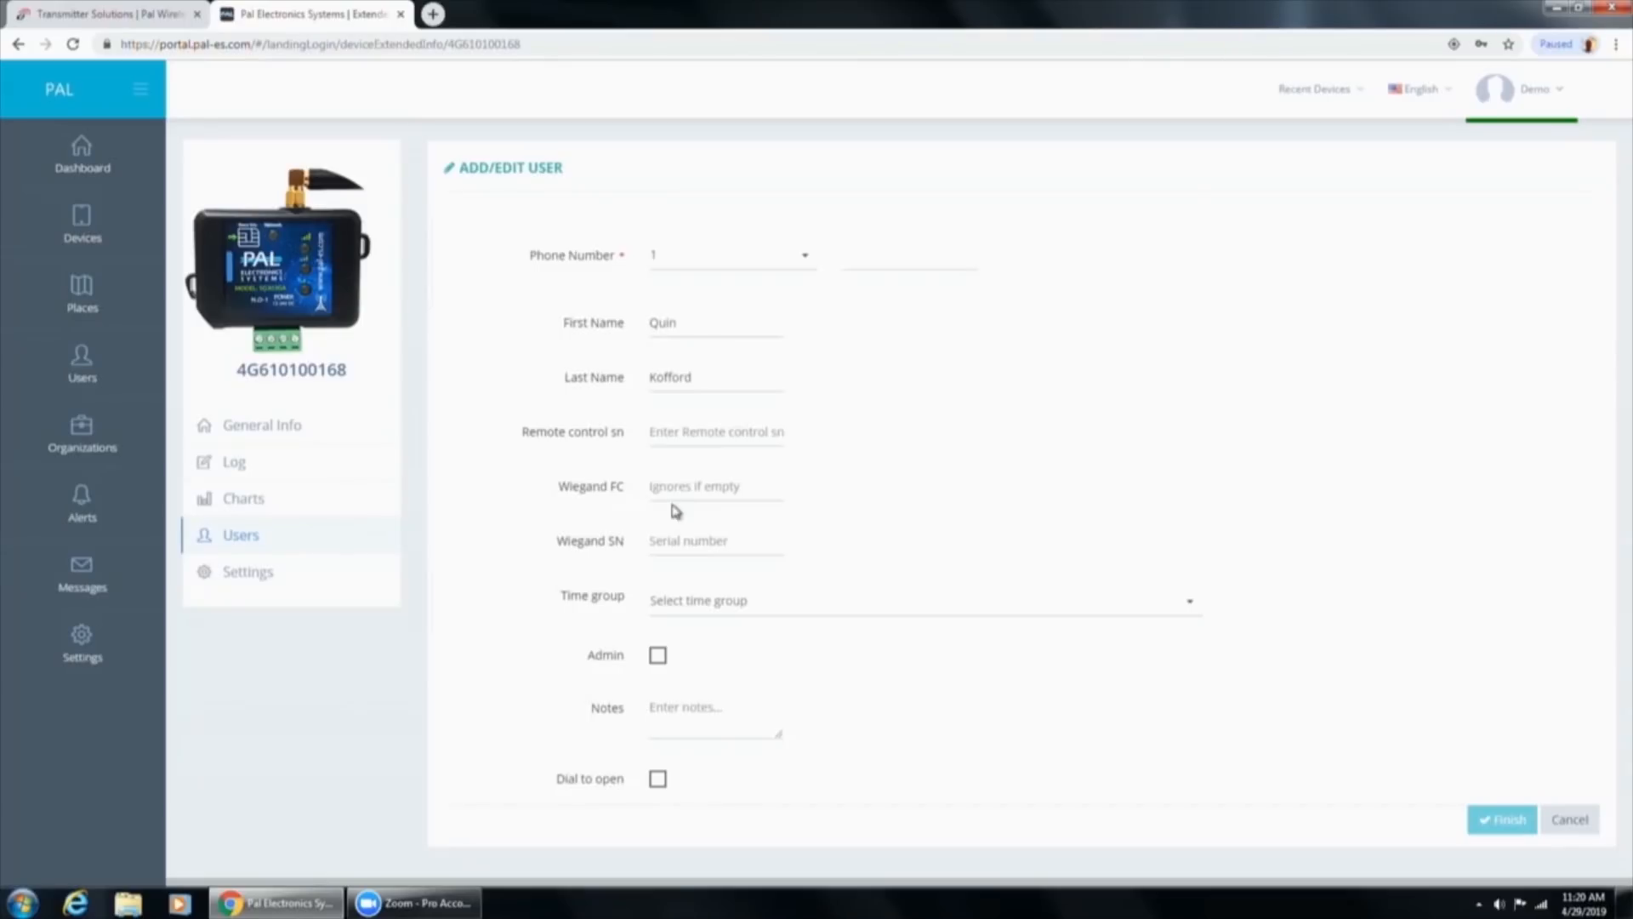
{"action": "left_click", "coordinate": [908, 253]}
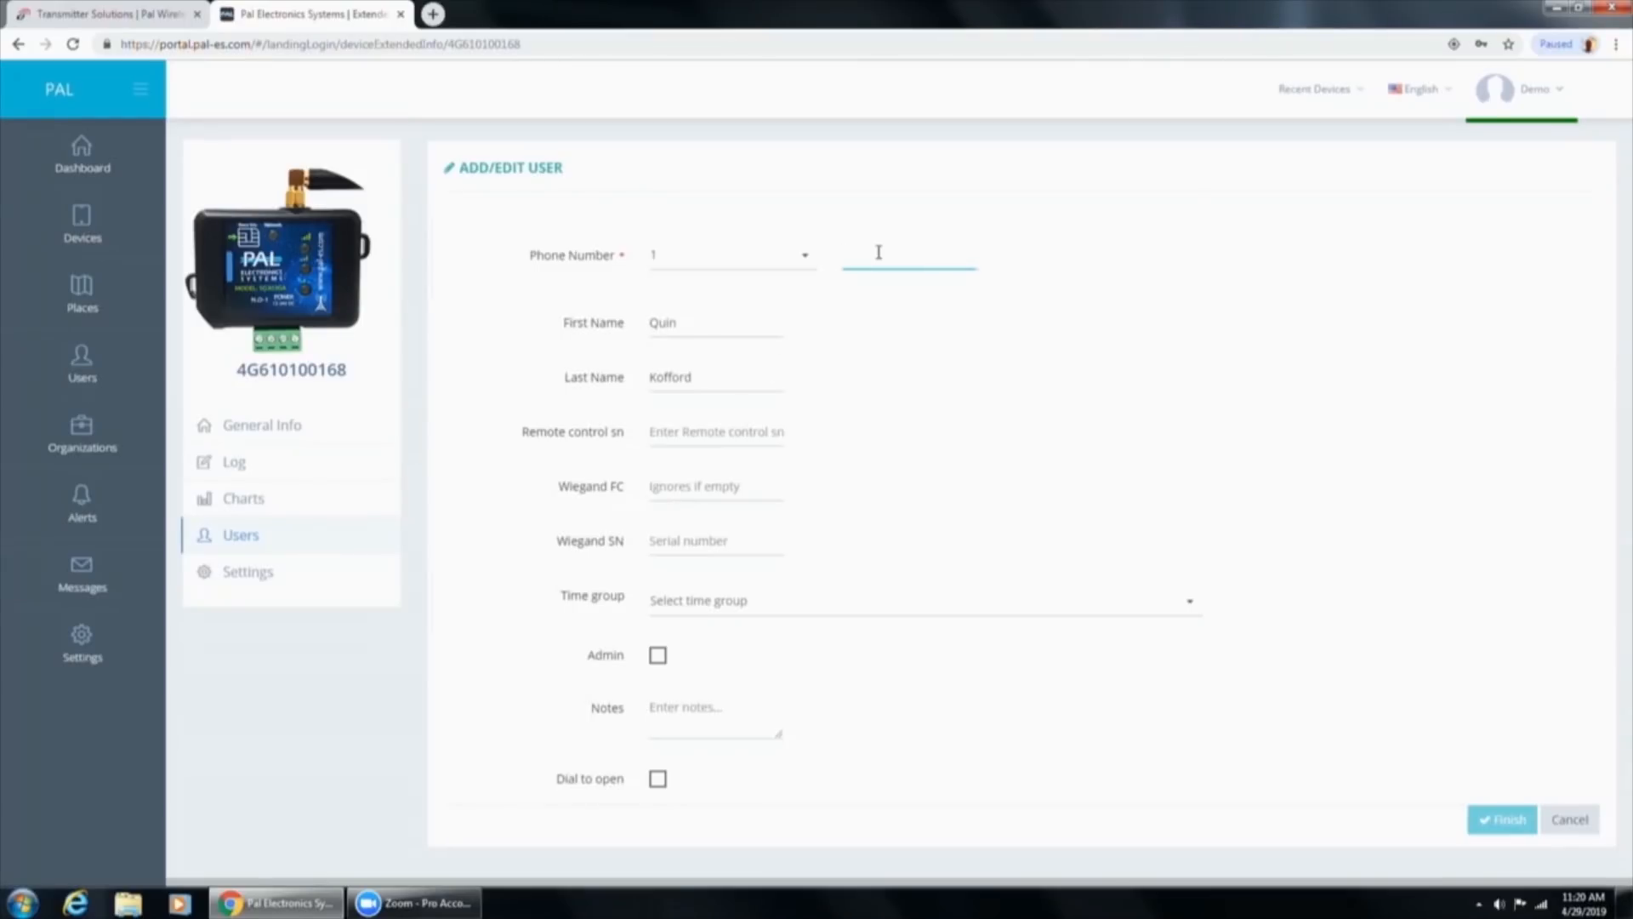
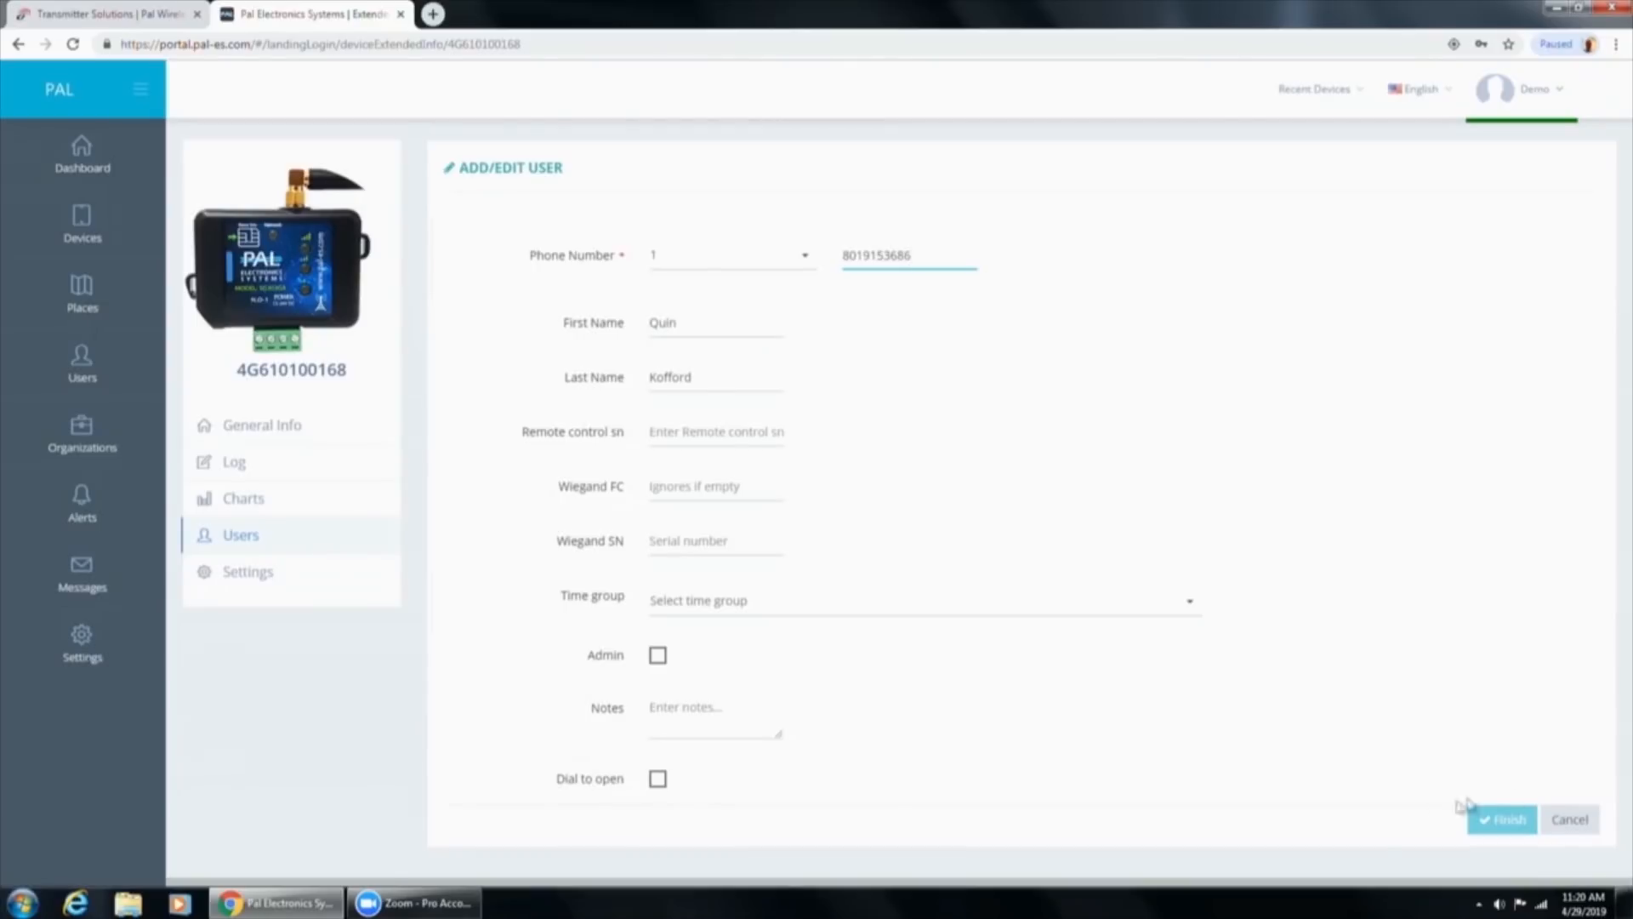
{"action": "mouse_move", "coordinate": [1502, 820]}
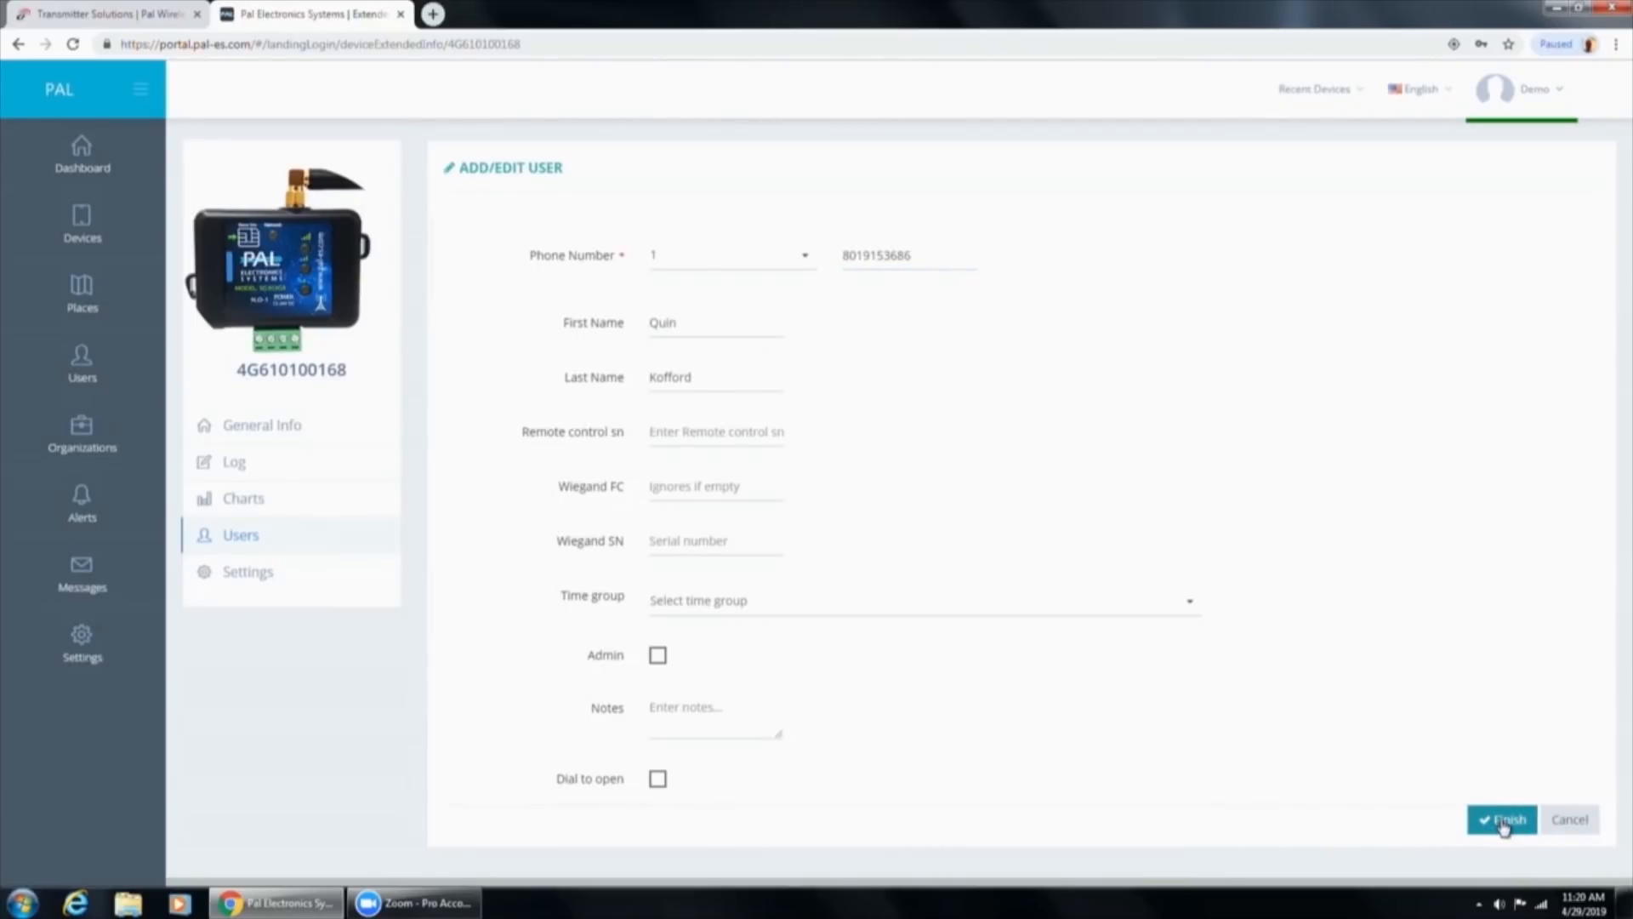
{"action": "left_click", "coordinate": [1501, 820]}
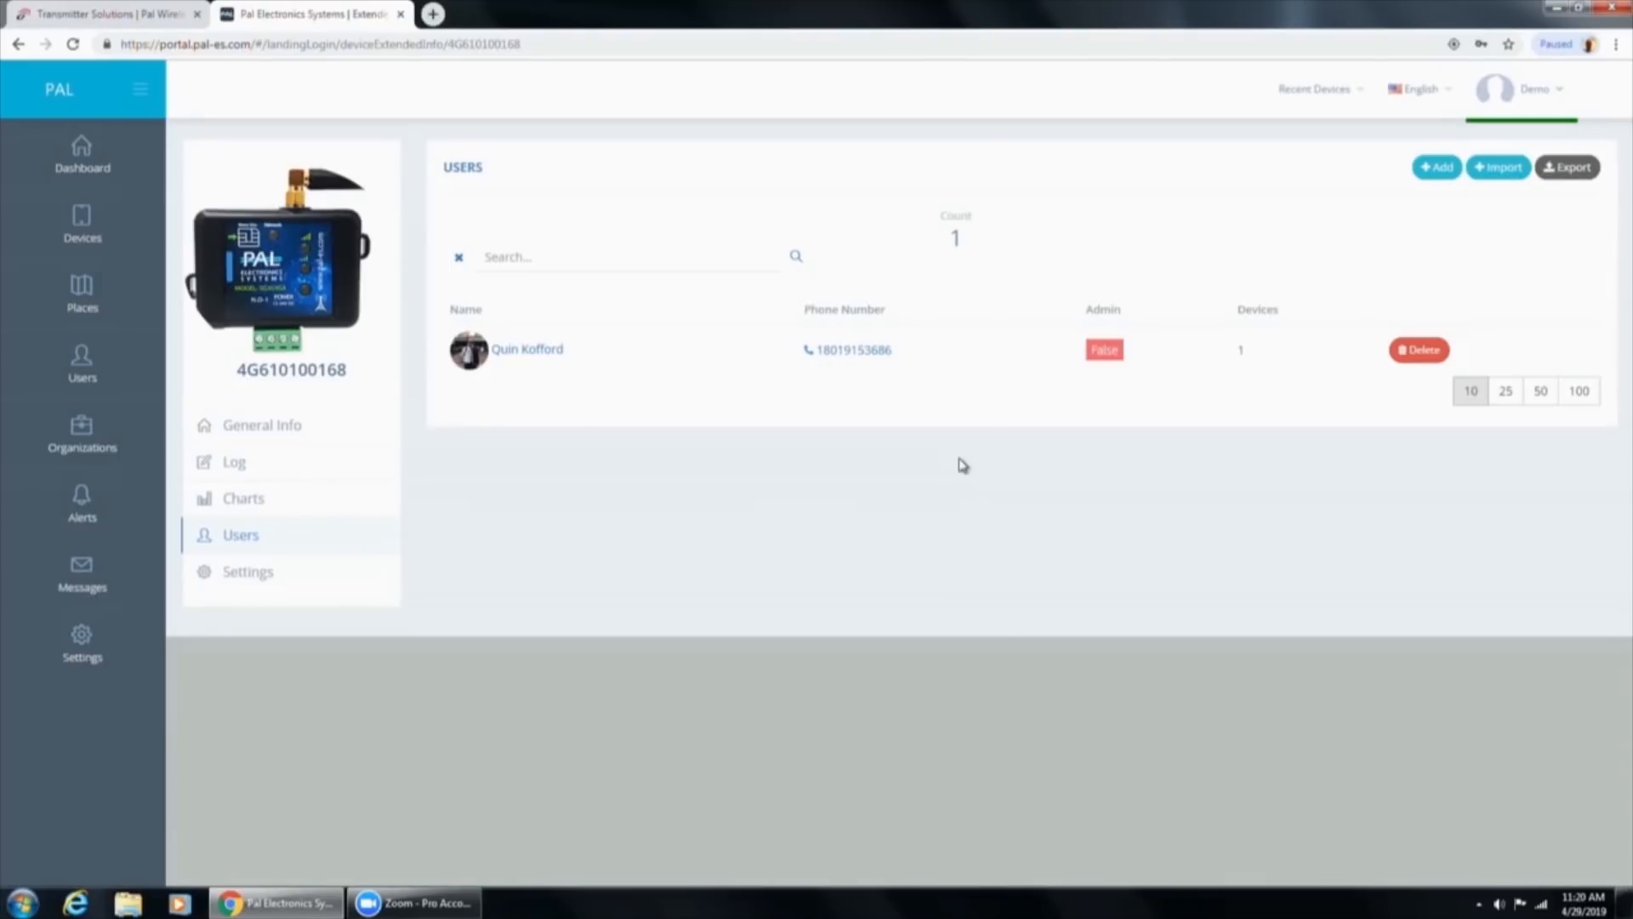
{"action": "mouse_move", "coordinate": [692, 442]}
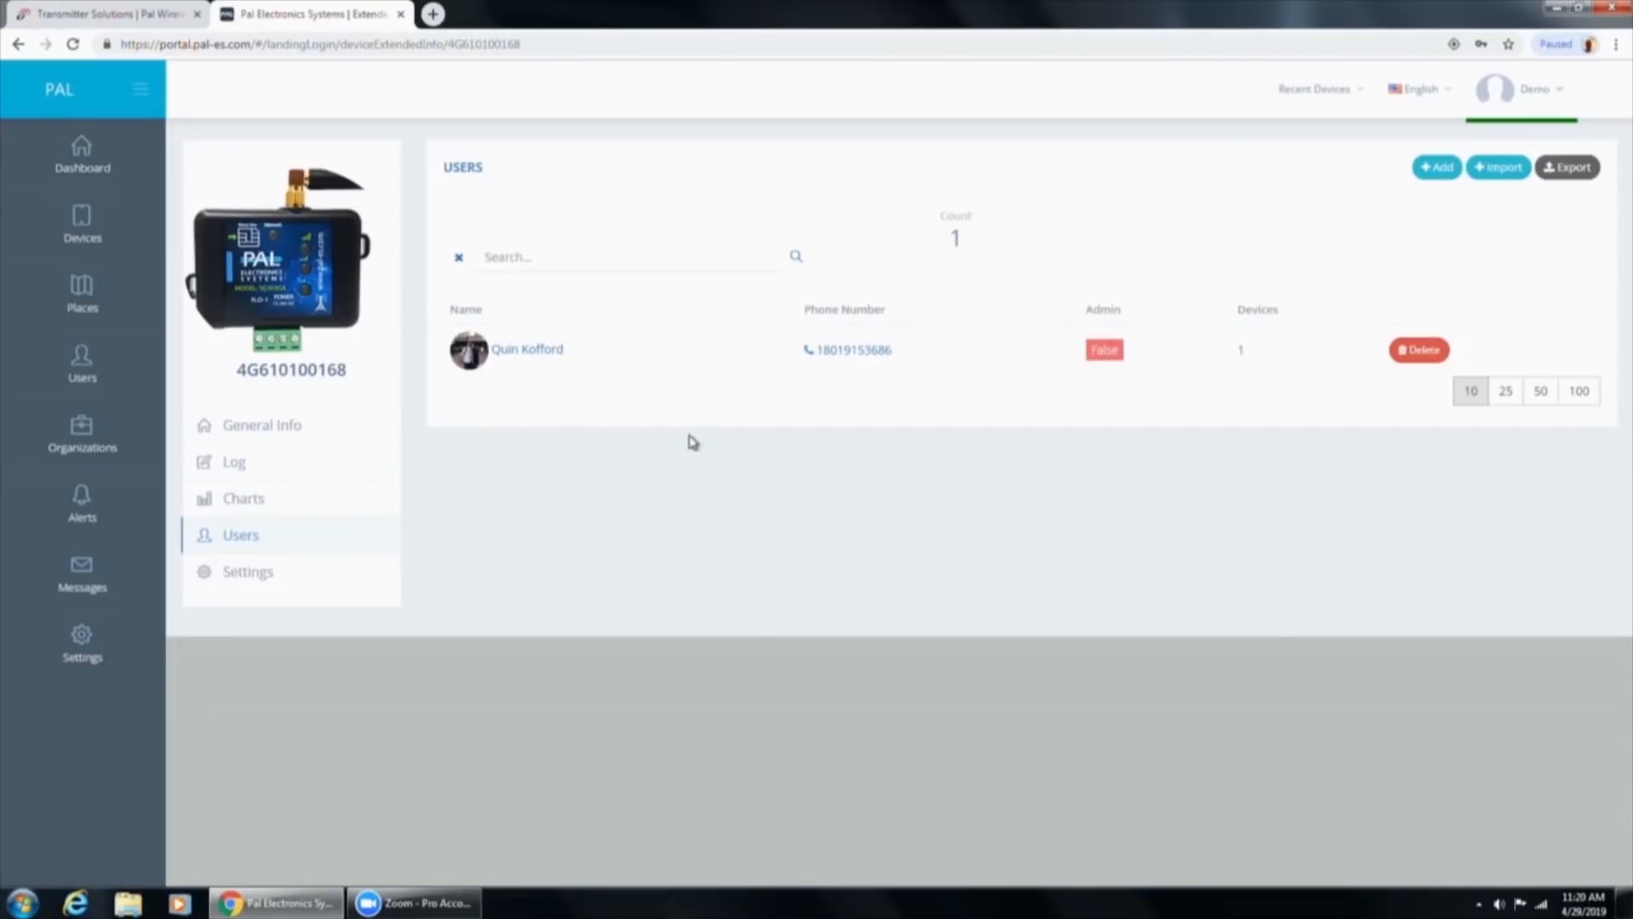
{"action": "mouse_move", "coordinate": [672, 461]}
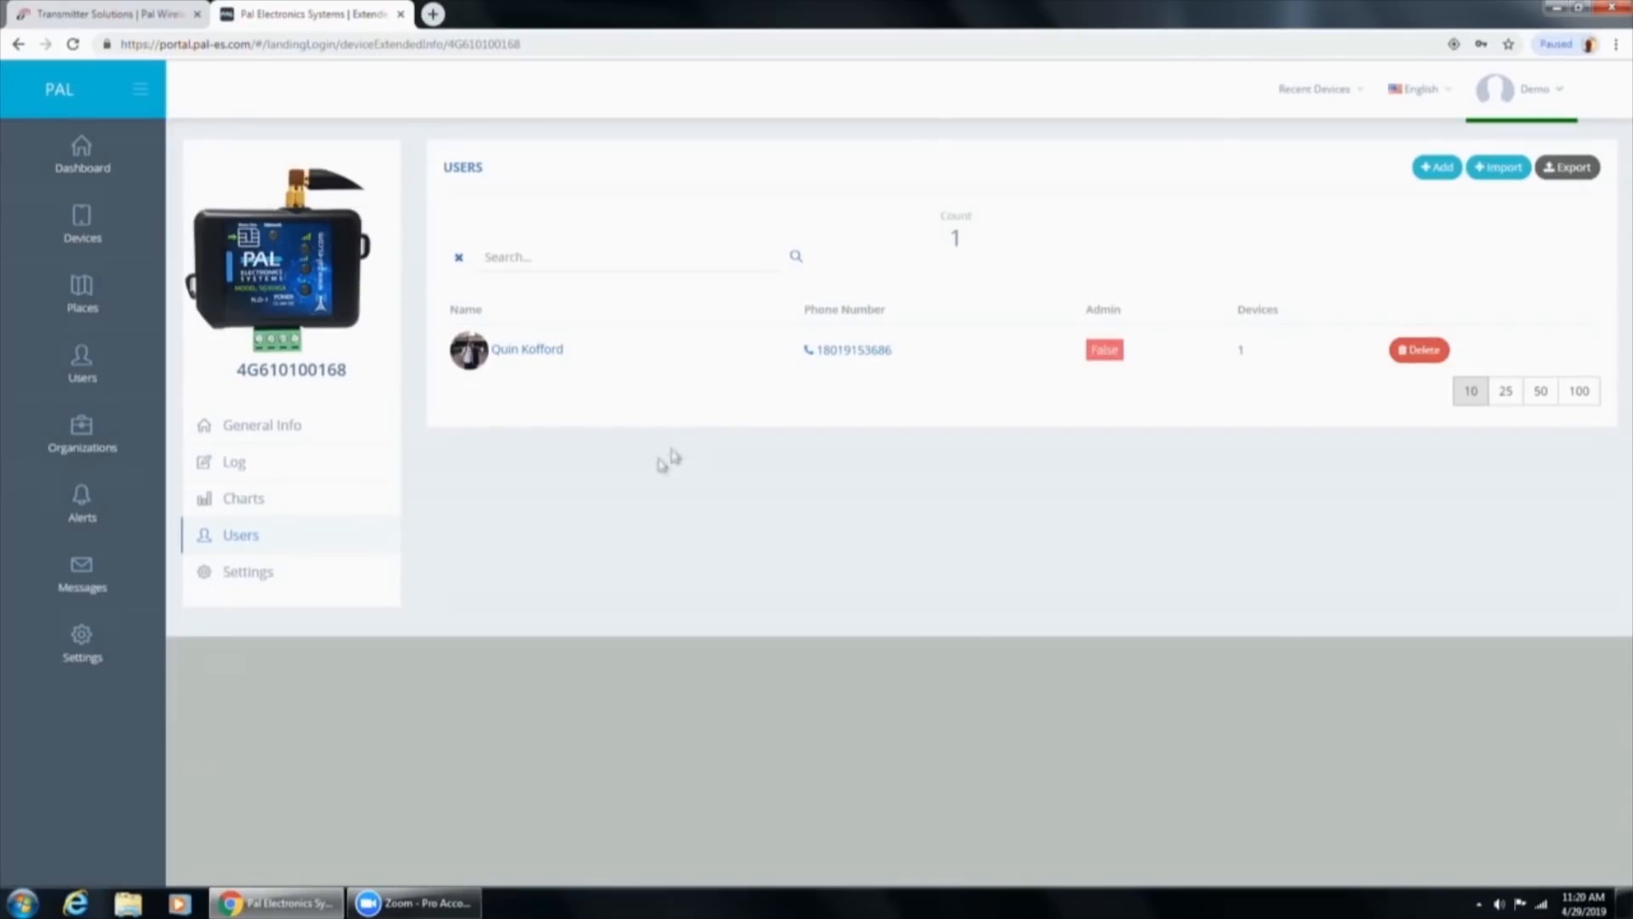
- Browse the device's Settings: Input, Organizations, then Timer Events
{"action": "left_click", "coordinate": [249, 571]}
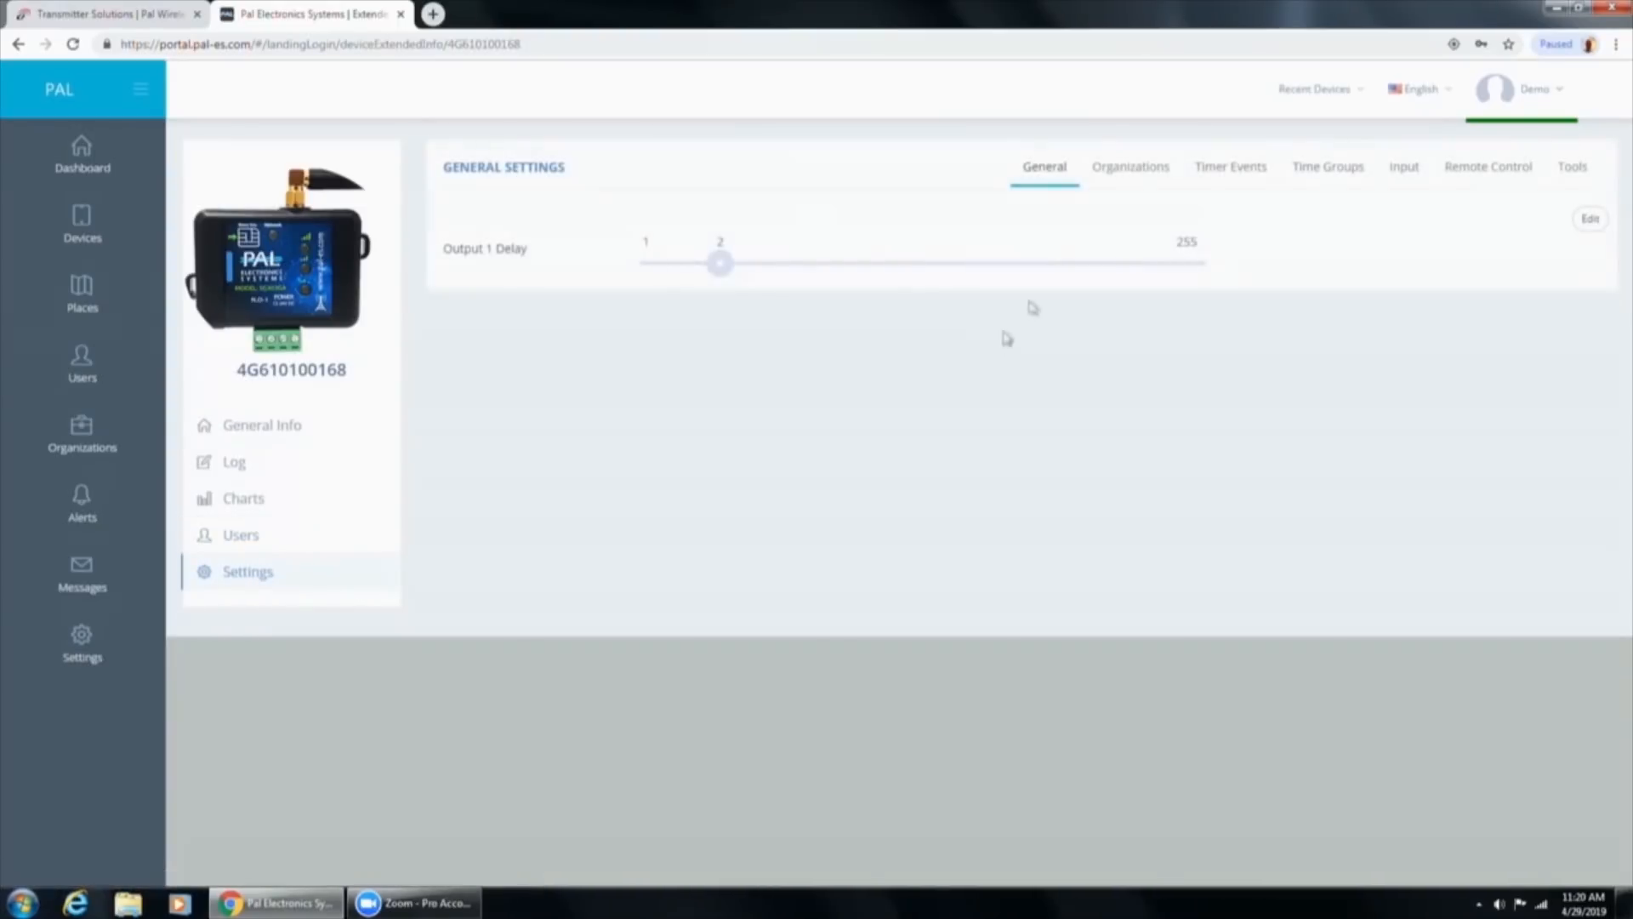
{"action": "mouse_move", "coordinate": [1044, 374]}
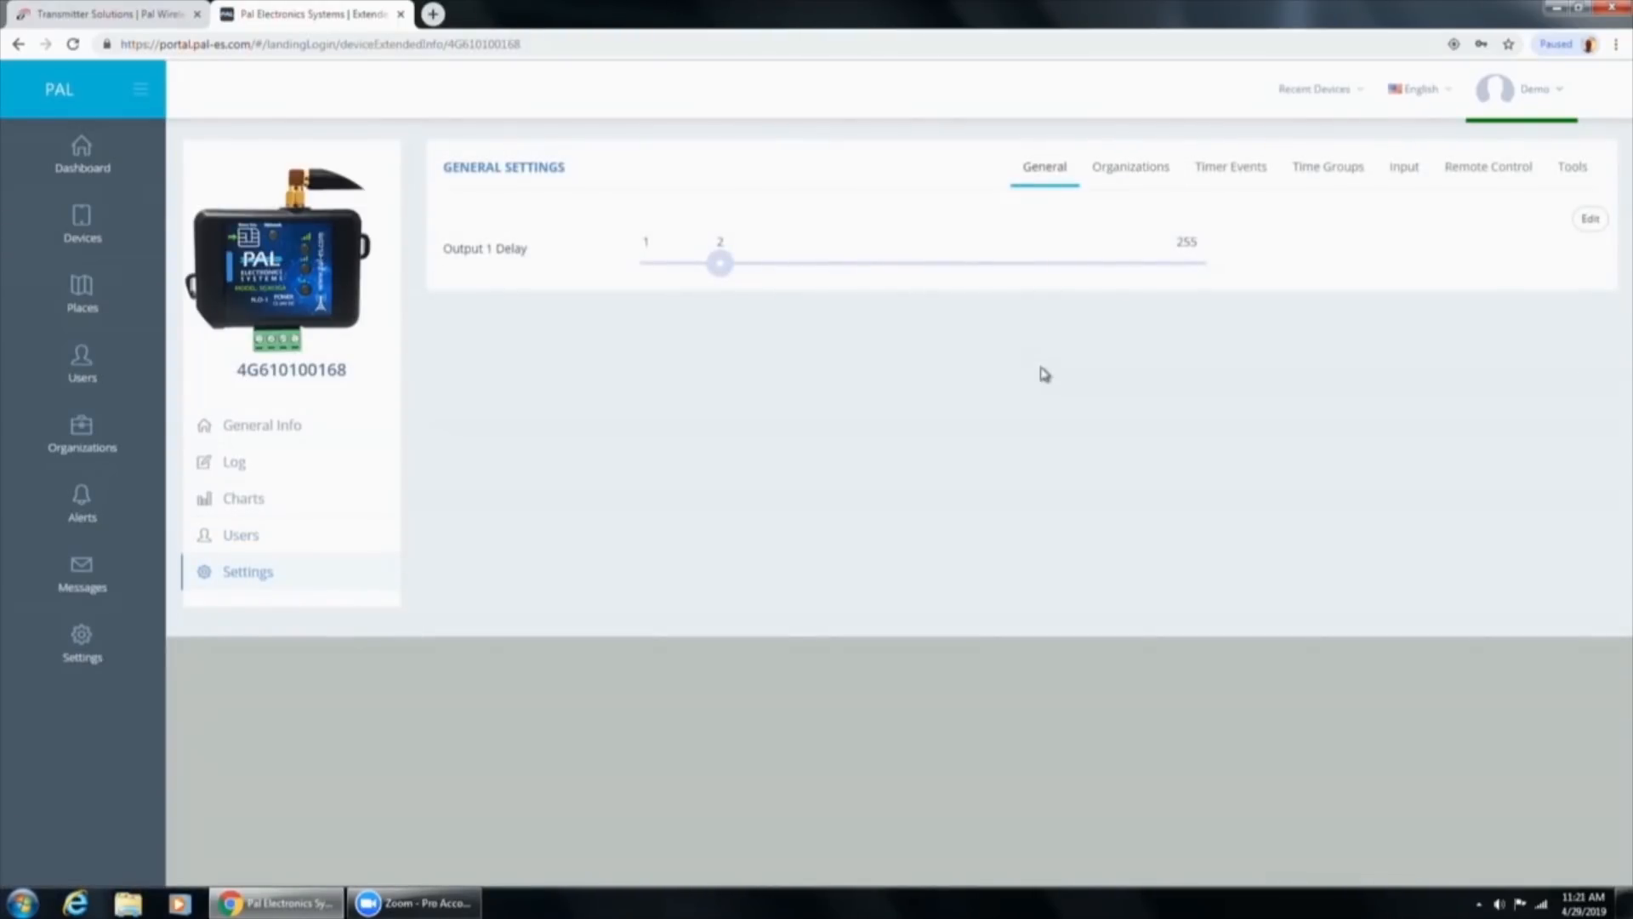
{"action": "mouse_move", "coordinate": [1390, 211]}
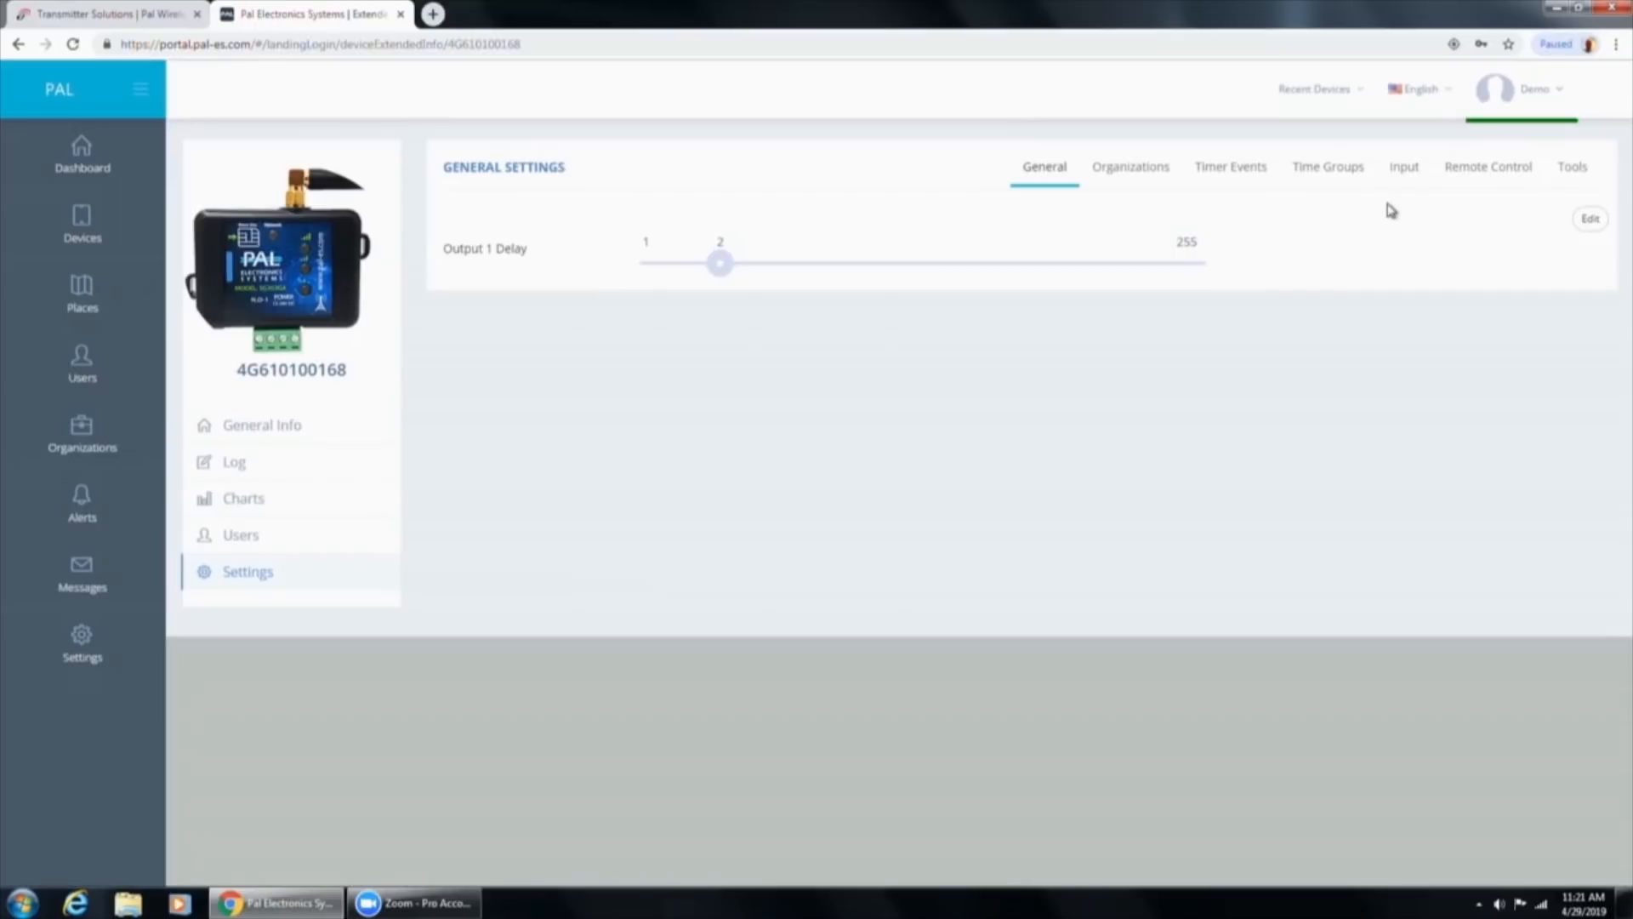
{"action": "left_click", "coordinate": [1404, 167]}
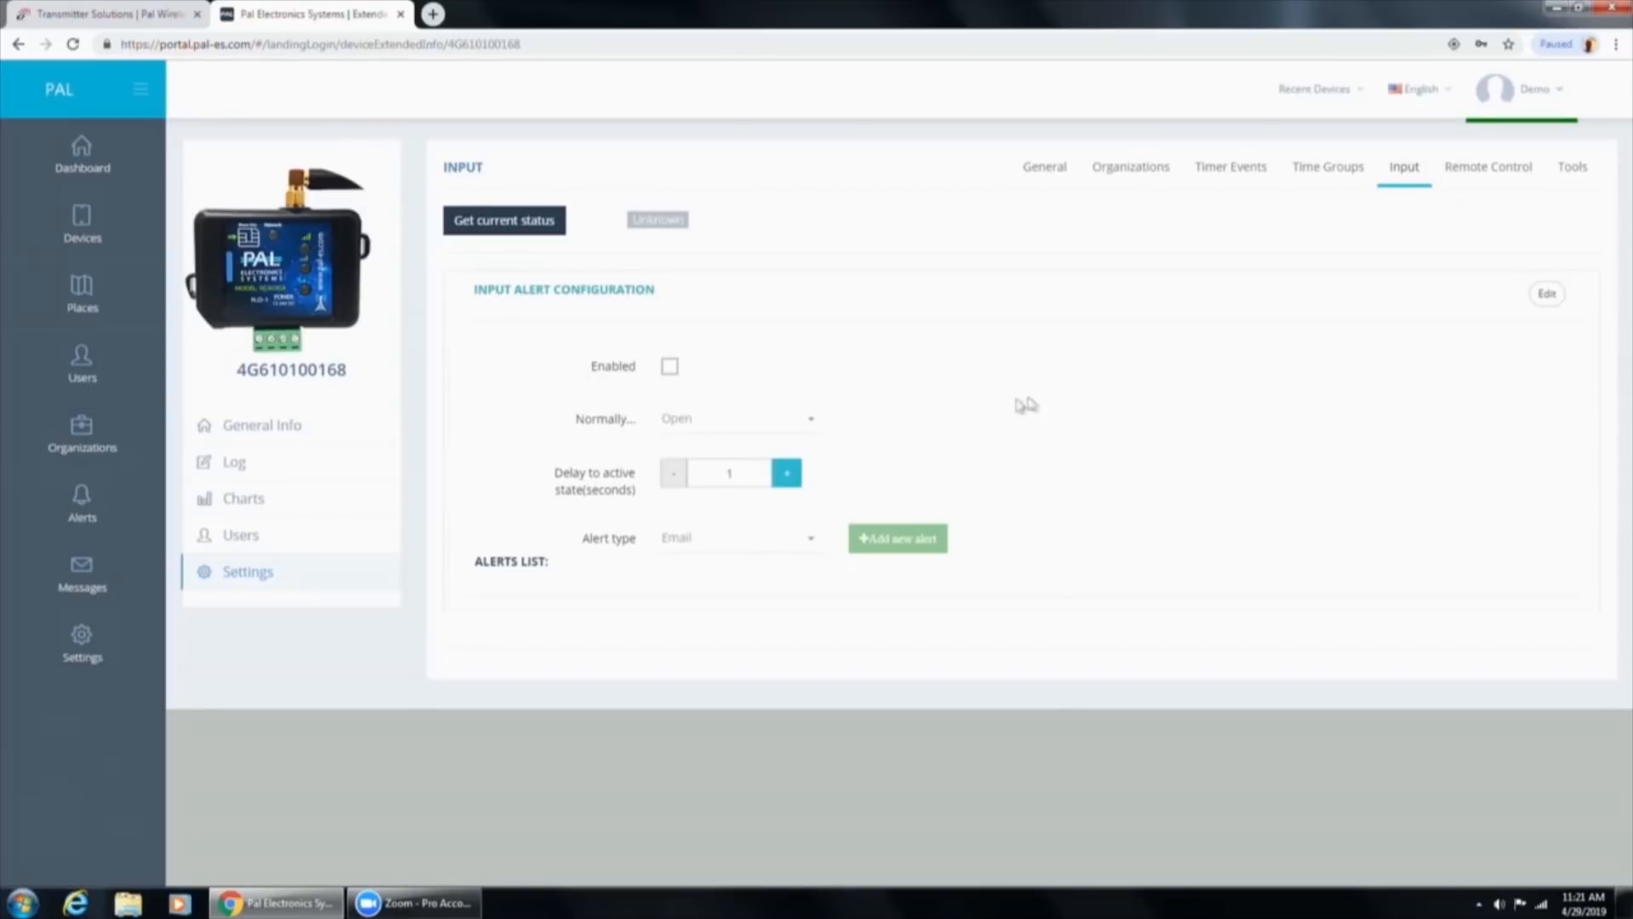
{"action": "mouse_move", "coordinate": [712, 501]}
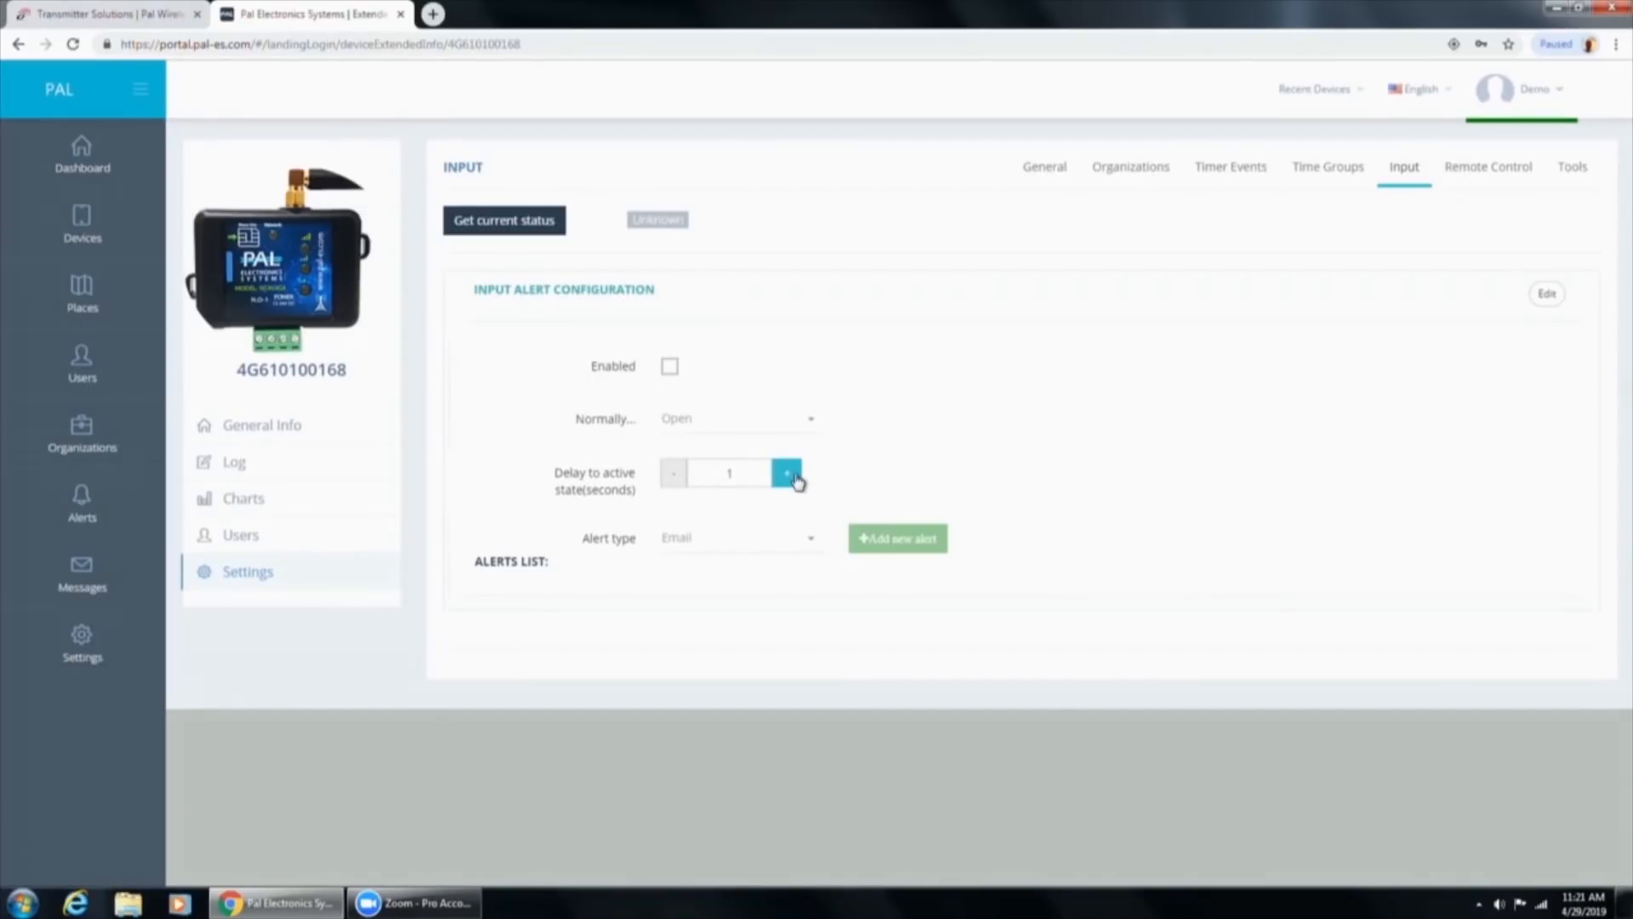
{"action": "mouse_move", "coordinate": [1156, 192]}
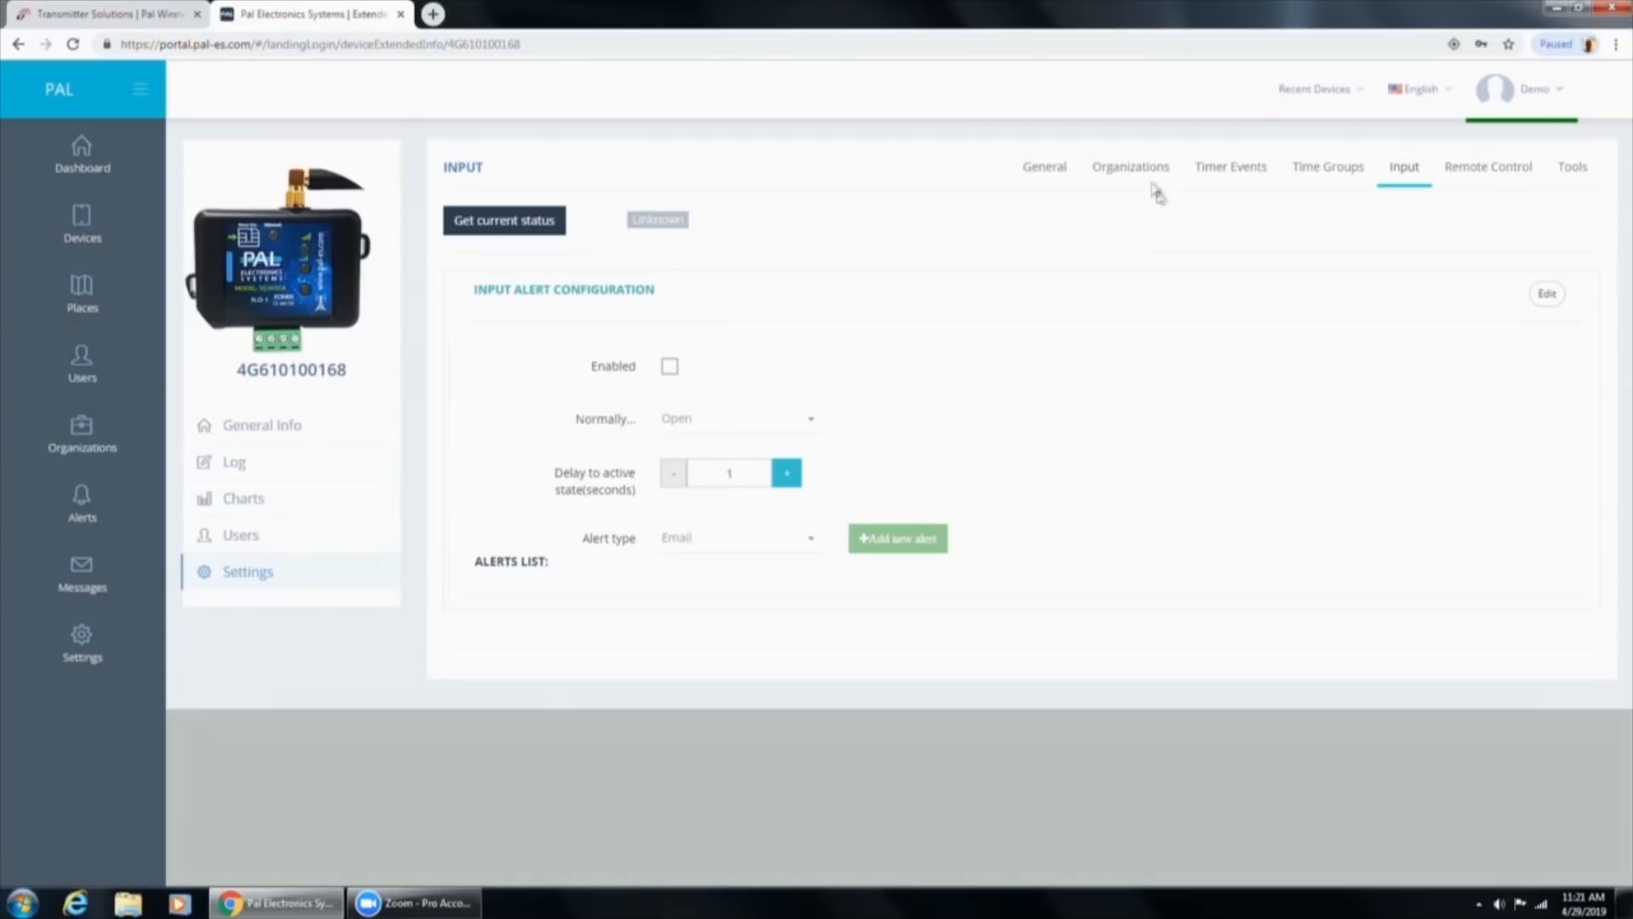
{"action": "left_click", "coordinate": [1130, 166]}
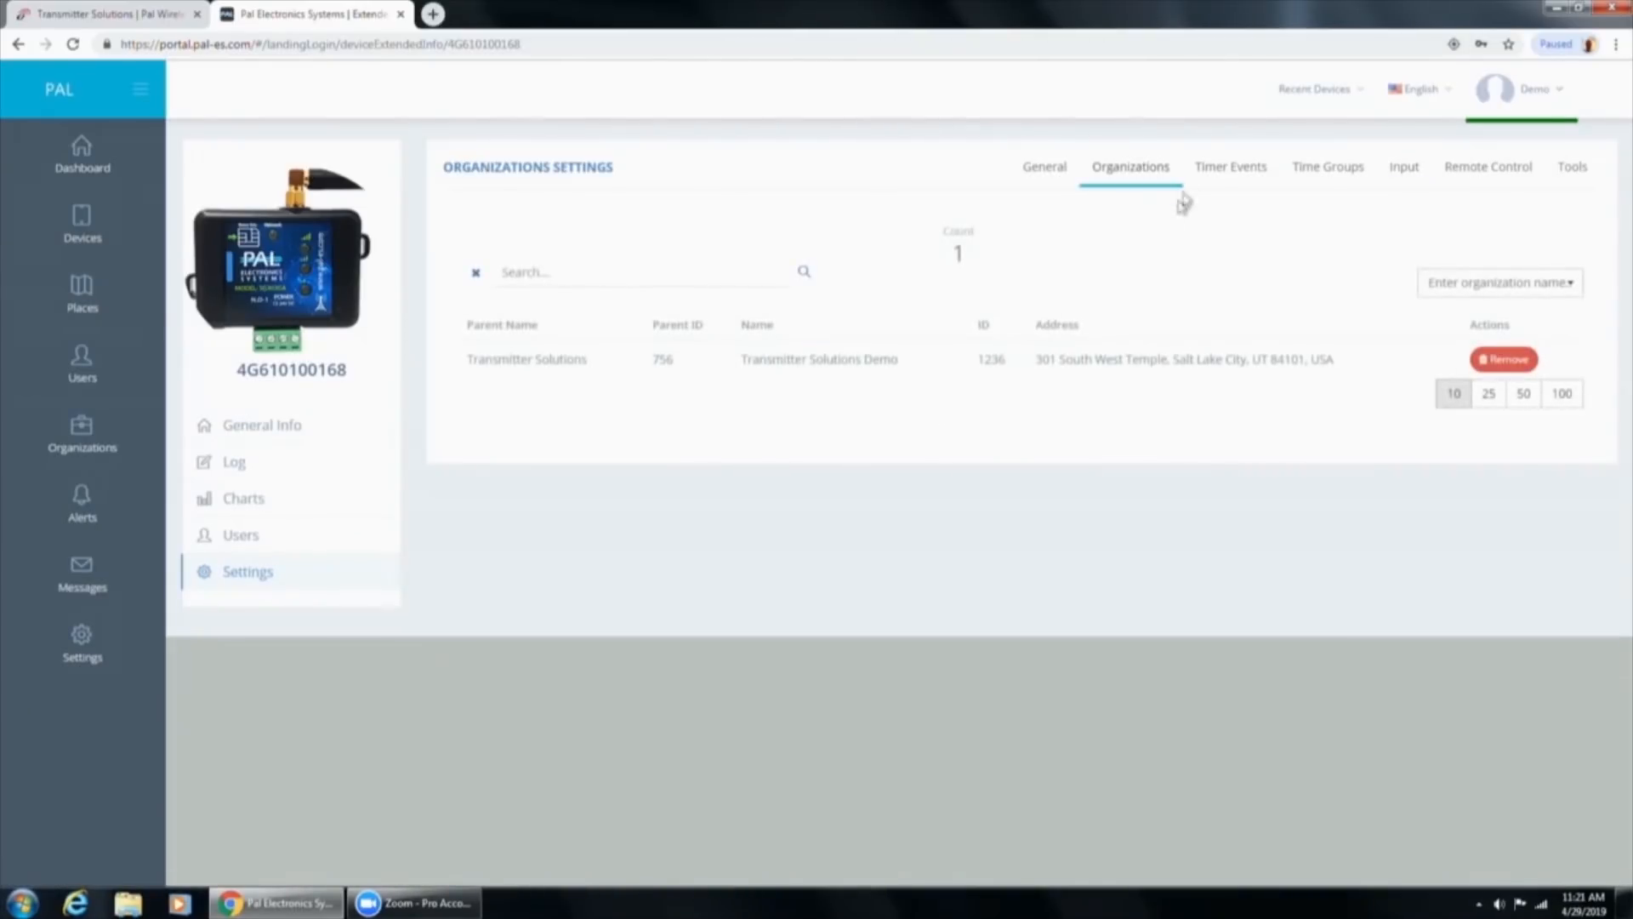
{"action": "left_click", "coordinate": [1230, 166]}
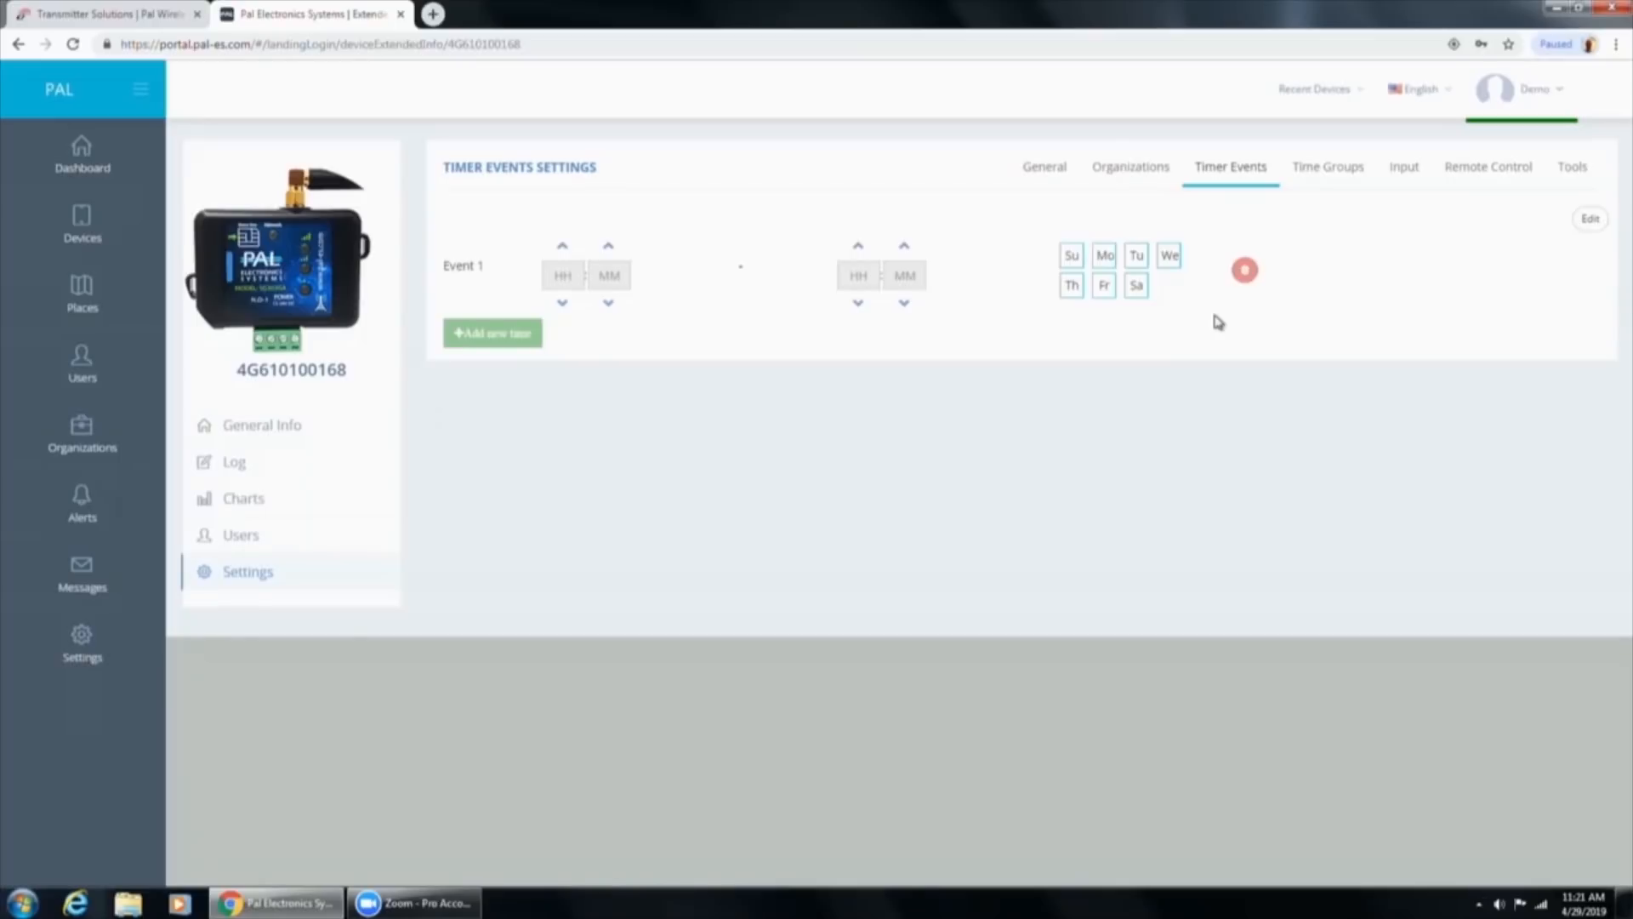
{"action": "mouse_move", "coordinate": [677, 319]}
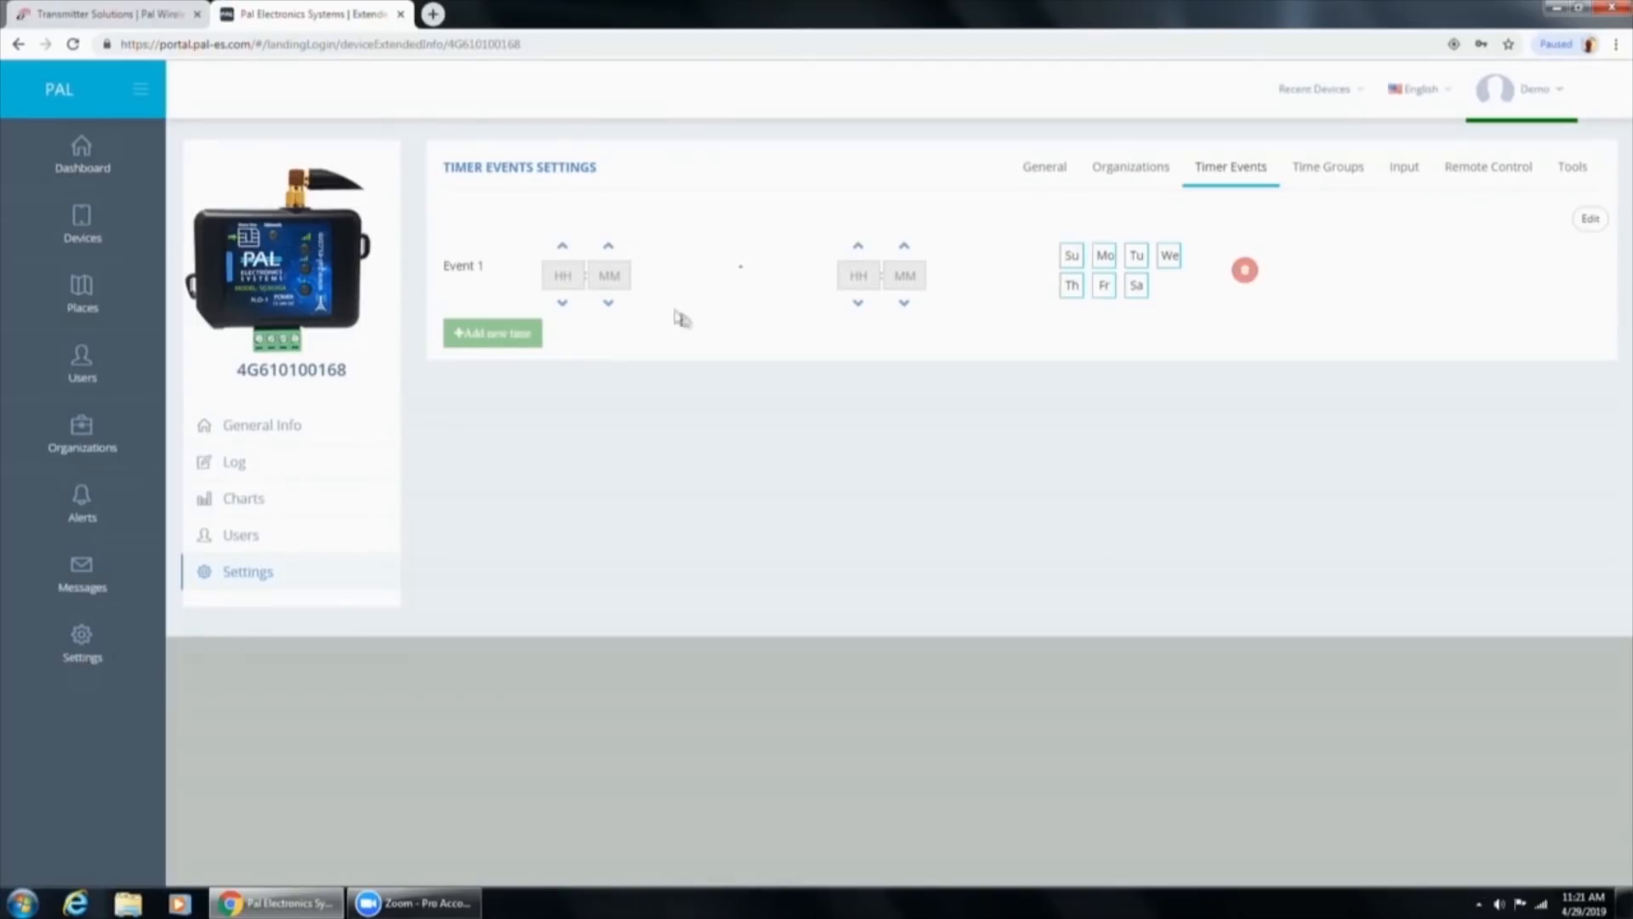
{"action": "mouse_move", "coordinate": [665, 340]}
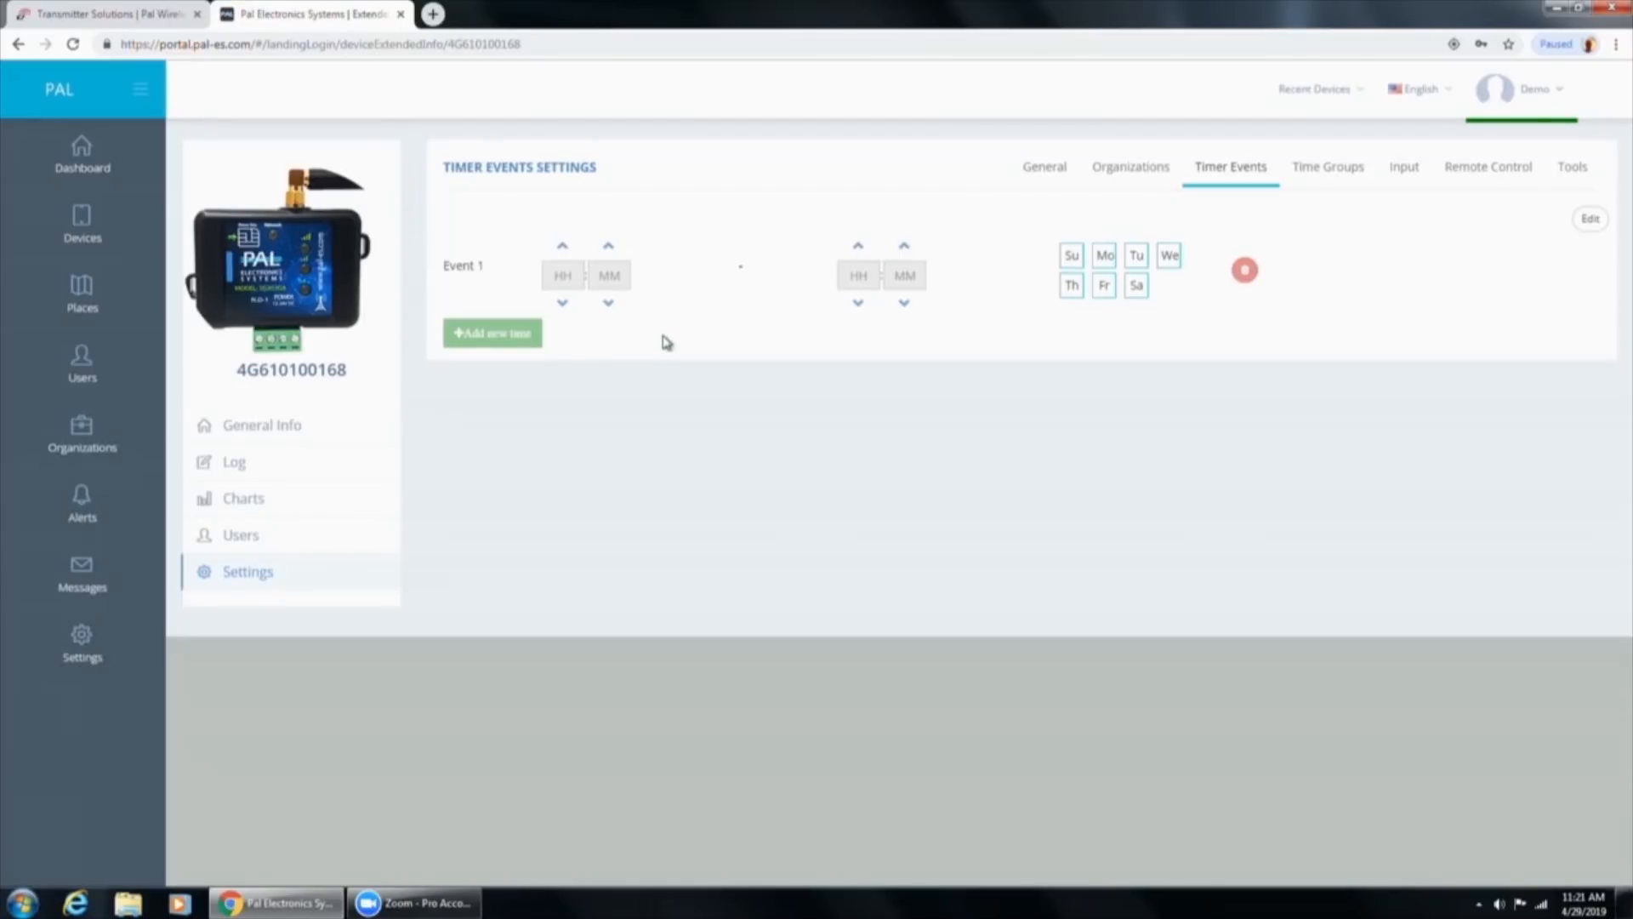
{"action": "mouse_move", "coordinate": [671, 318]}
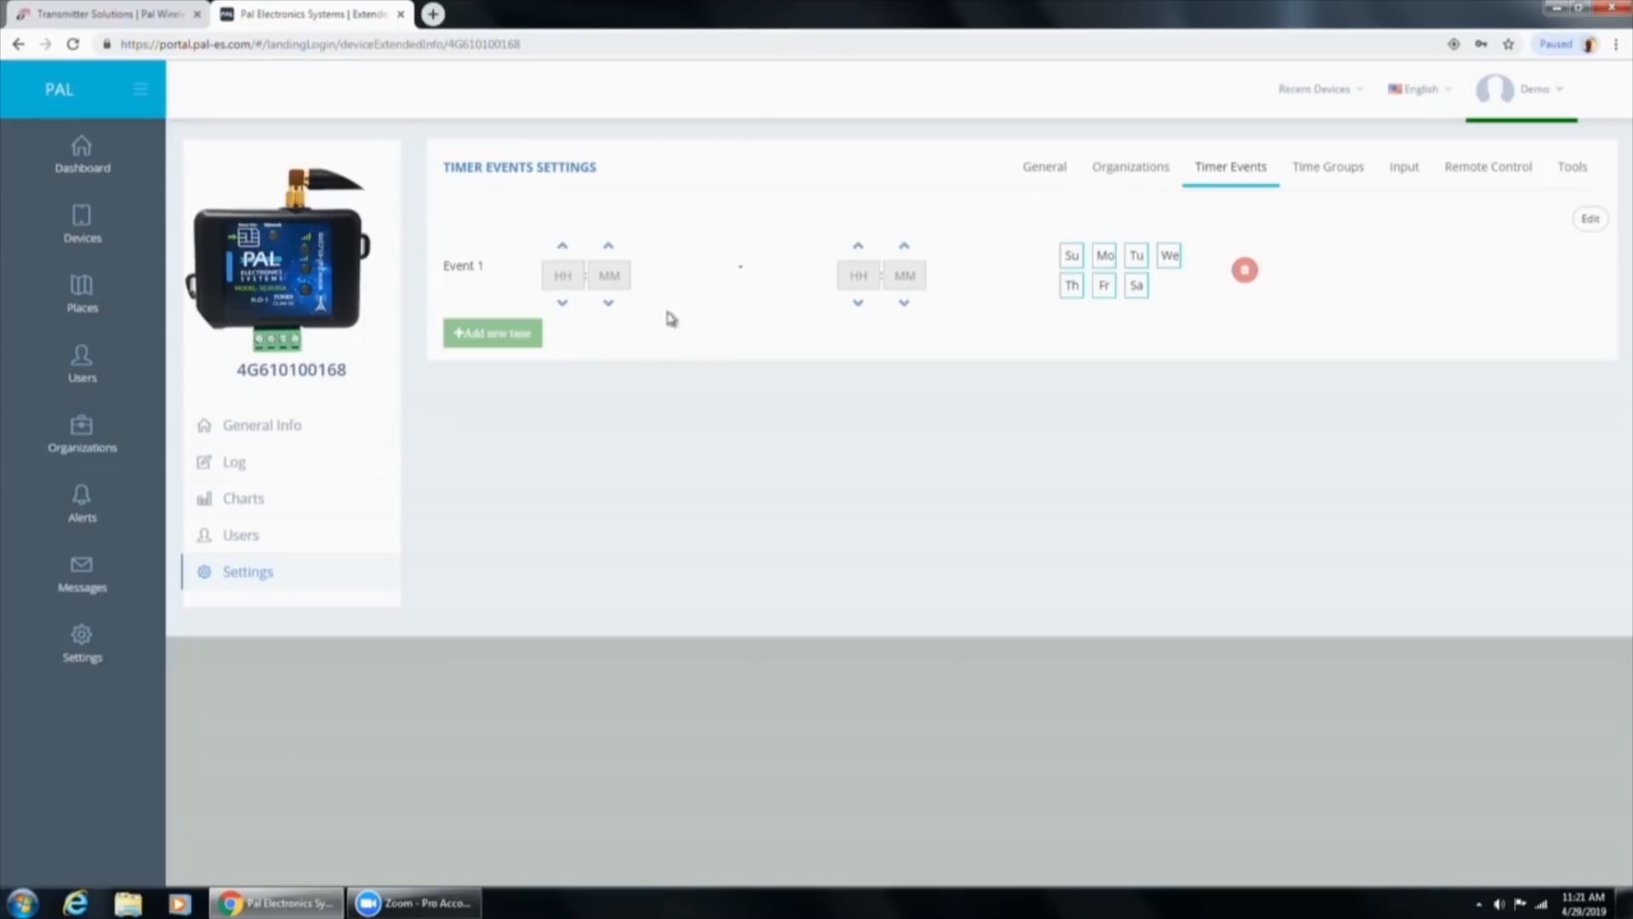
- In Time Groups, add a new group named 'Tenant Access' using the Tenant suggestion
{"action": "left_click", "coordinate": [1327, 166]}
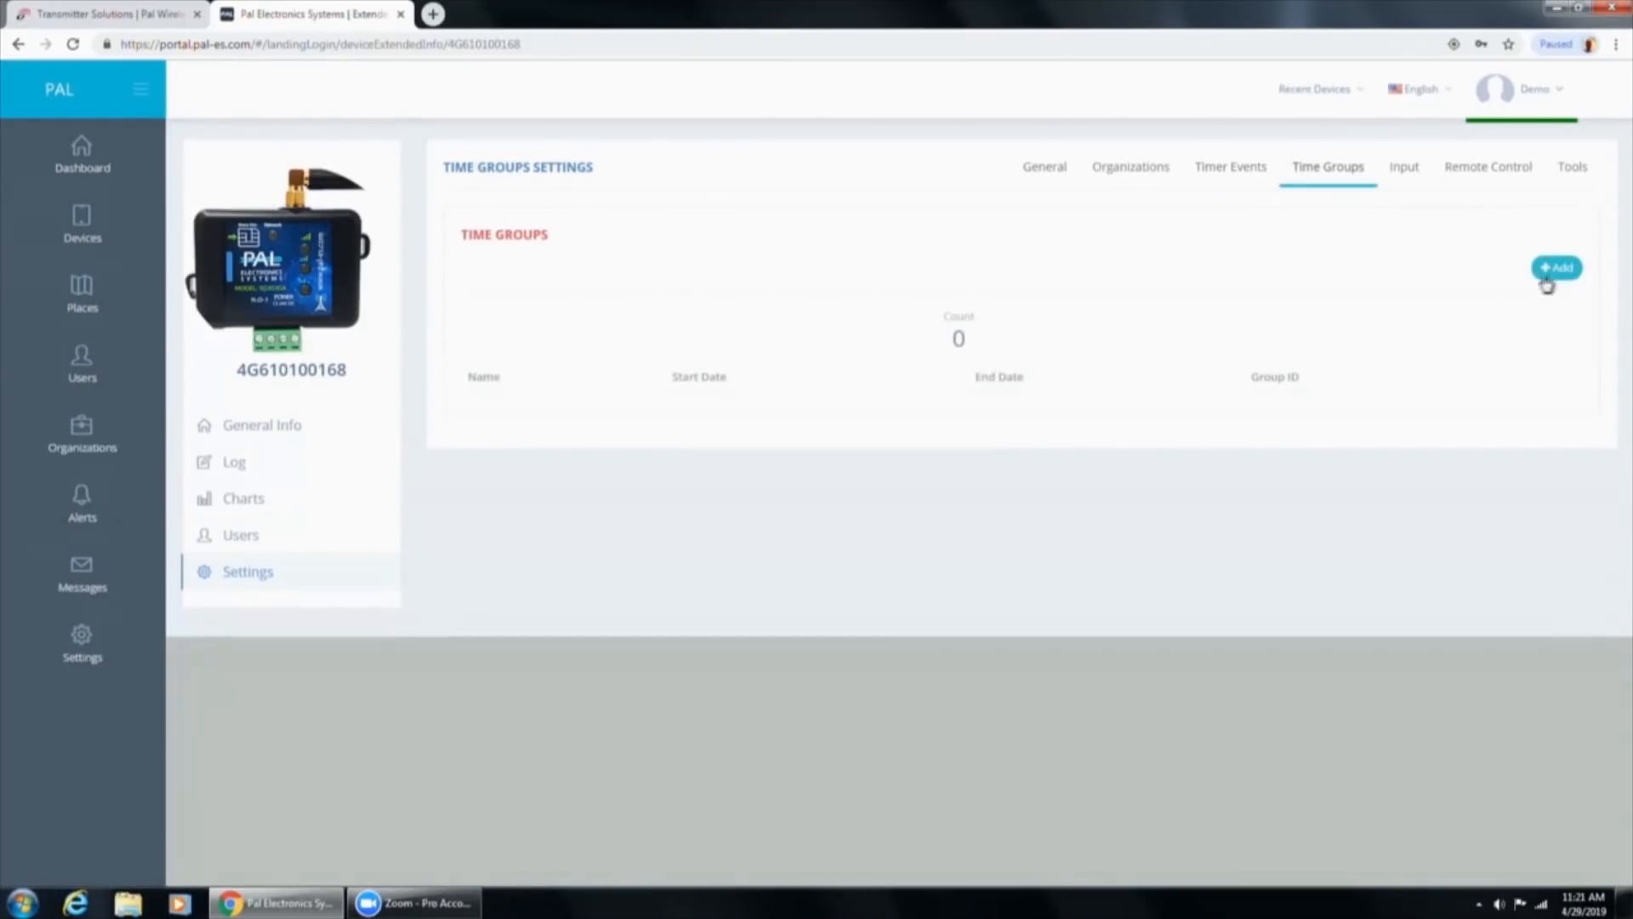
{"action": "left_click", "coordinate": [1557, 267]}
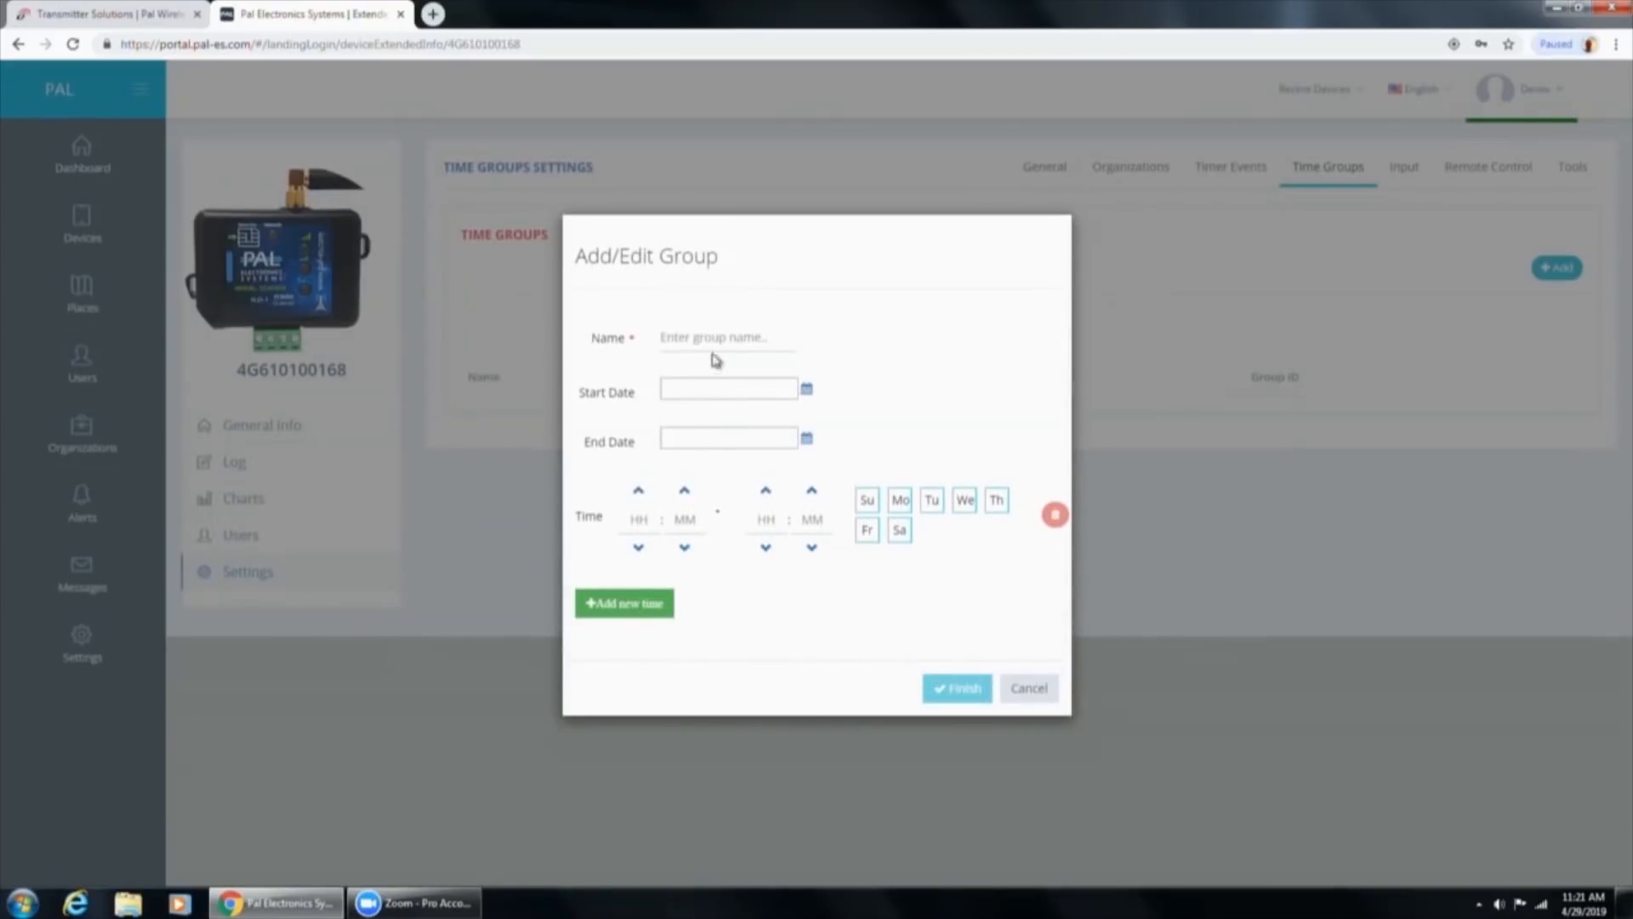
{"action": "type", "text": "Tenat"}
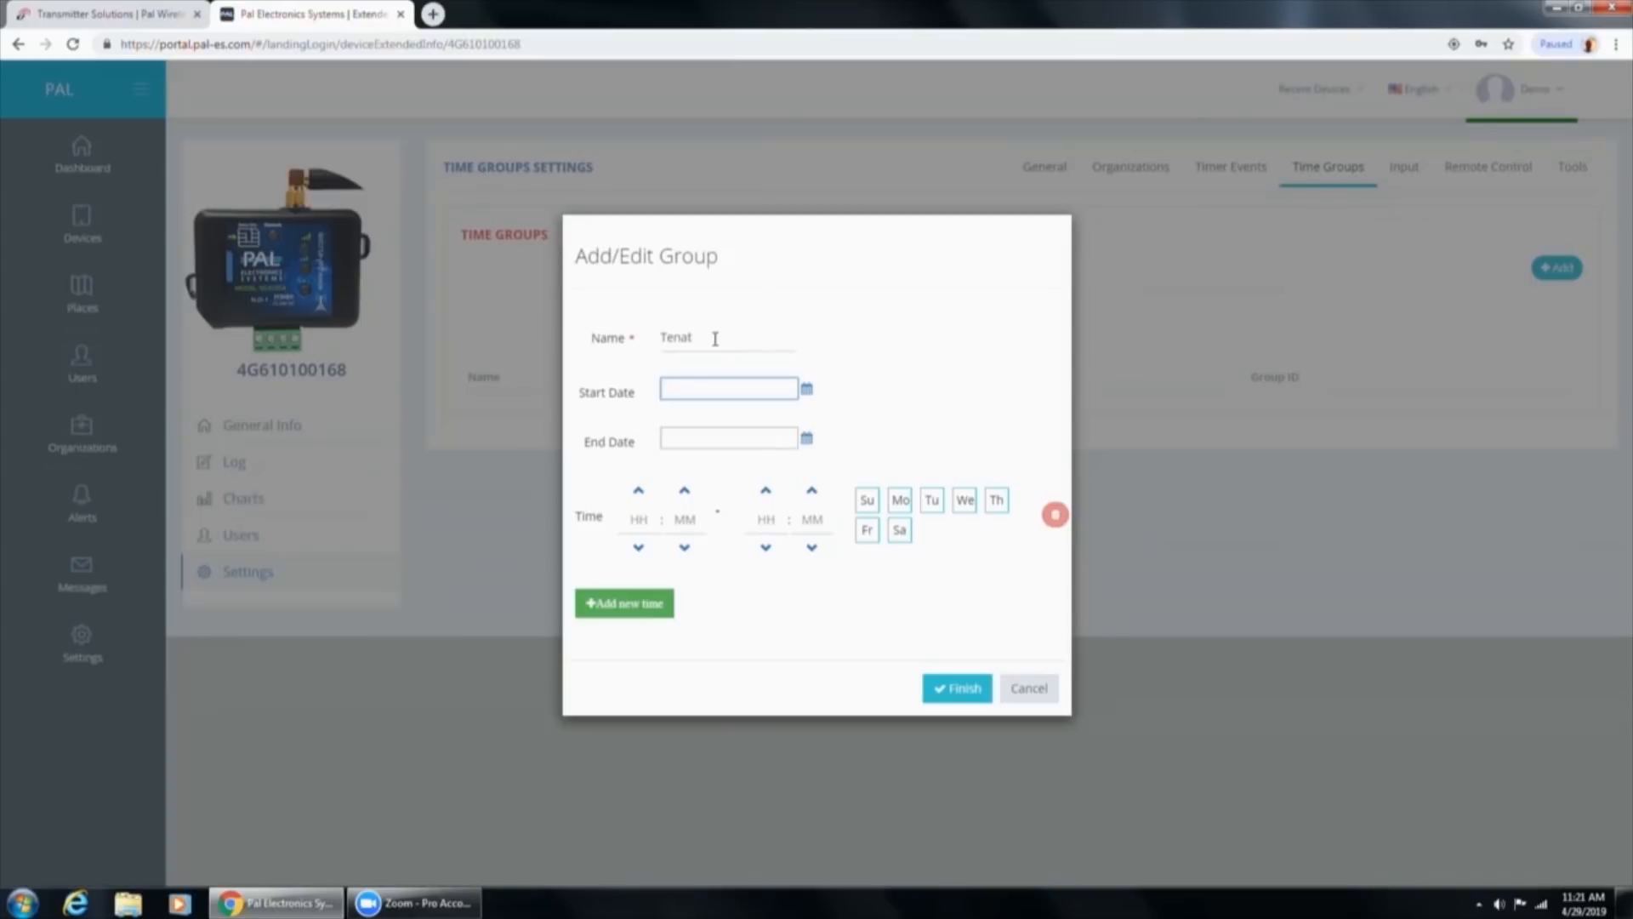
{"action": "type", "text": "l"}
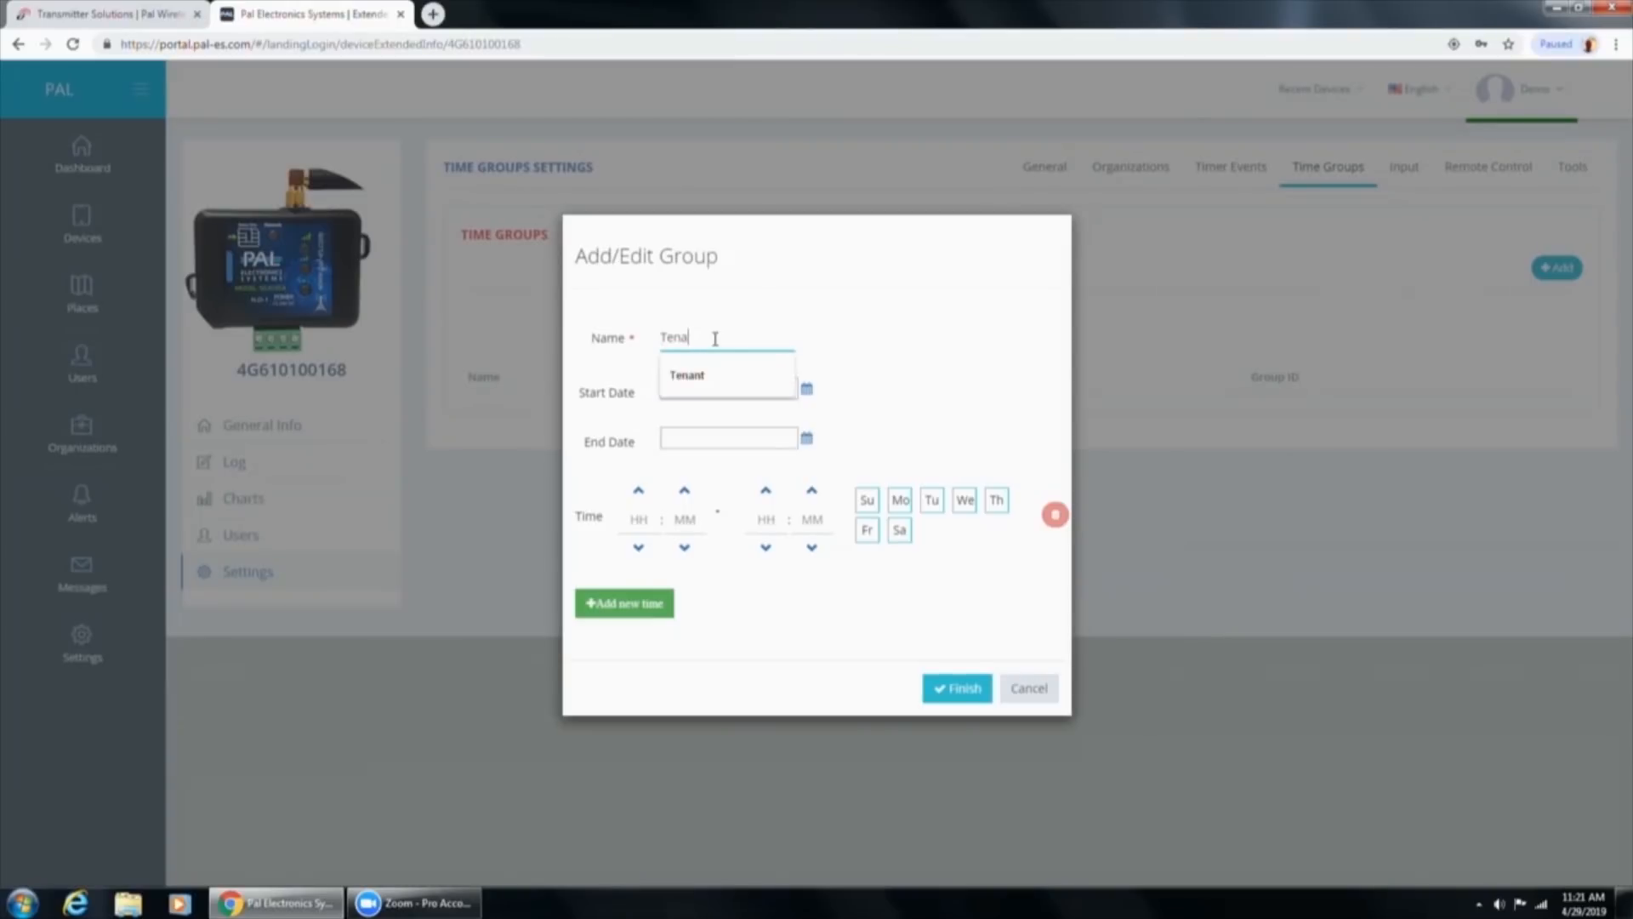
{"action": "left_click", "coordinate": [686, 374]}
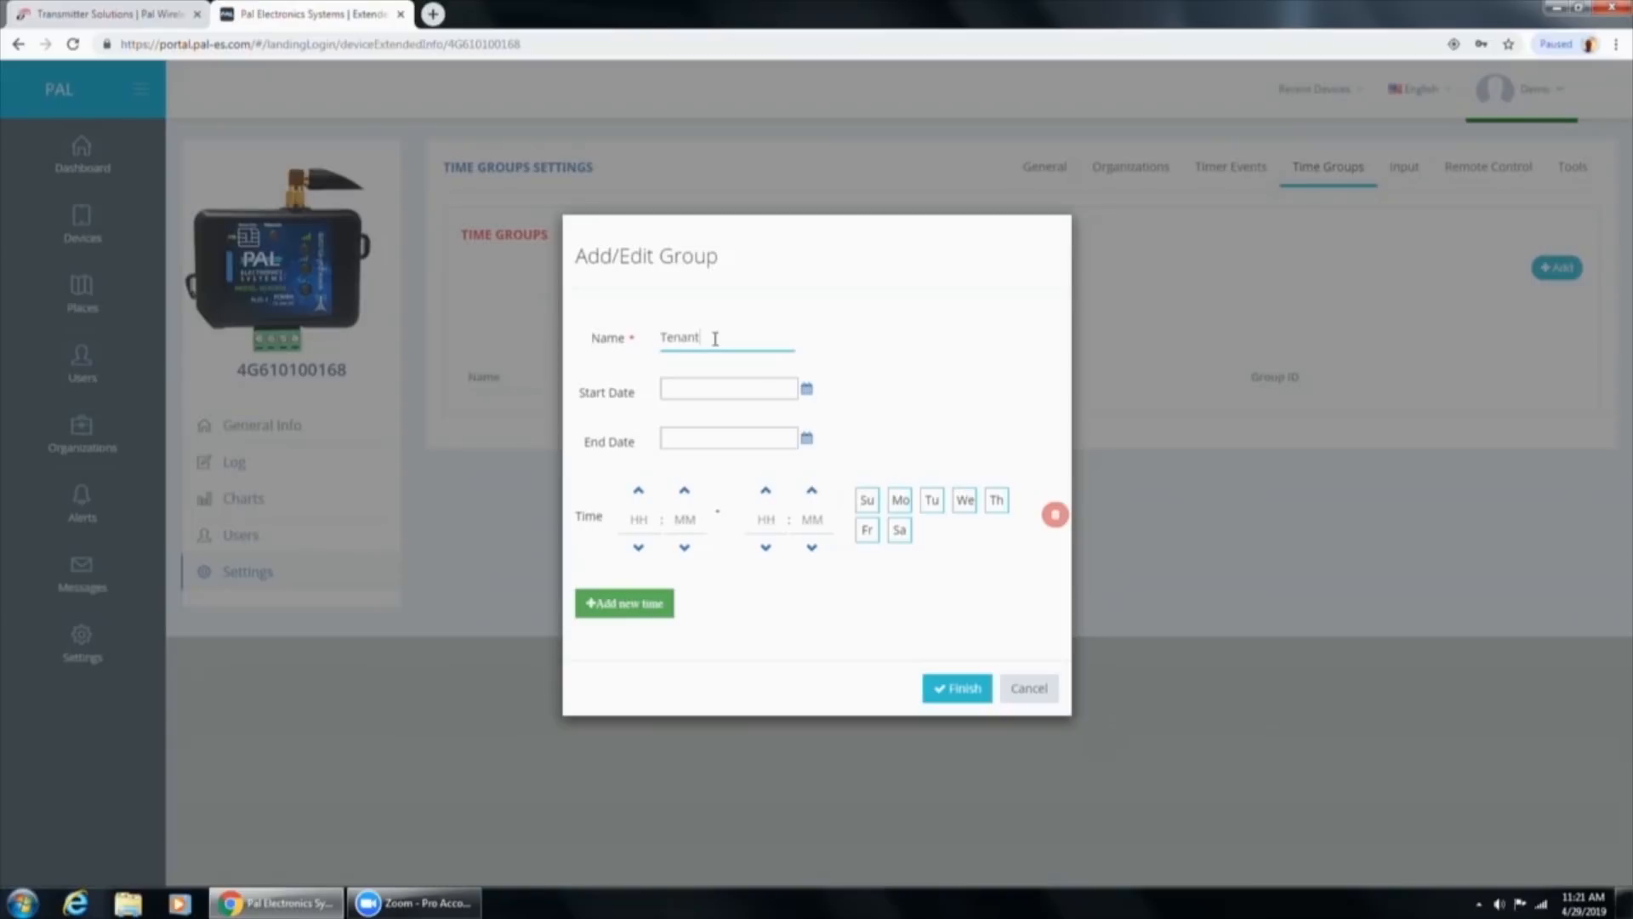
{"action": "type", "text": "Access"}
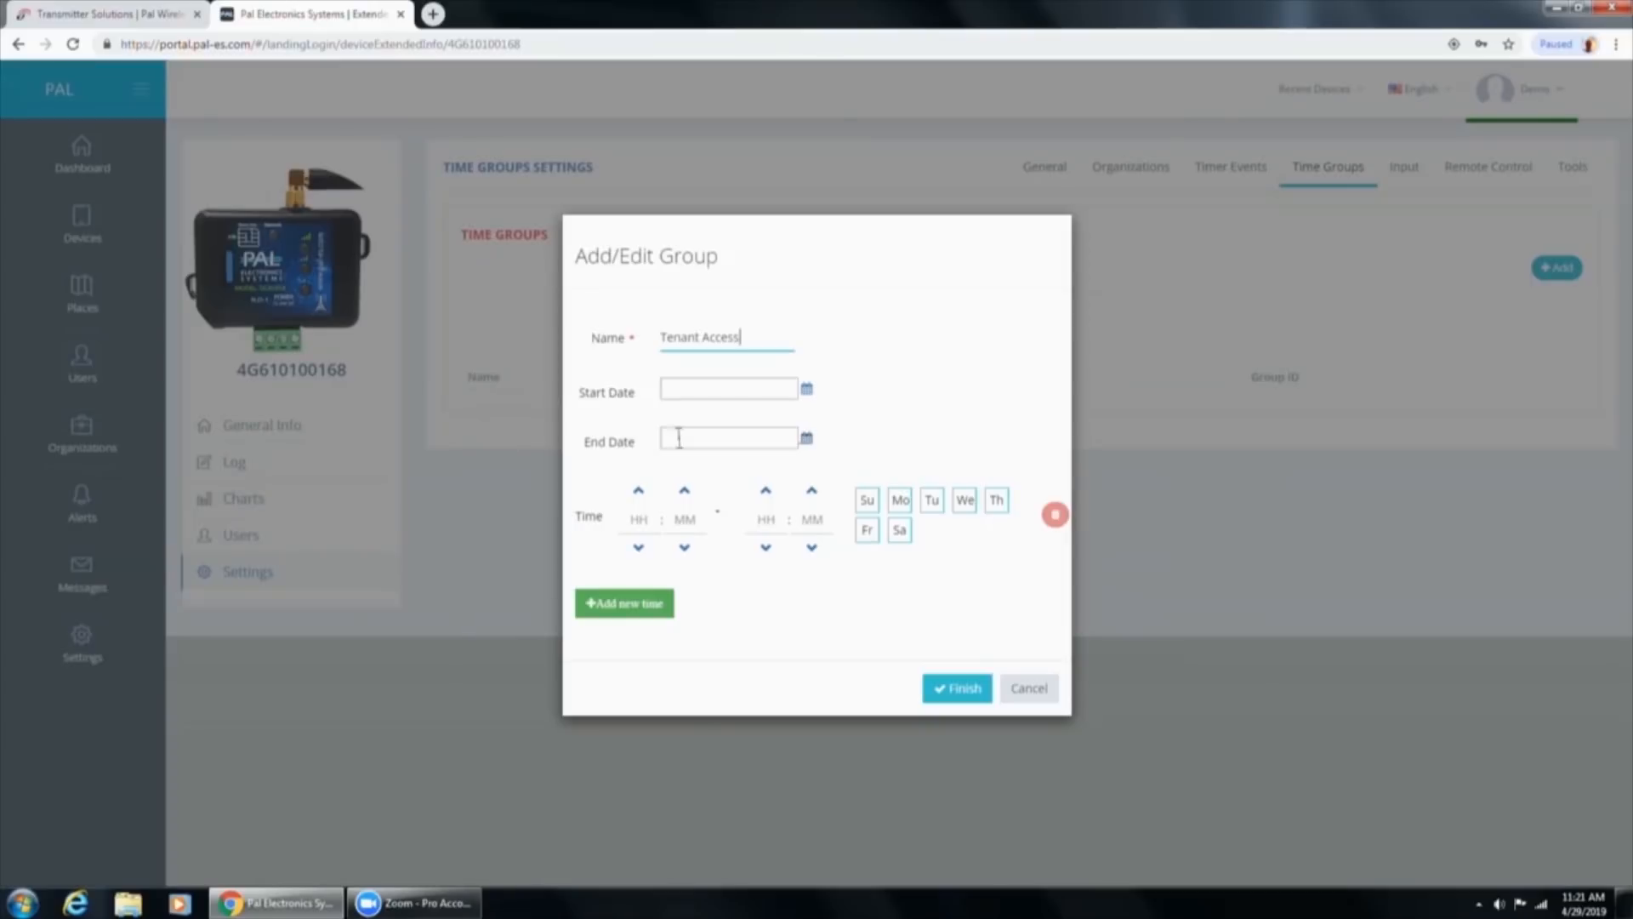
{"action": "mouse_move", "coordinate": [898, 500]}
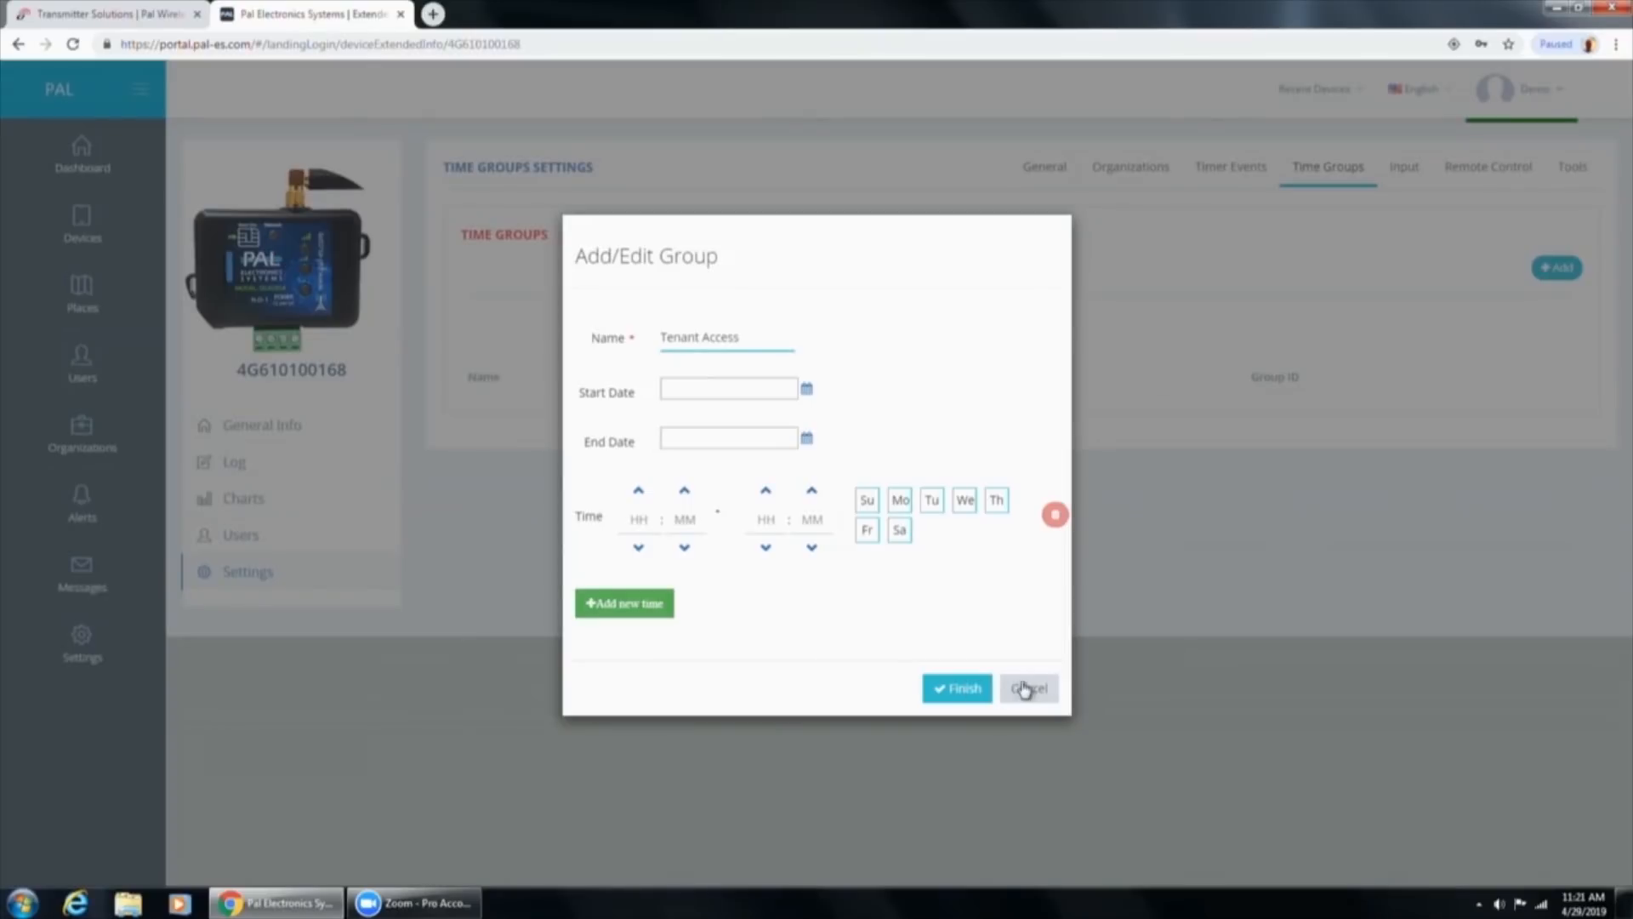
- Cancel the new time group, review Tools and the operation log, then return to the users list
{"action": "left_click", "coordinate": [1028, 687]}
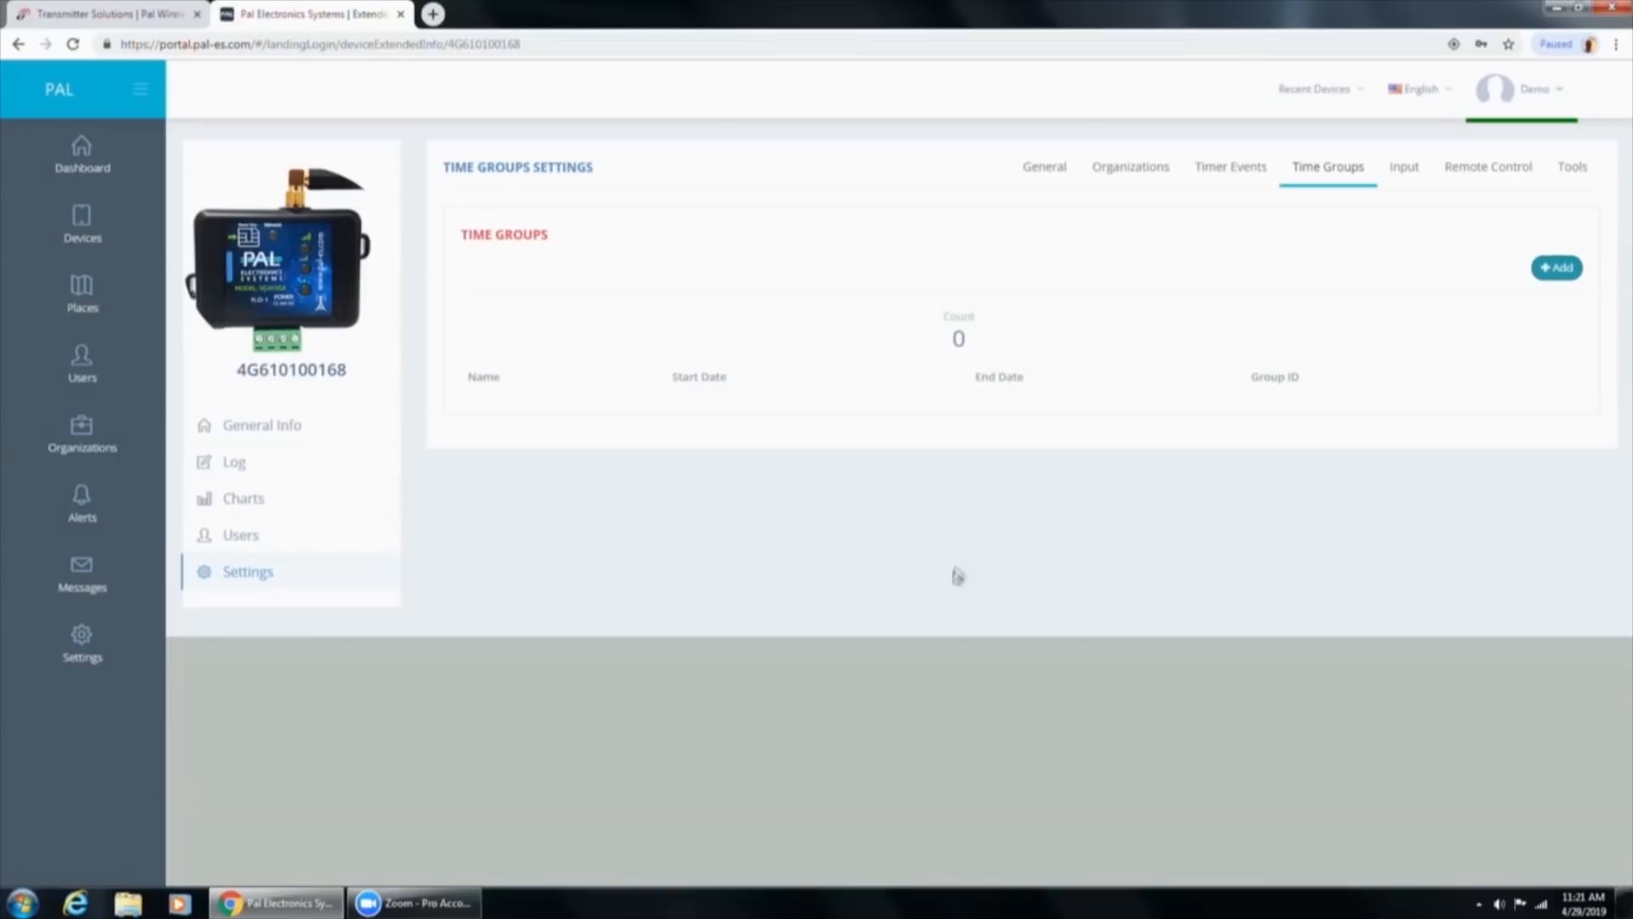
{"action": "mouse_move", "coordinate": [922, 471]}
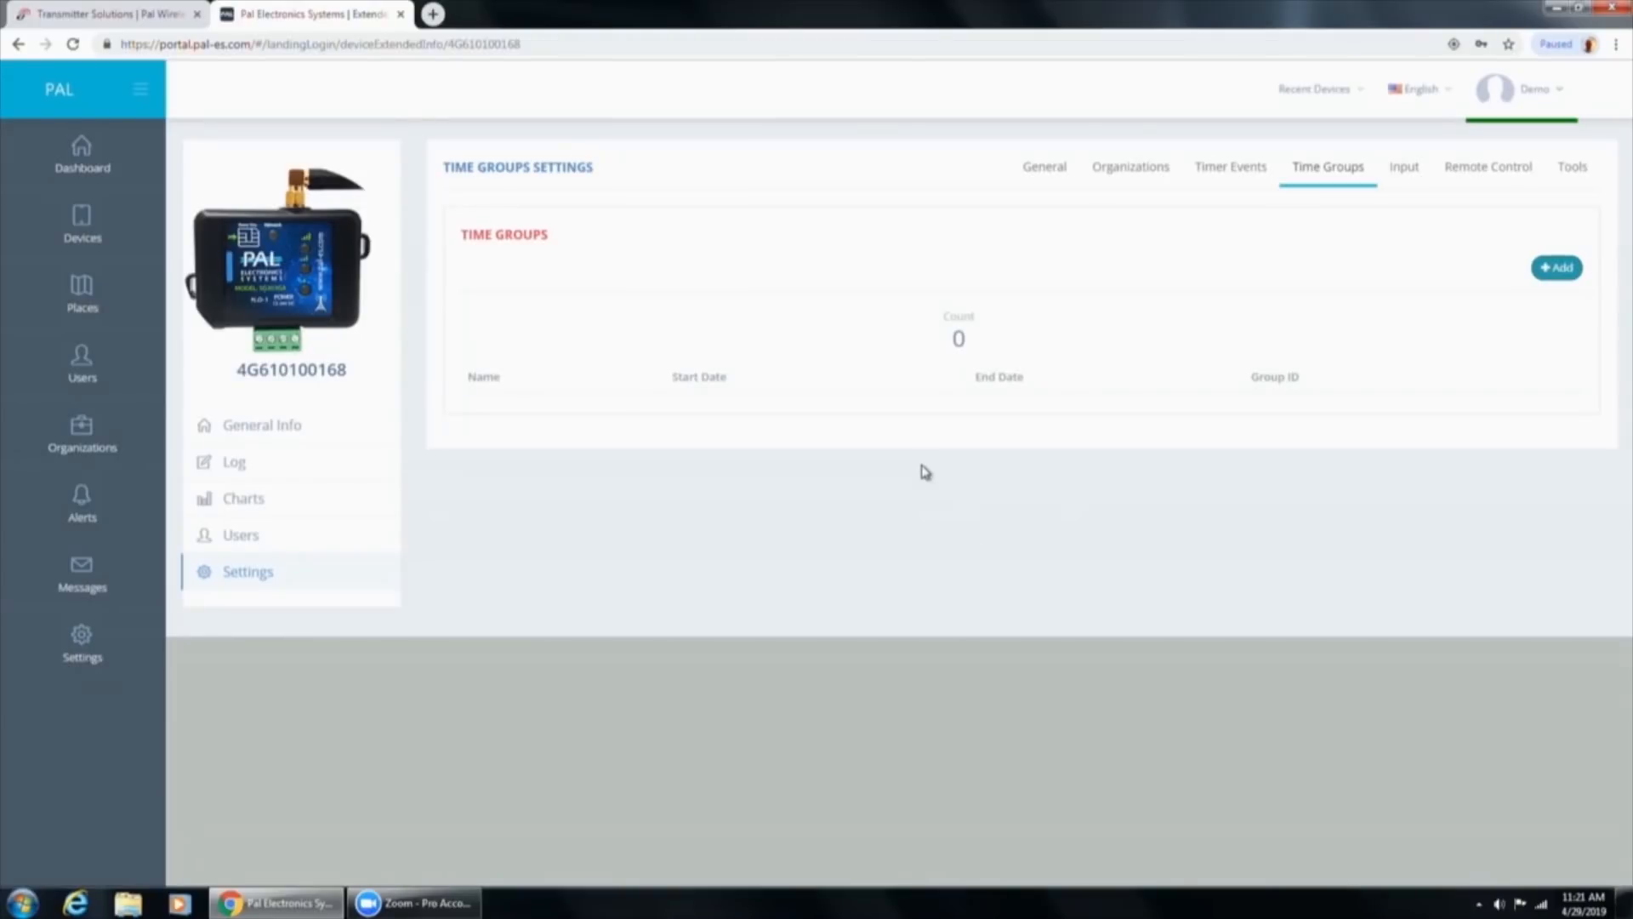
{"action": "mouse_move", "coordinate": [607, 481]}
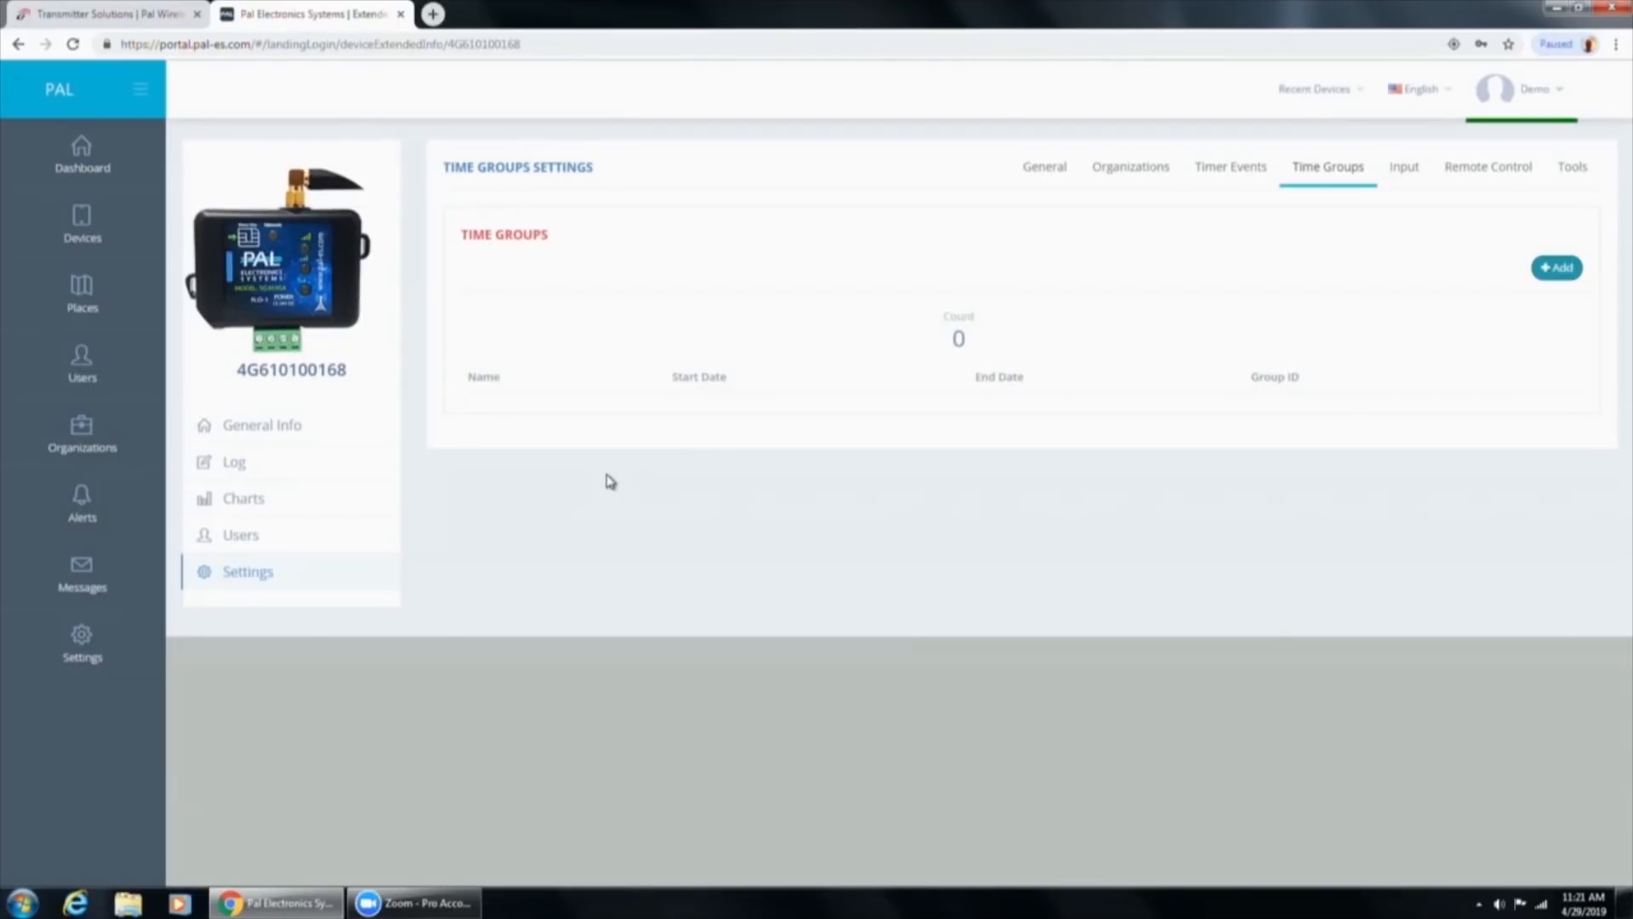
{"action": "mouse_move", "coordinate": [1425, 304]}
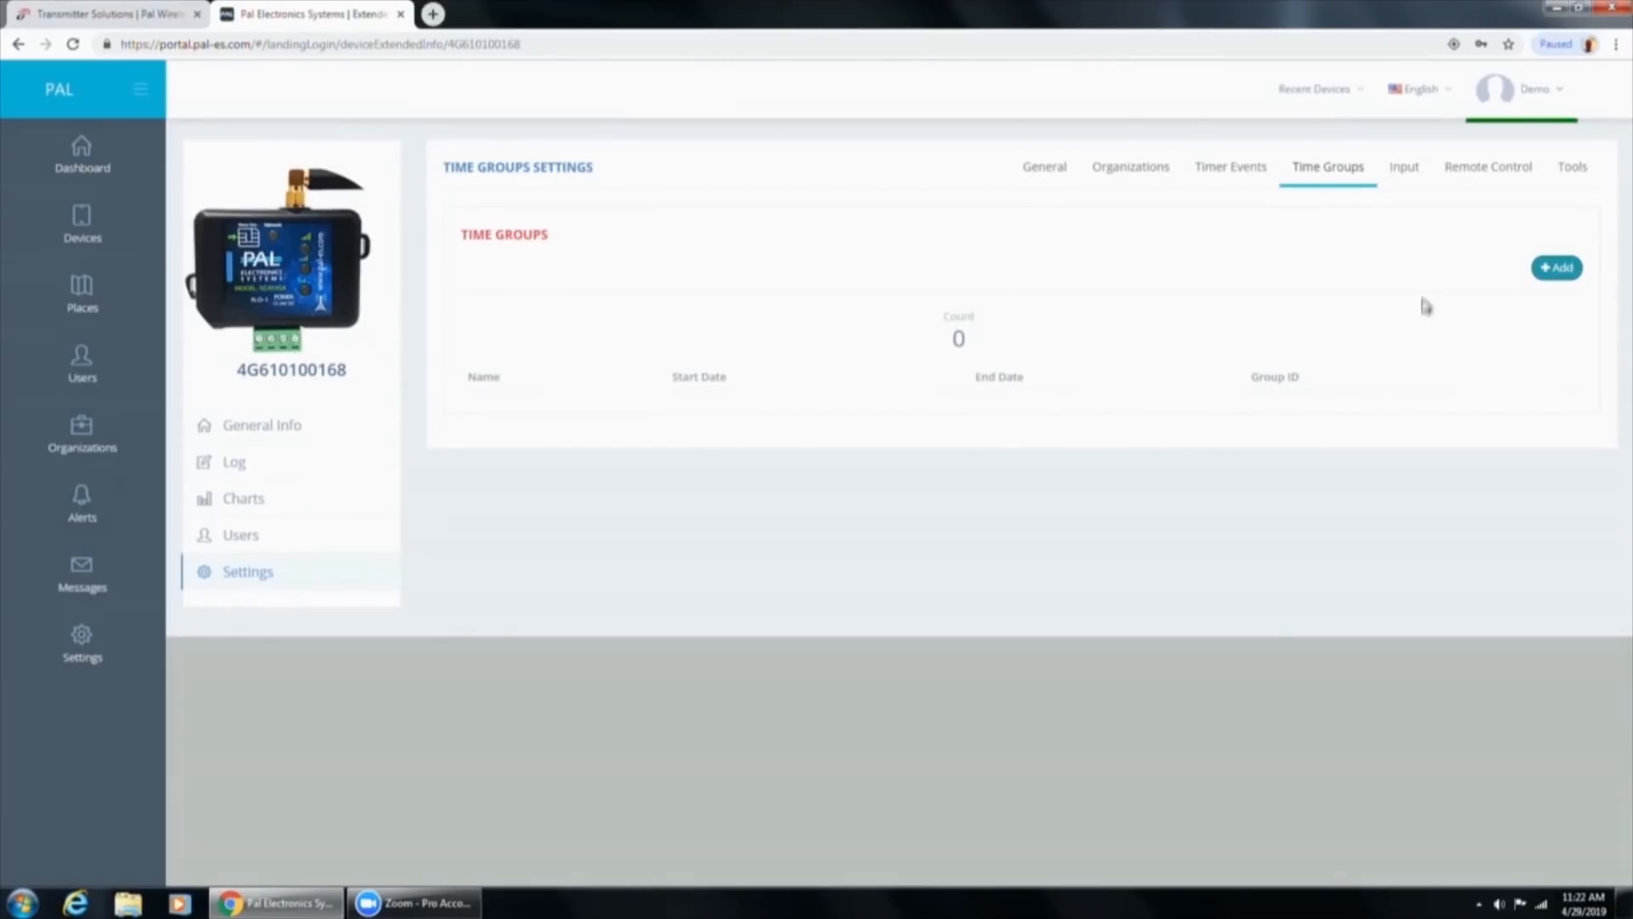
{"action": "mouse_move", "coordinate": [1579, 177]}
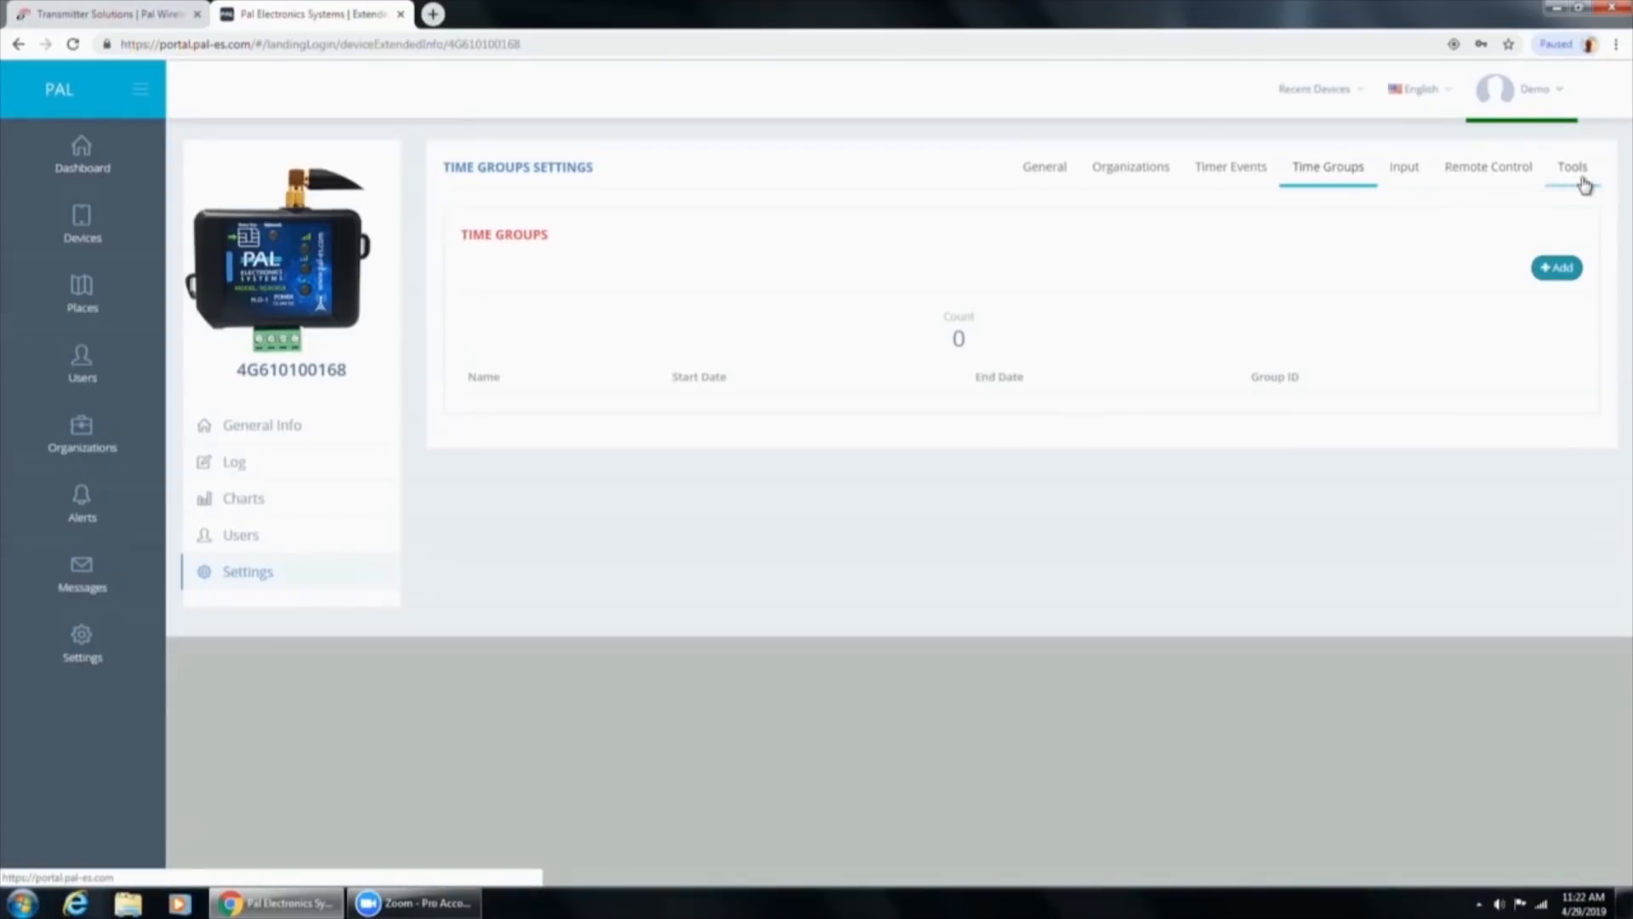
{"action": "left_click", "coordinate": [1571, 167]}
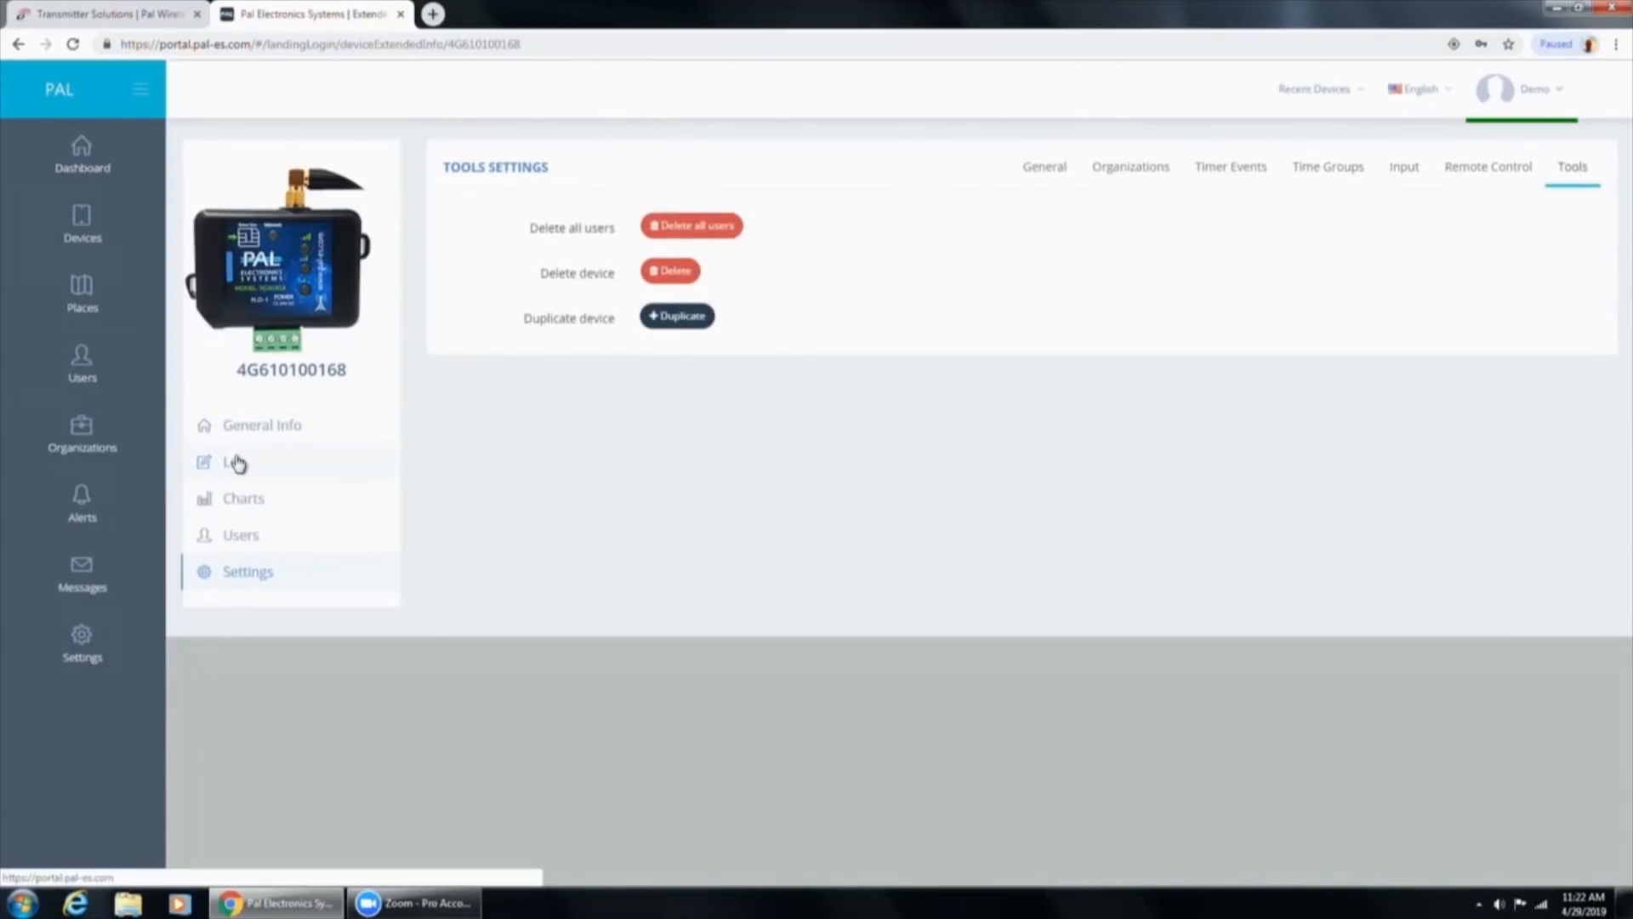
{"action": "left_click", "coordinate": [233, 461]}
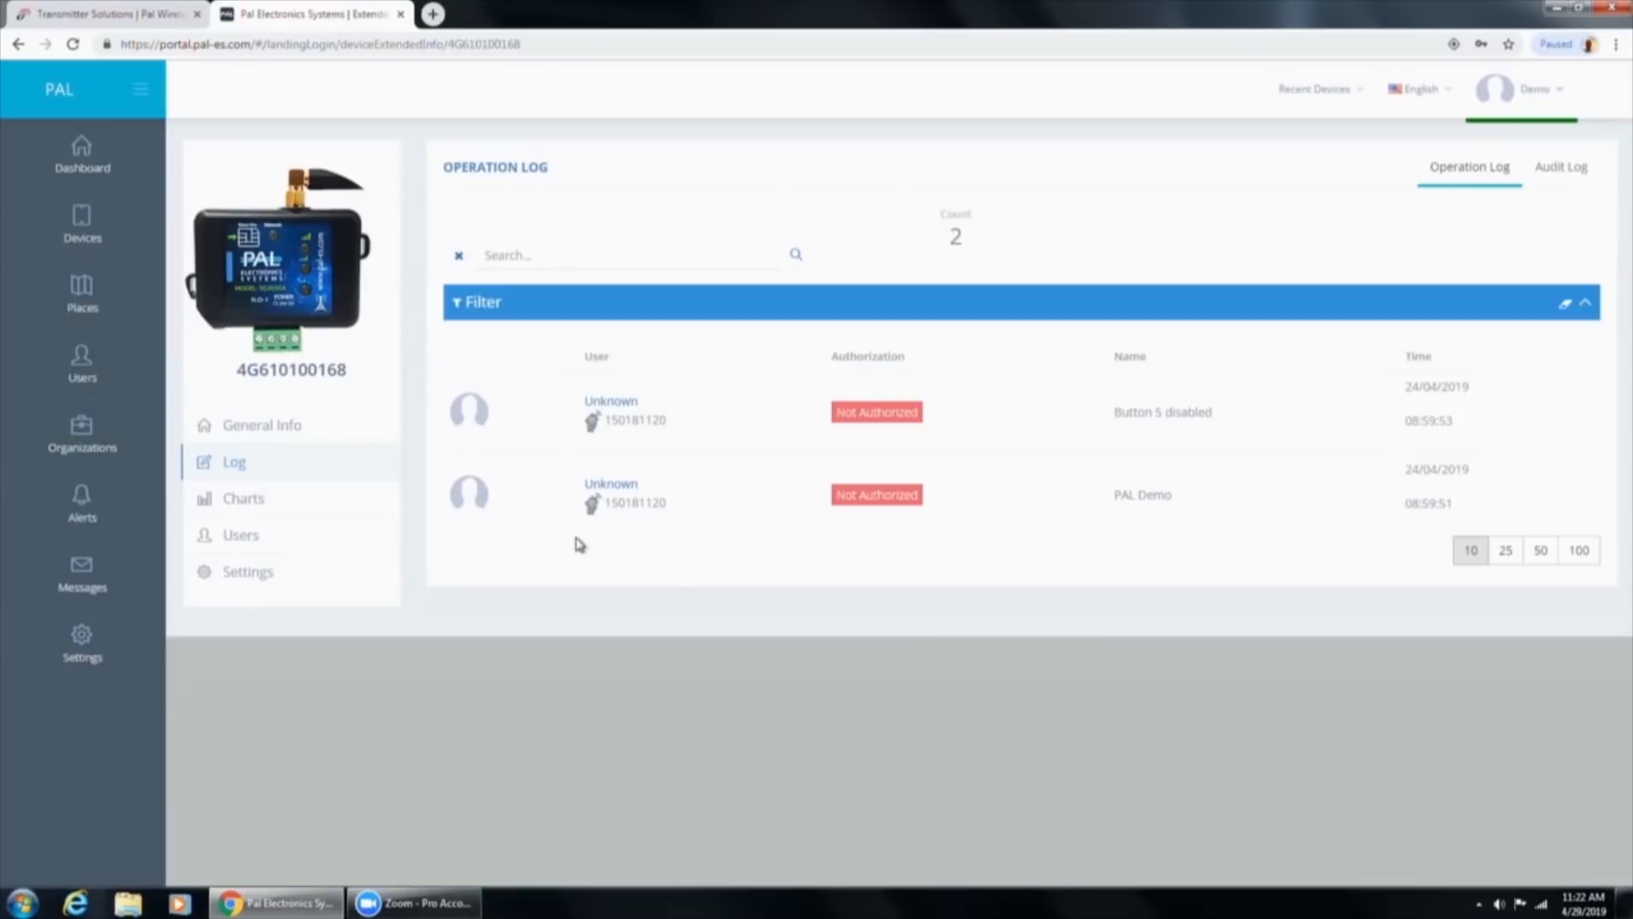
{"action": "left_click", "coordinate": [240, 534]}
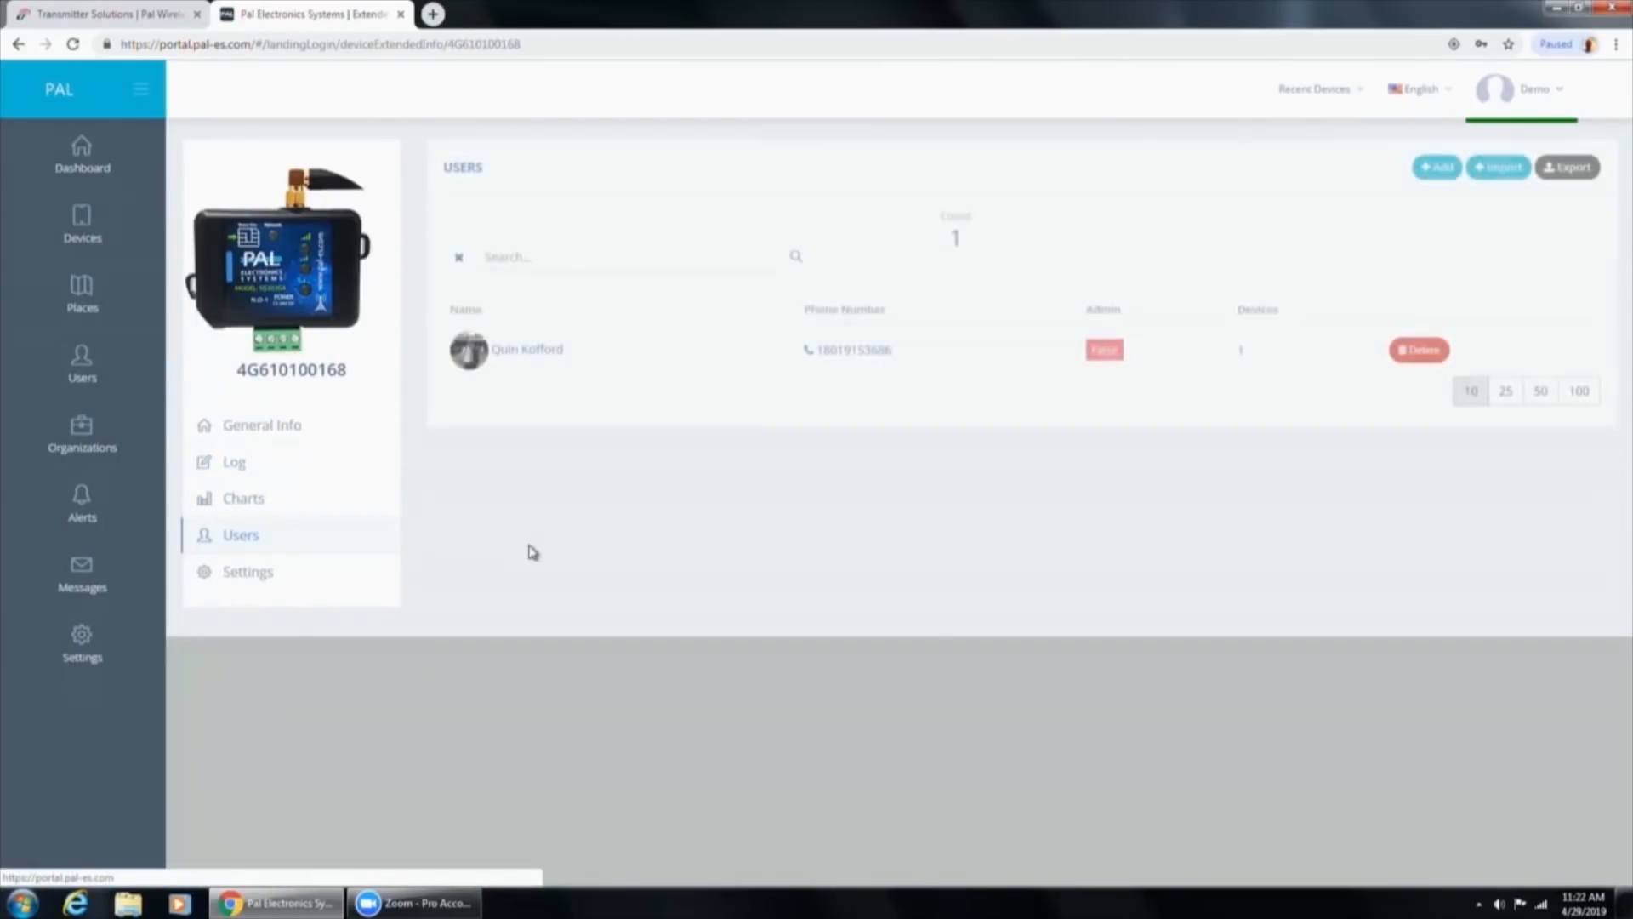